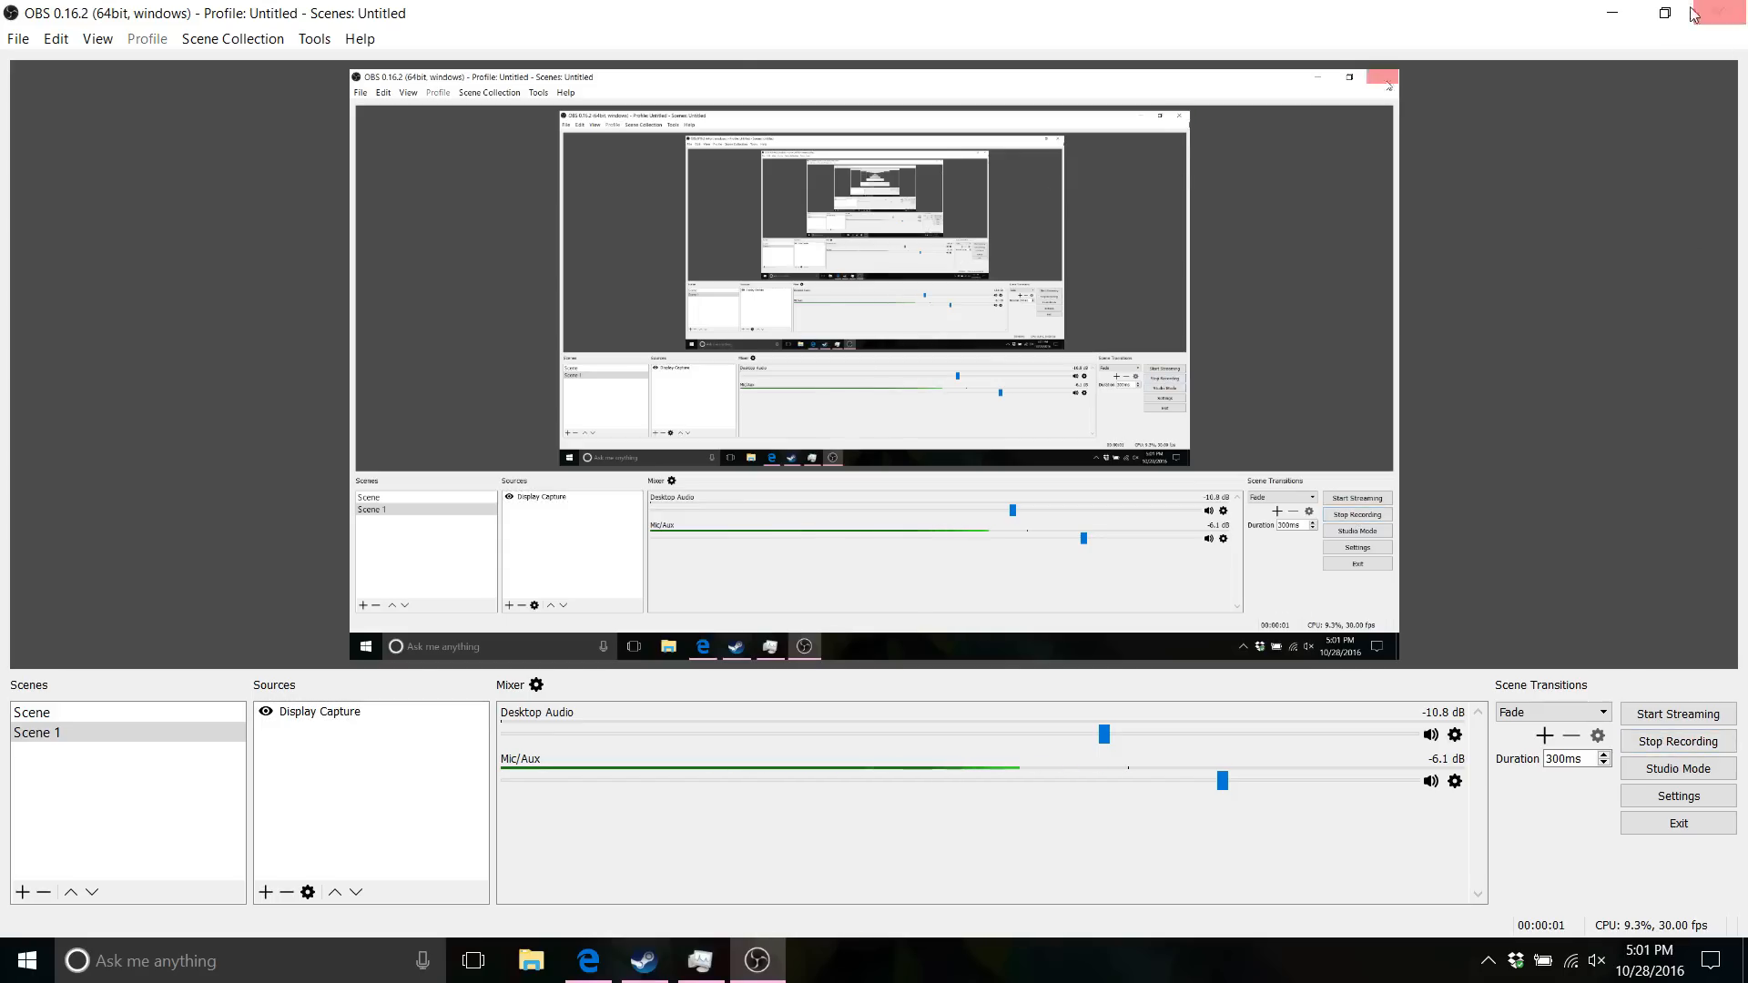
Step: Minimize the OBS Studio recording window to reveal the desktop
click(1726, 13)
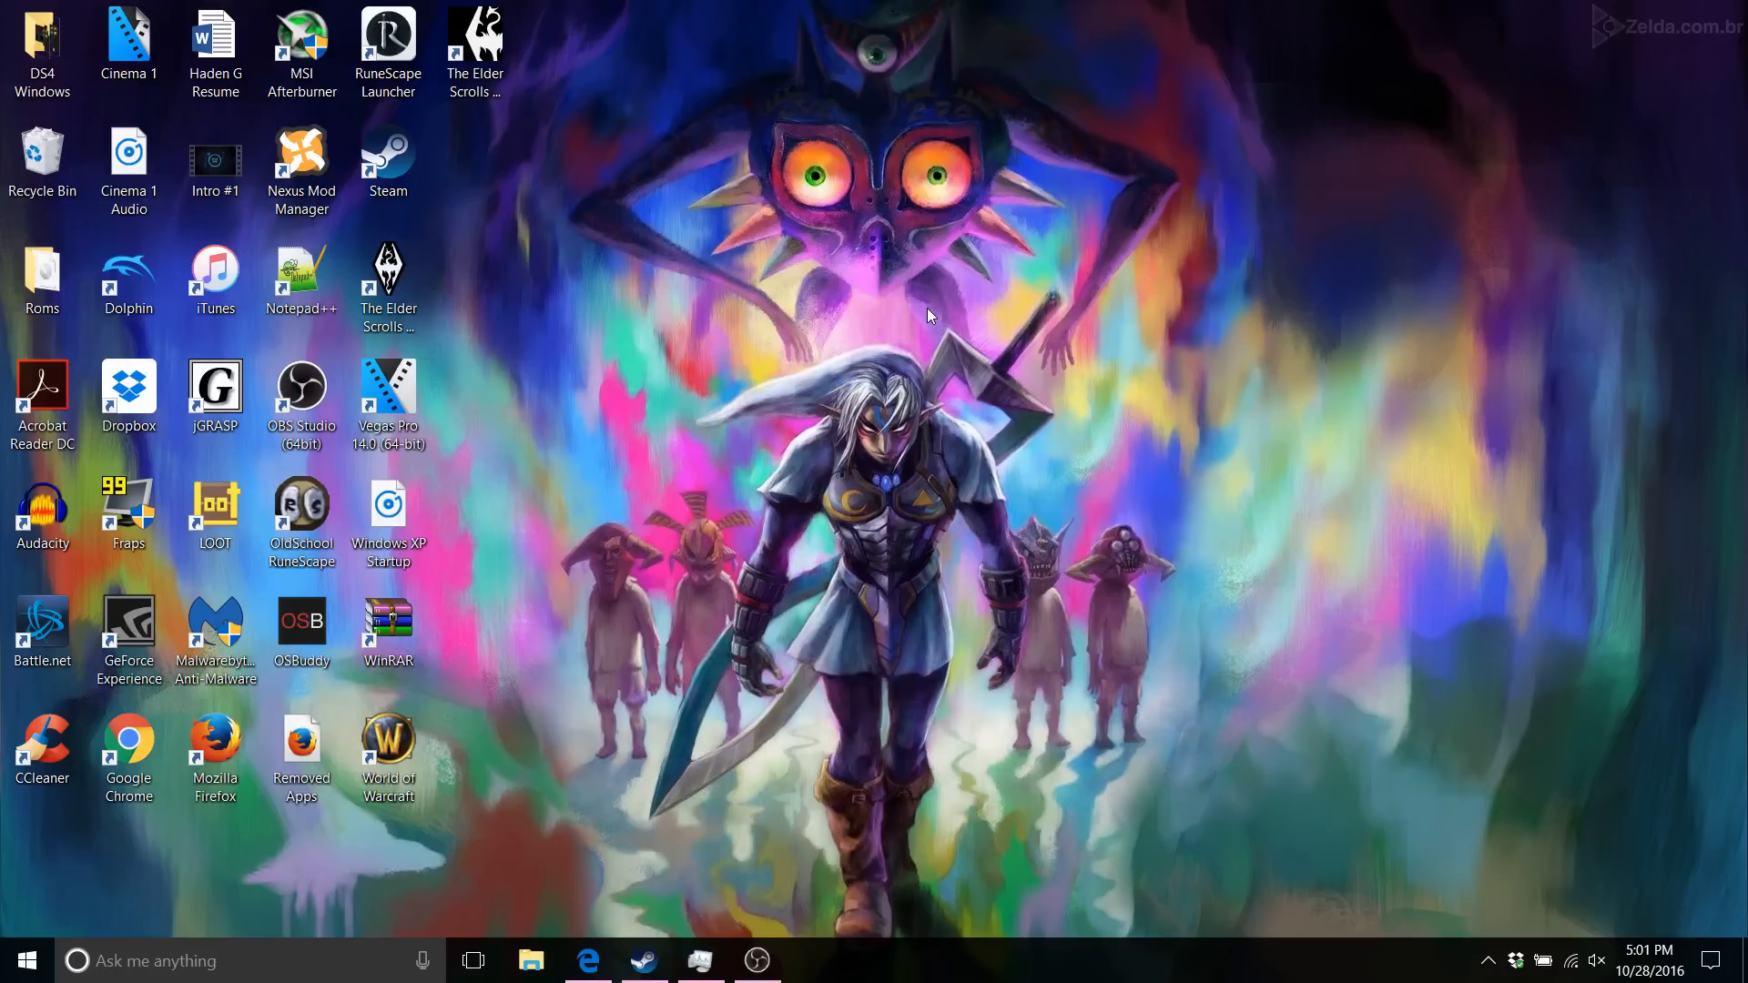
mouse_move(896, 324)
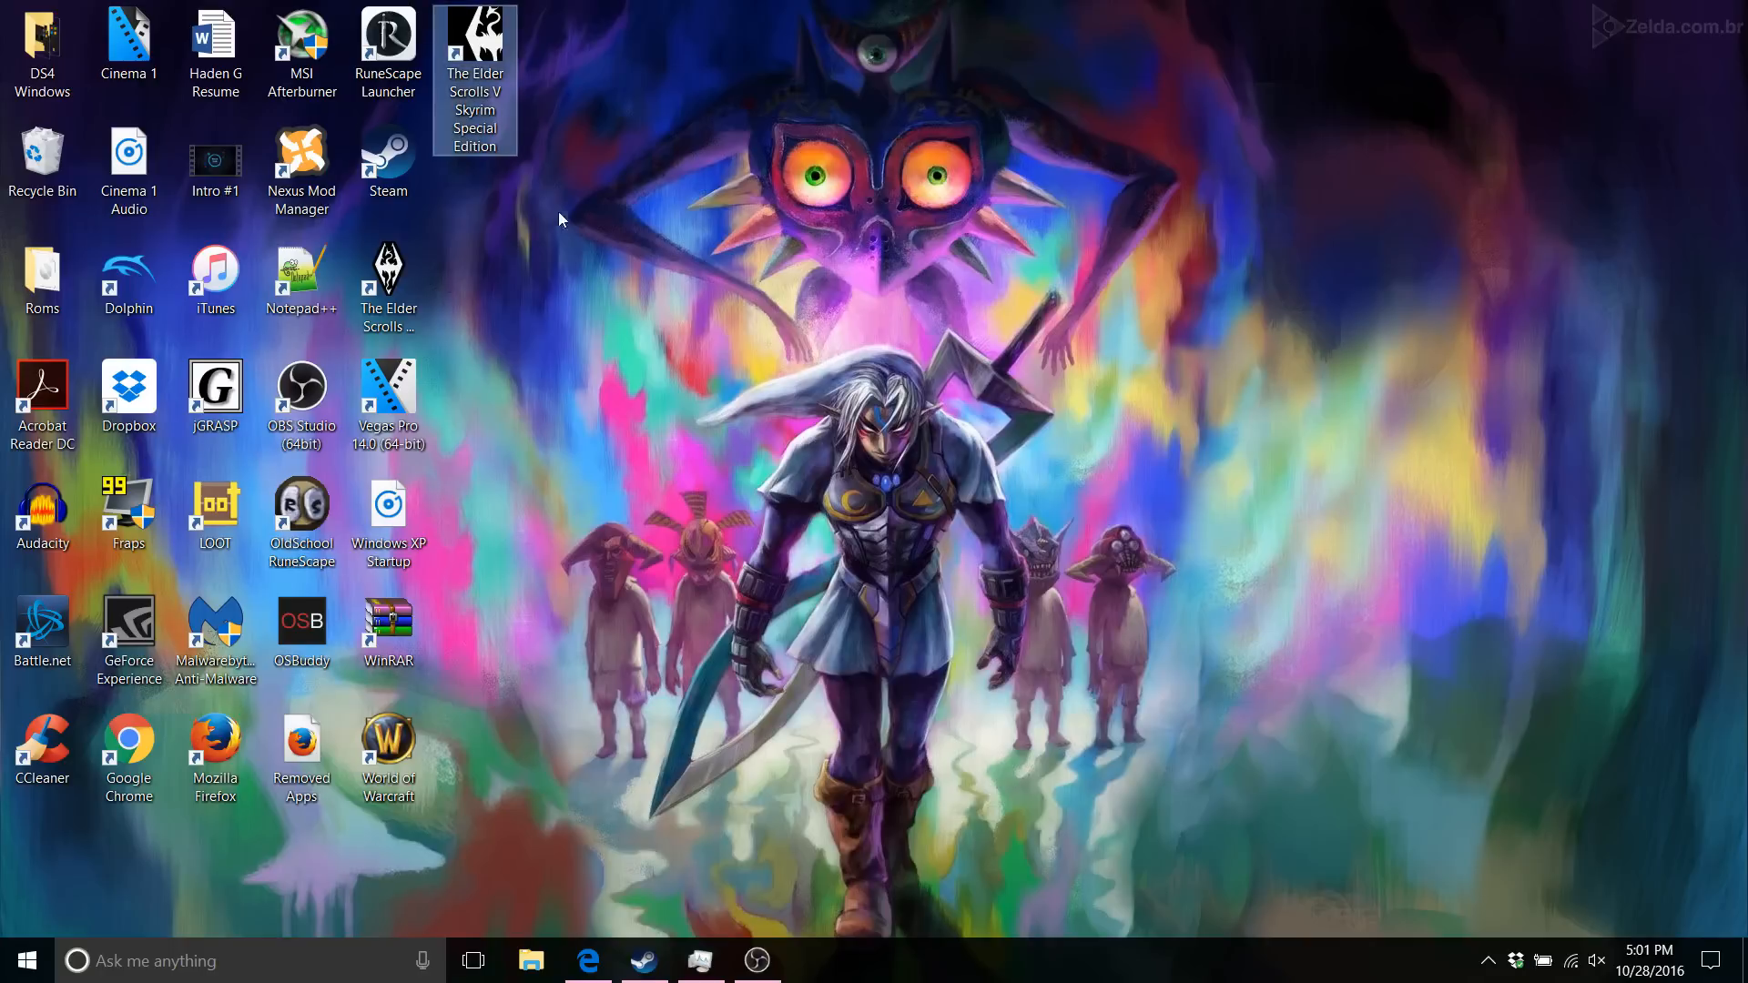
mouse_move(564, 300)
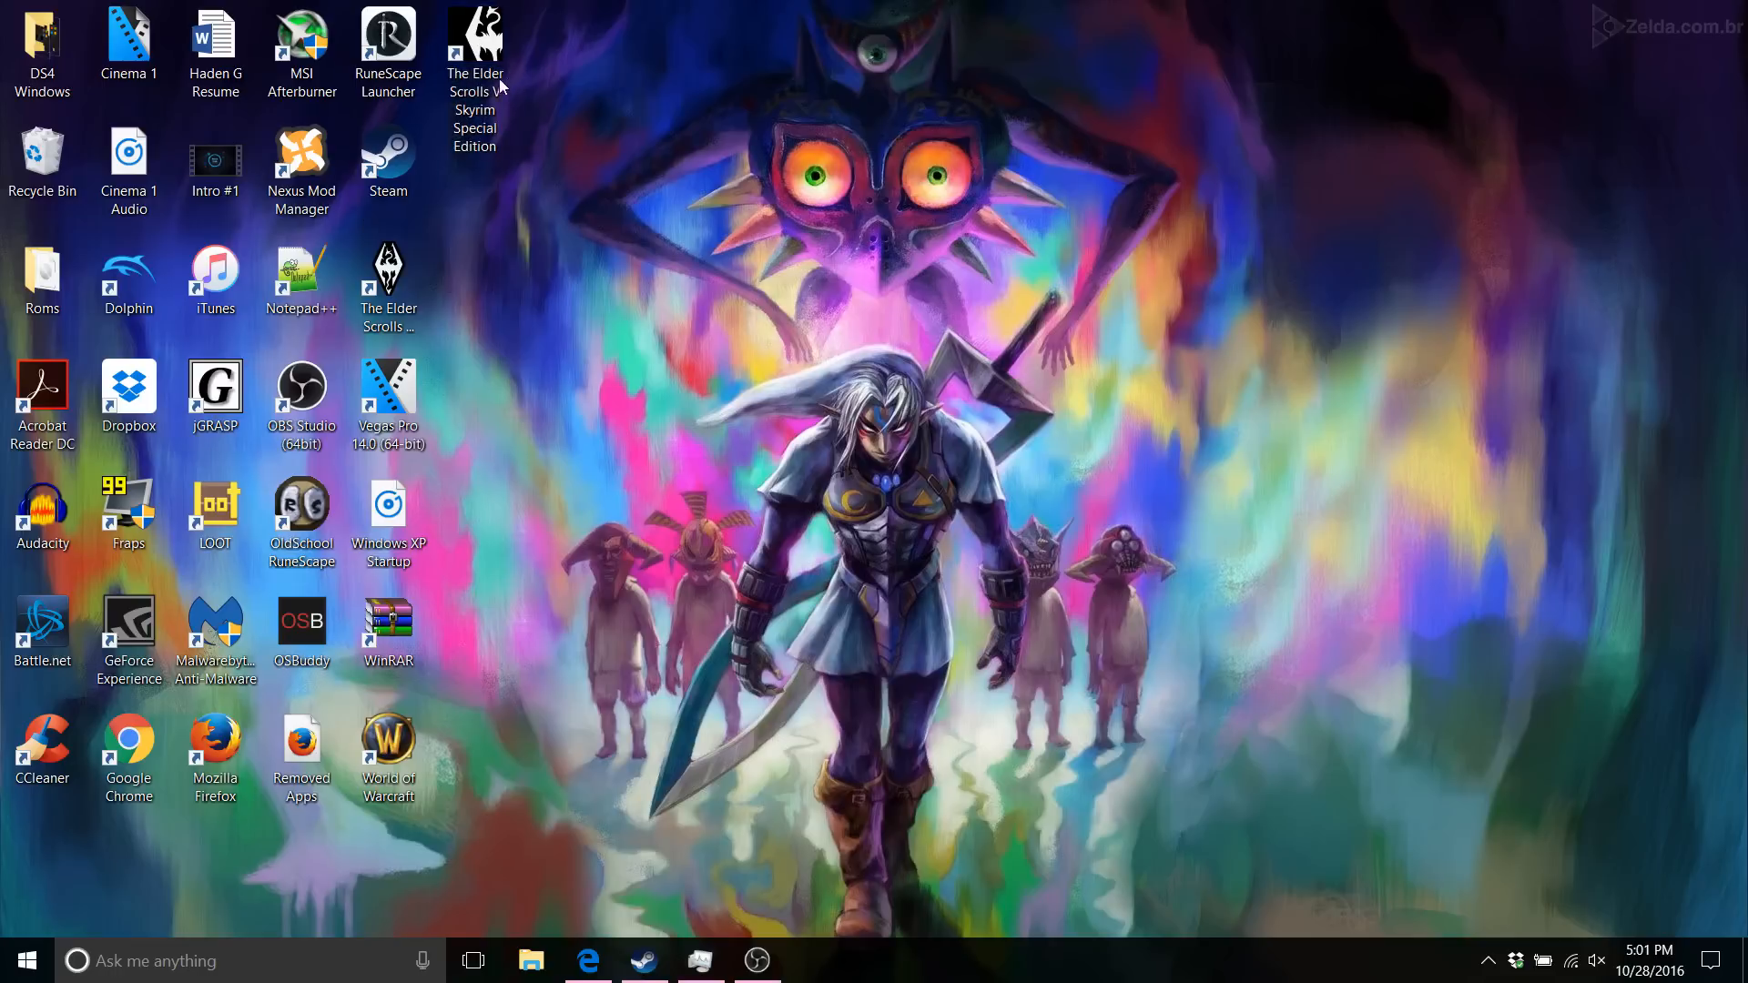
mouse_move(474, 84)
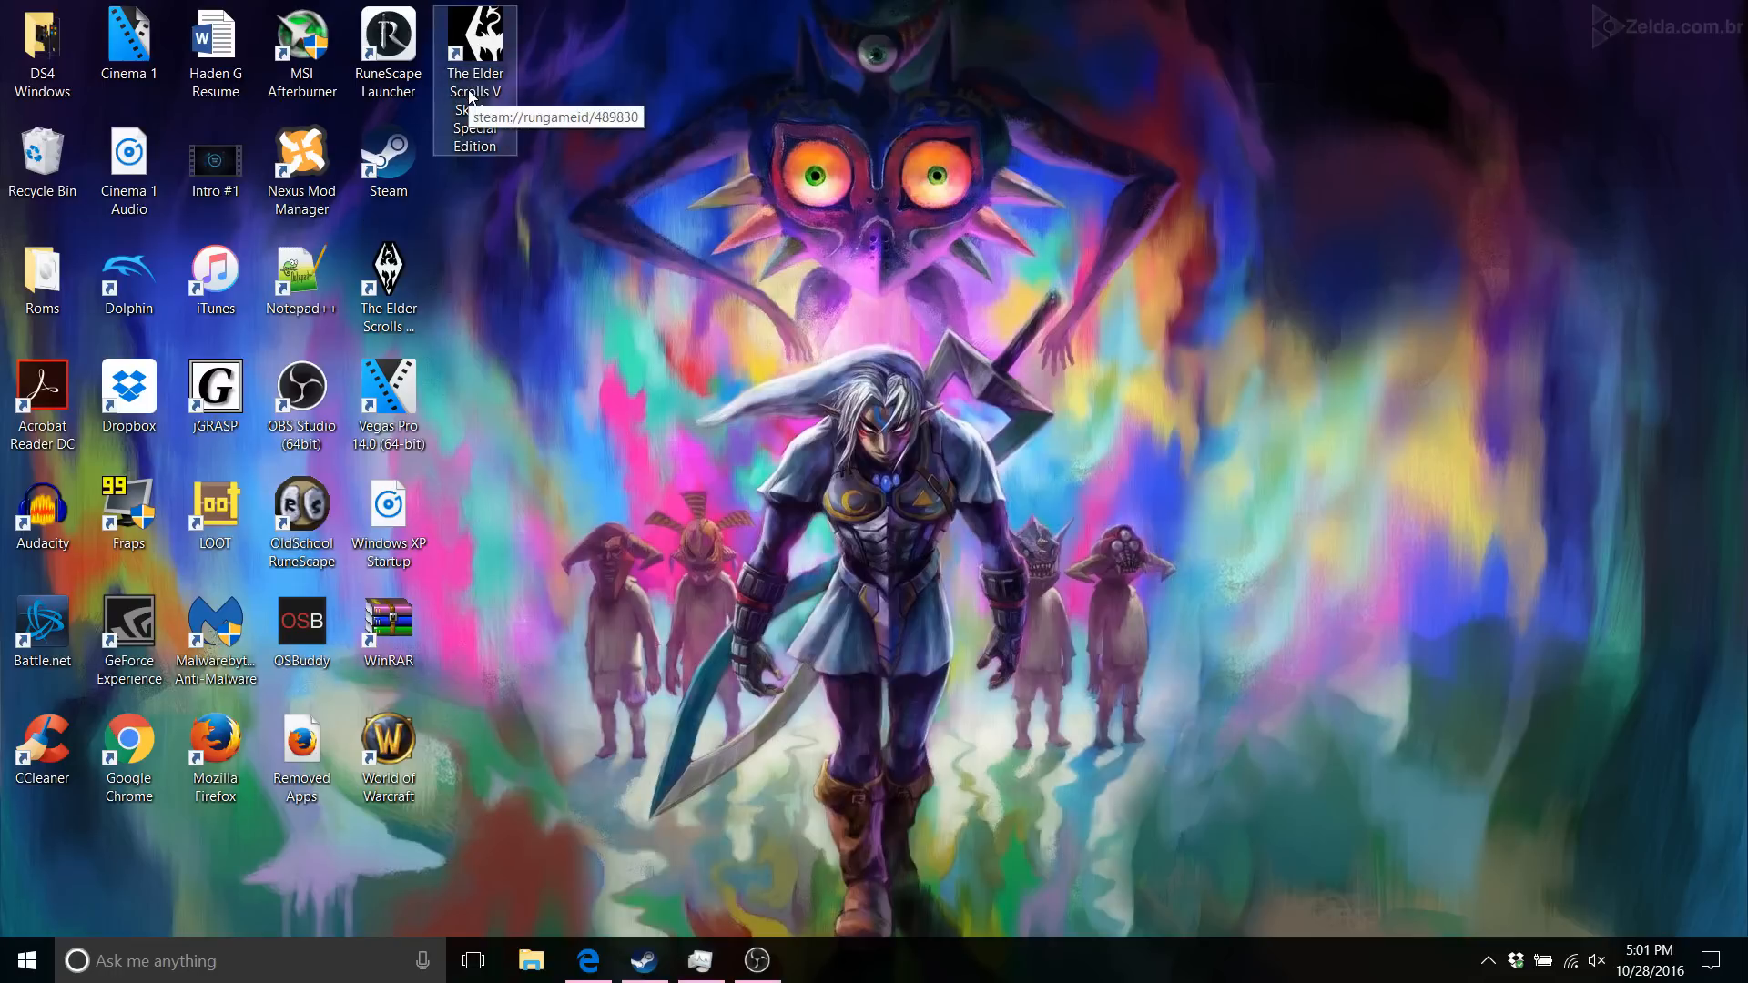
mouse_move(579, 296)
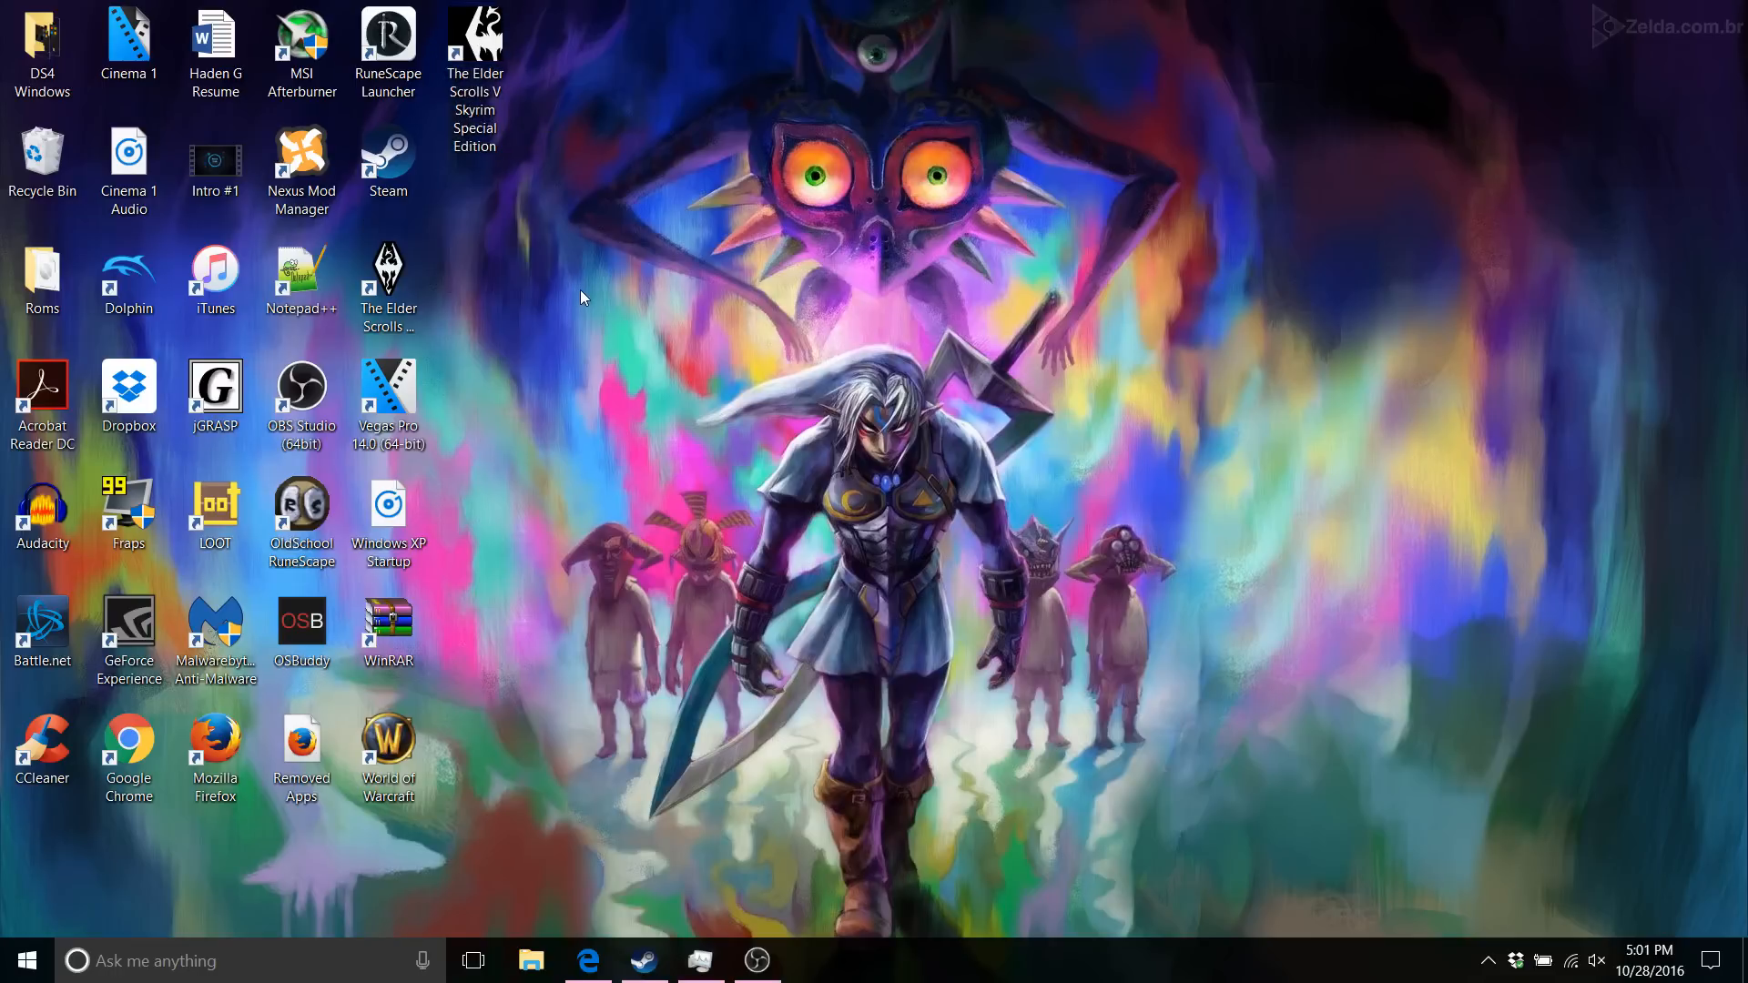
mouse_move(625, 431)
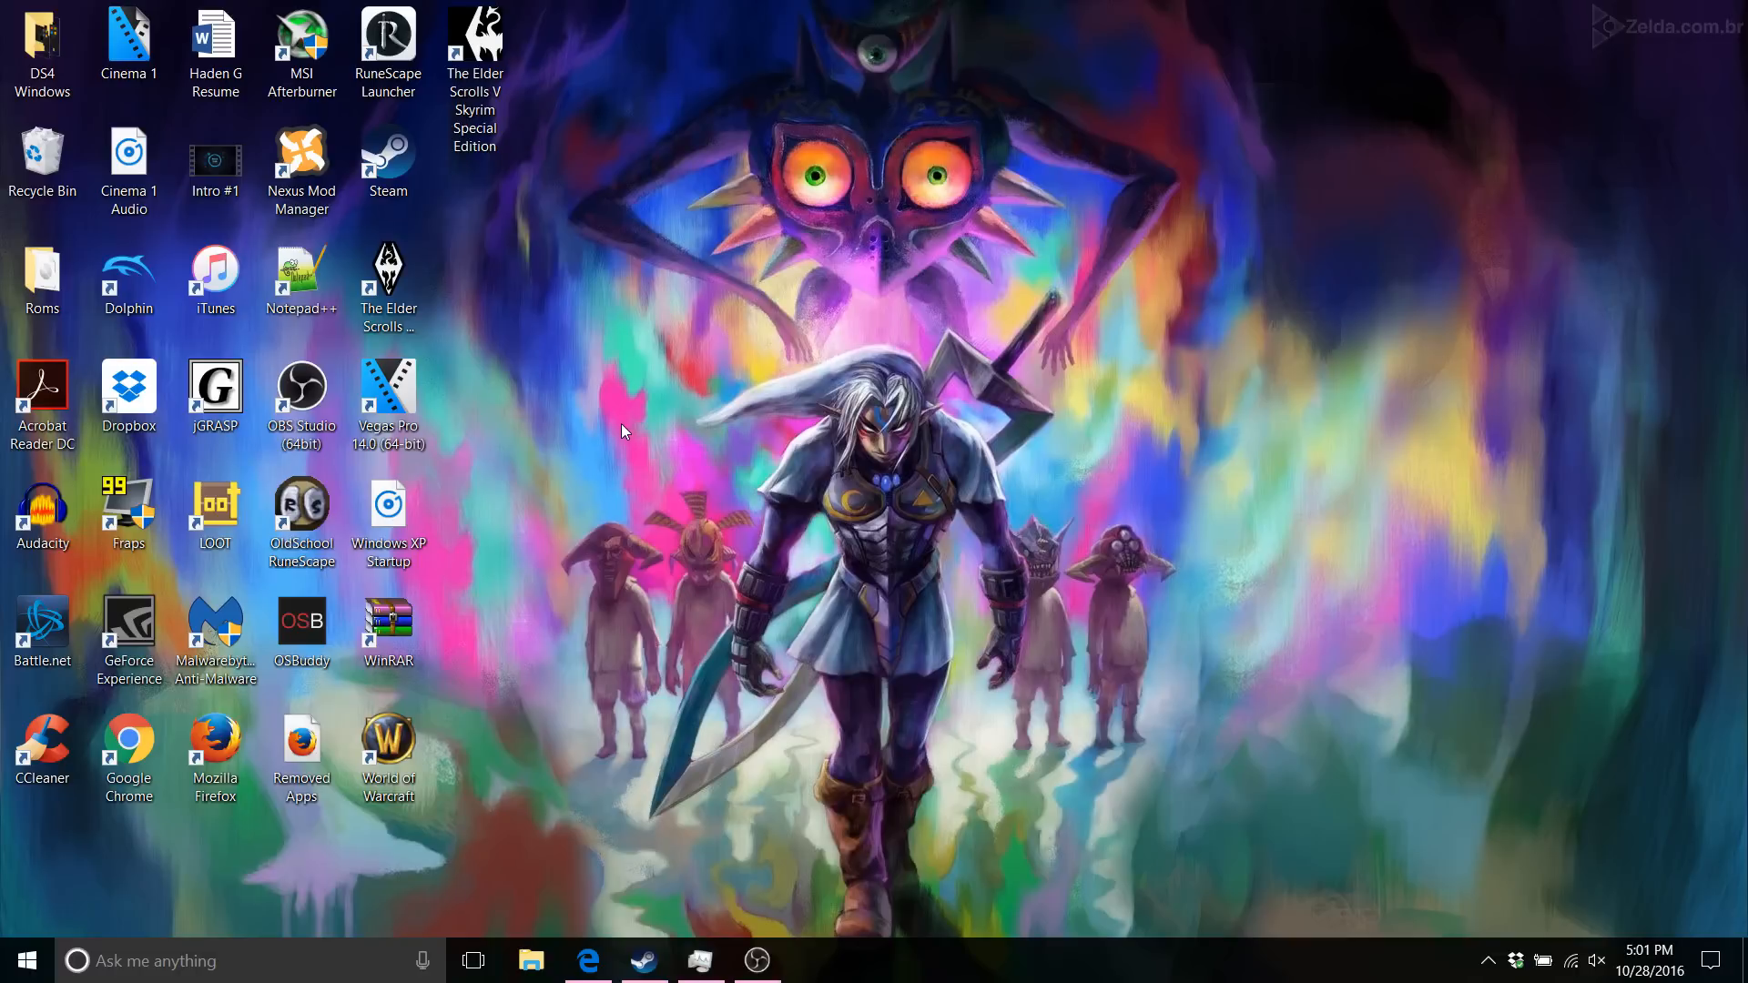
mouse_move(614, 435)
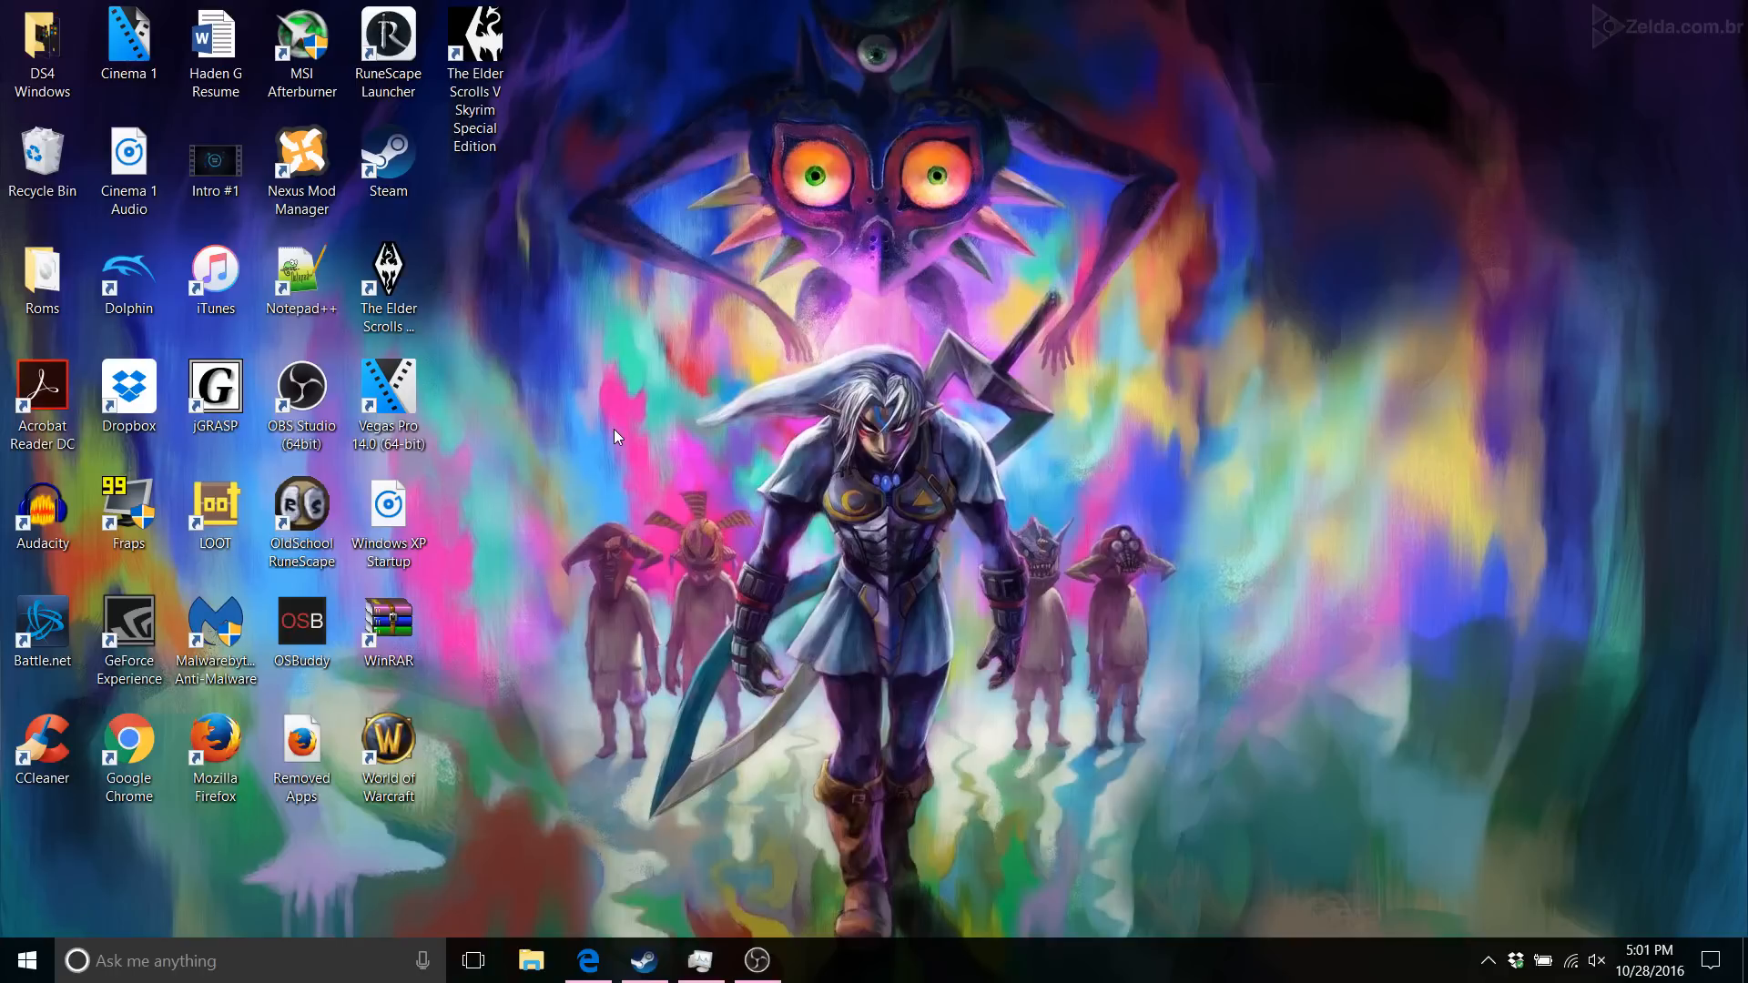
mouse_move(767, 286)
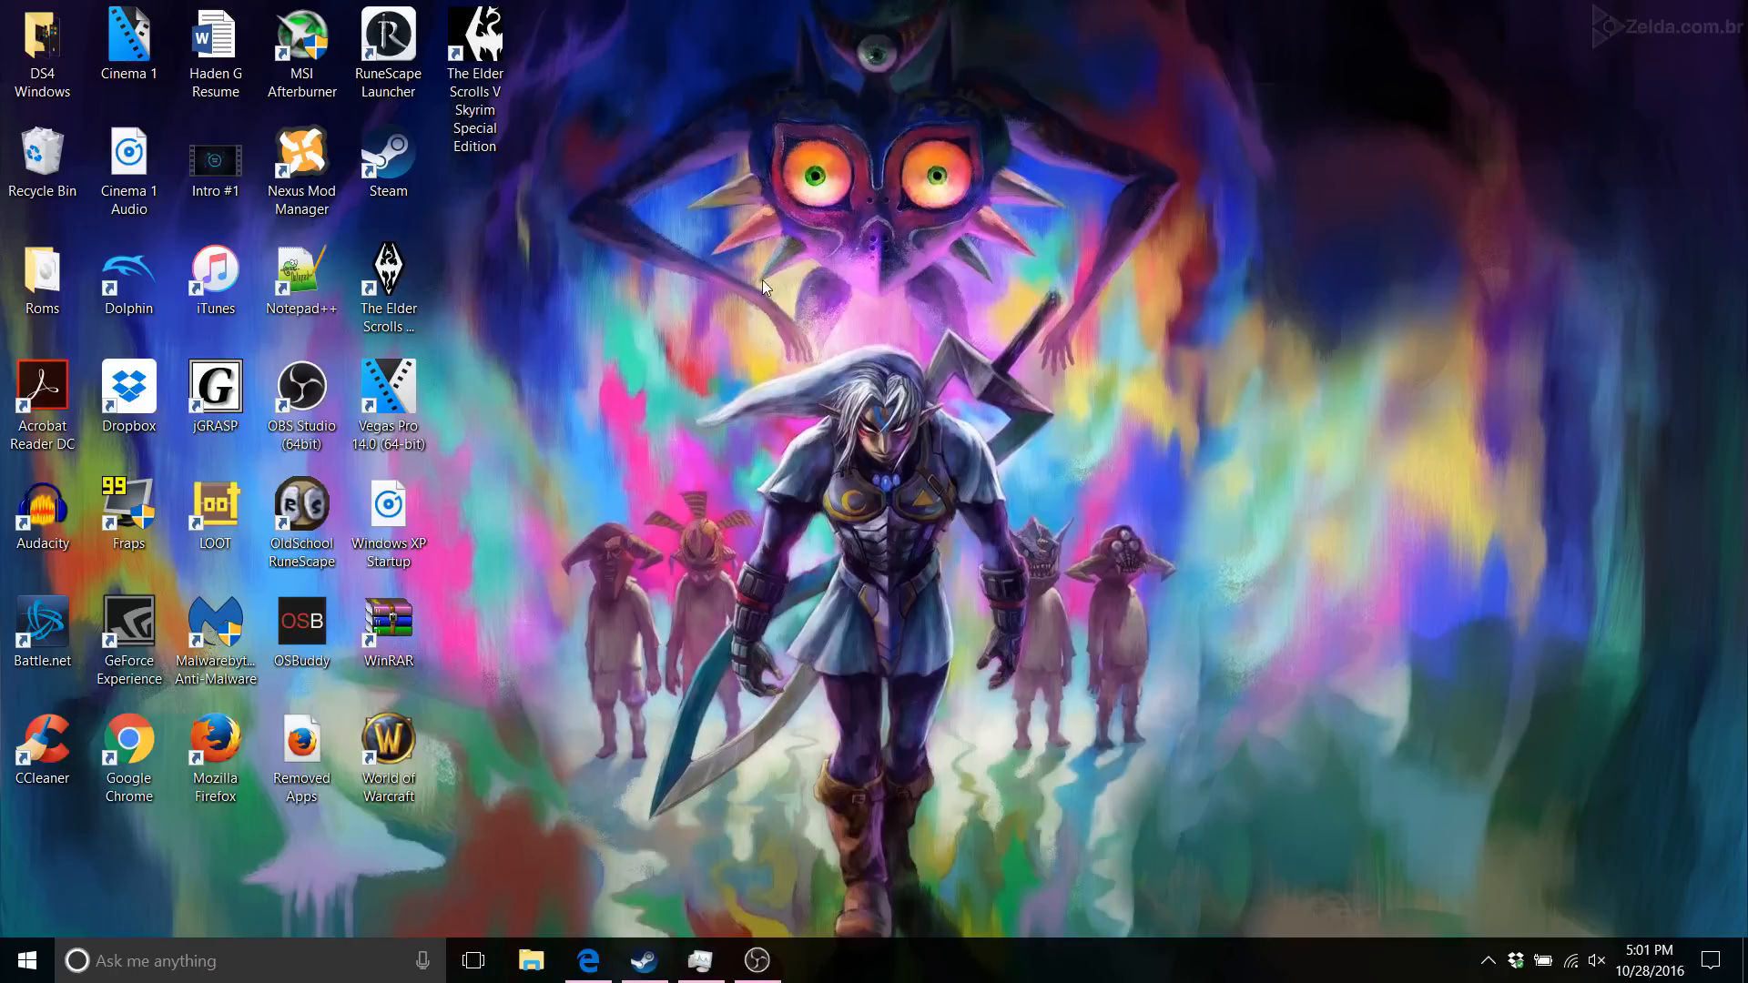
mouse_move(689, 396)
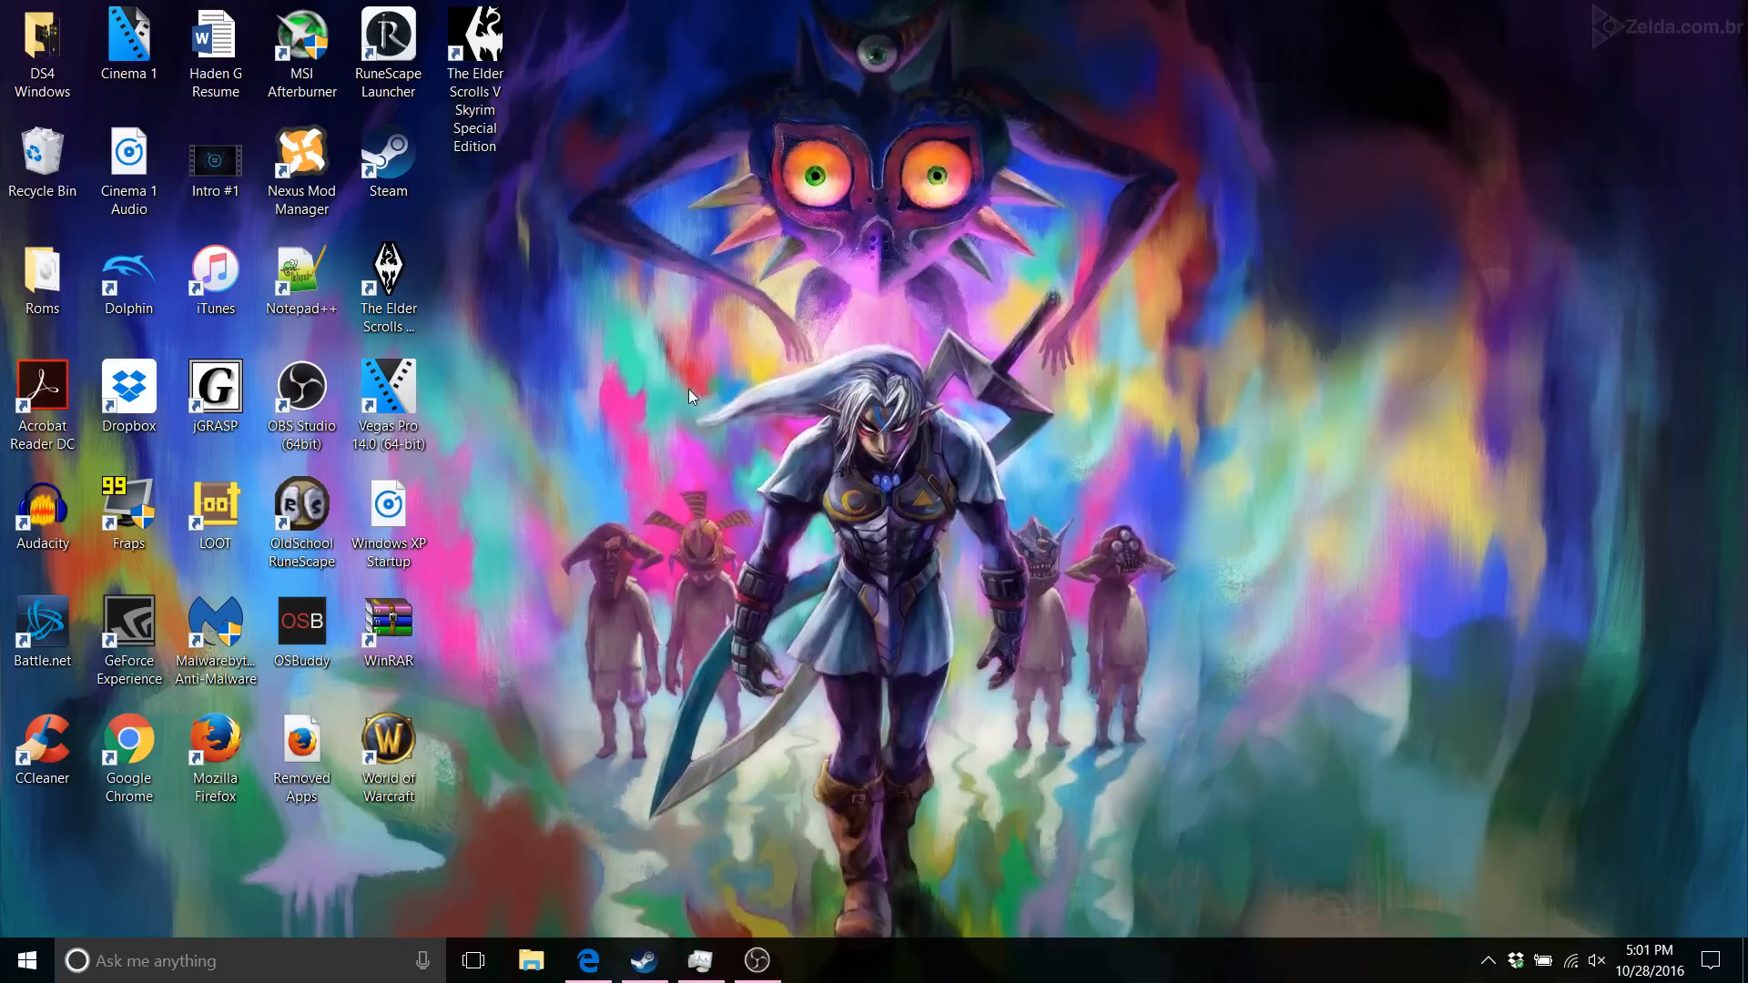
mouse_move(473, 44)
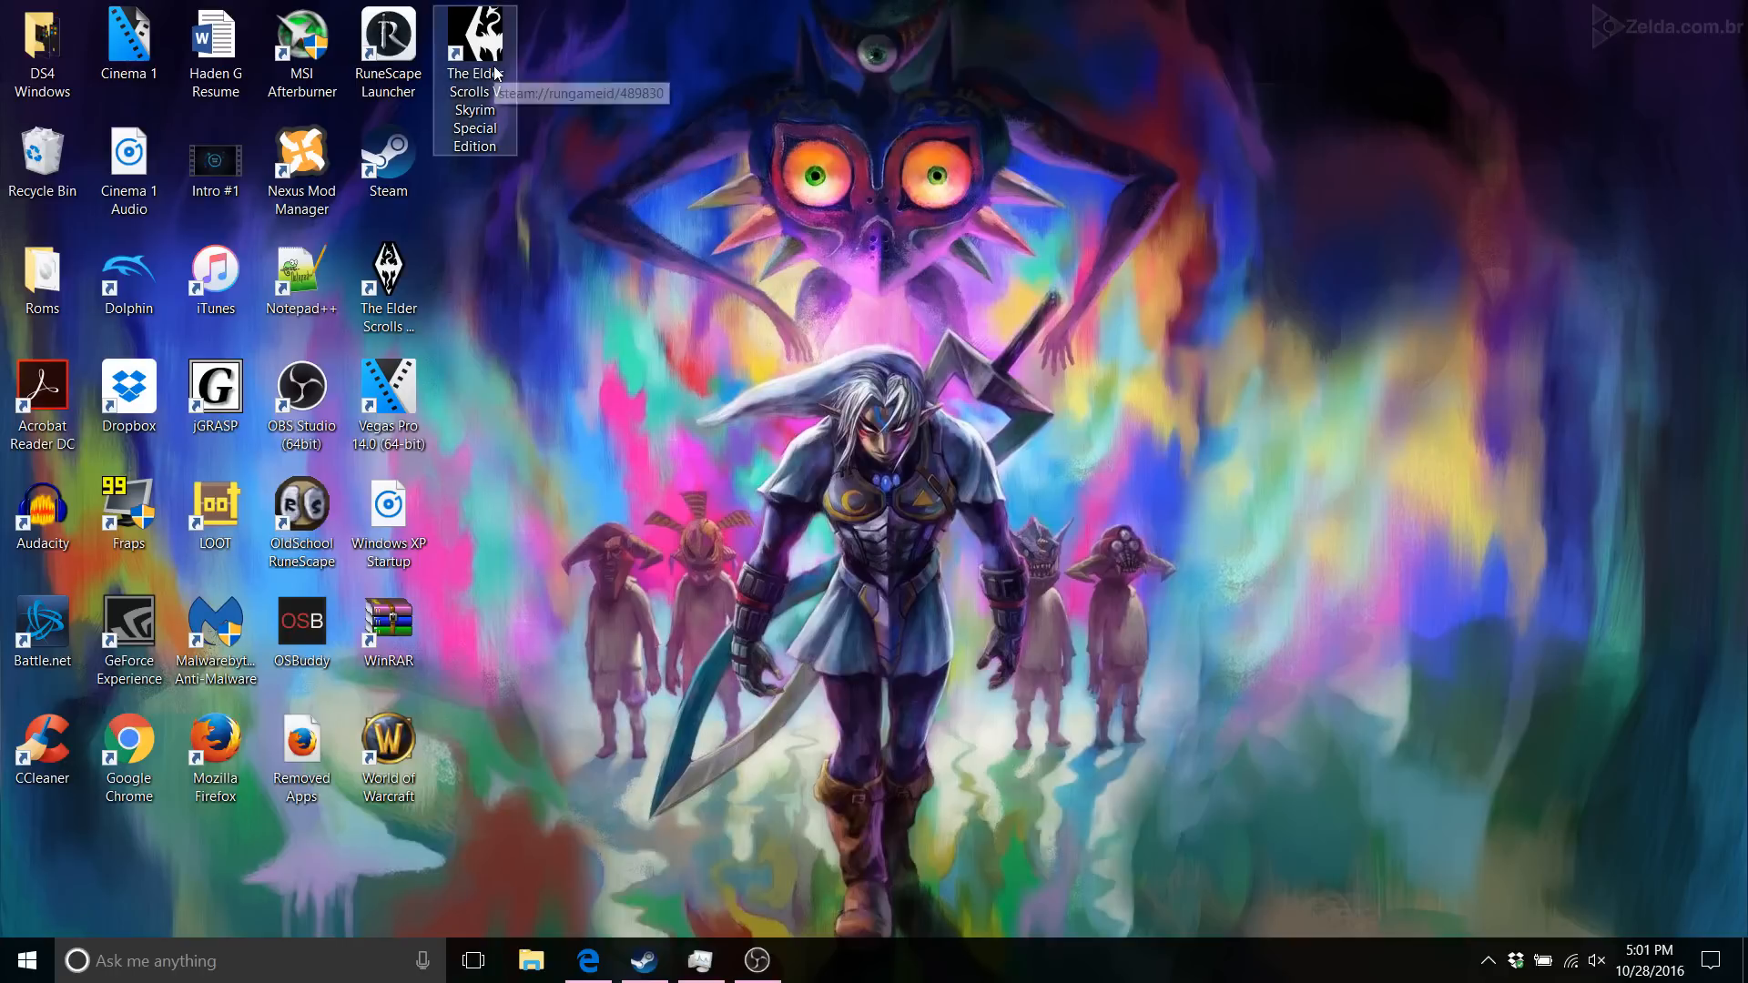
mouse_move(936, 187)
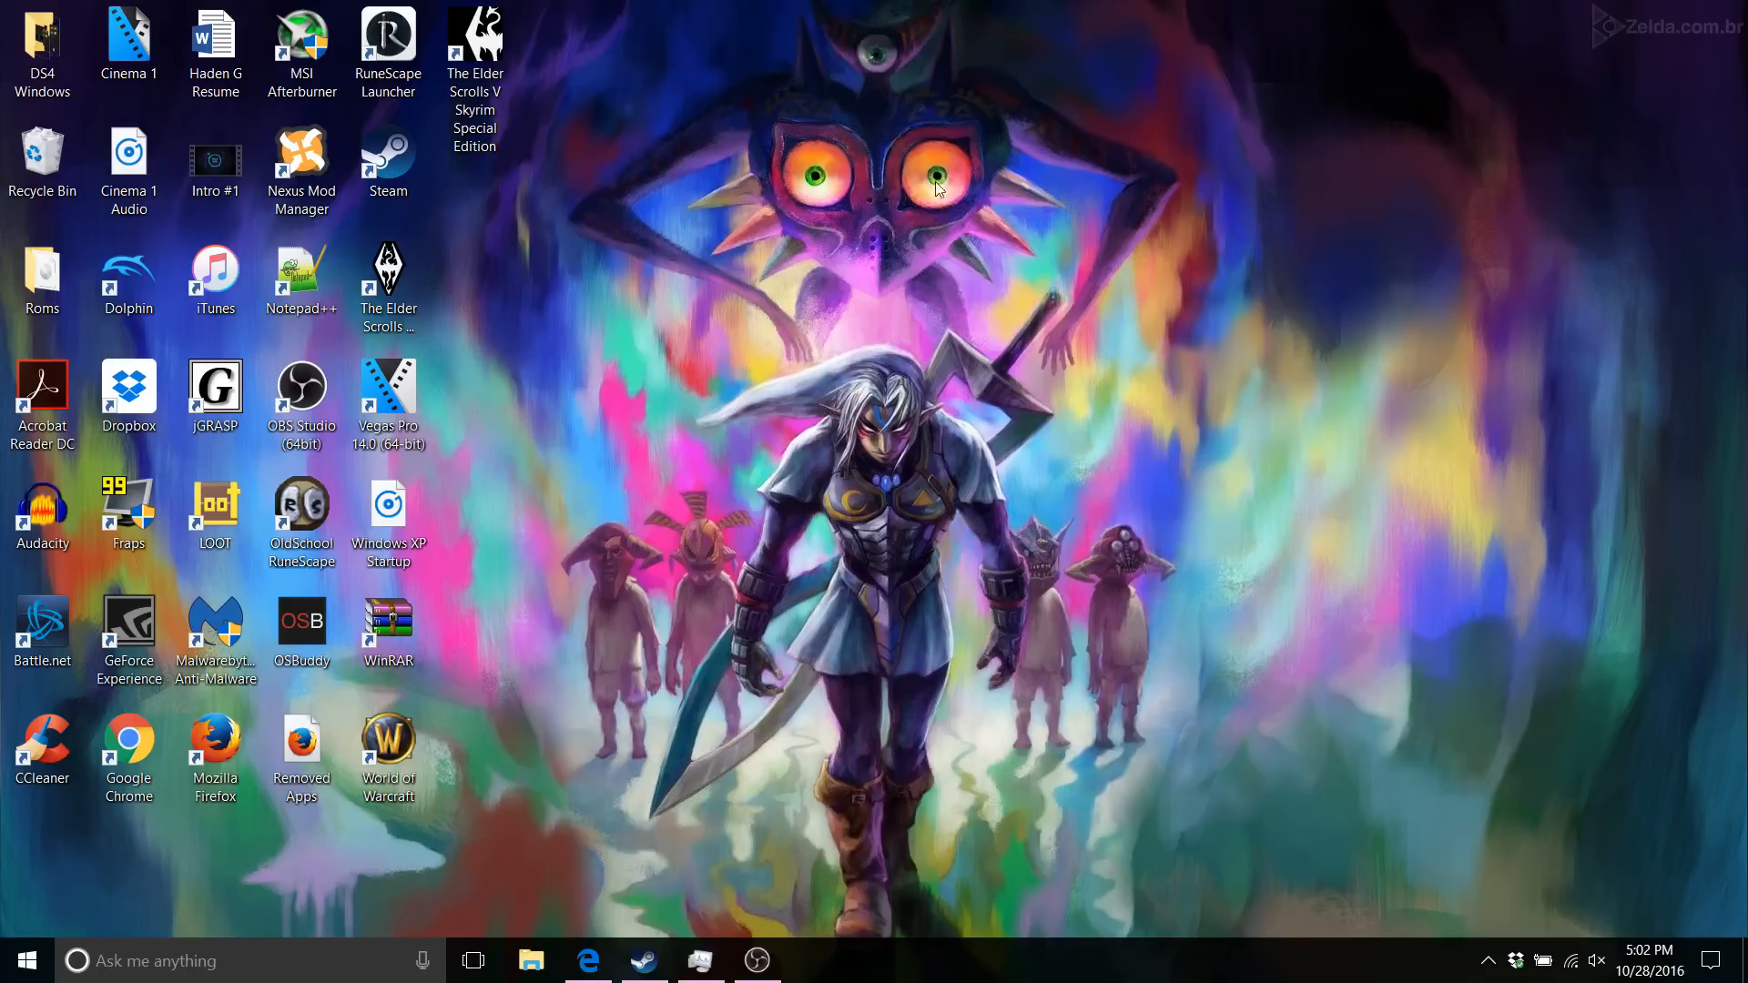
mouse_move(819, 341)
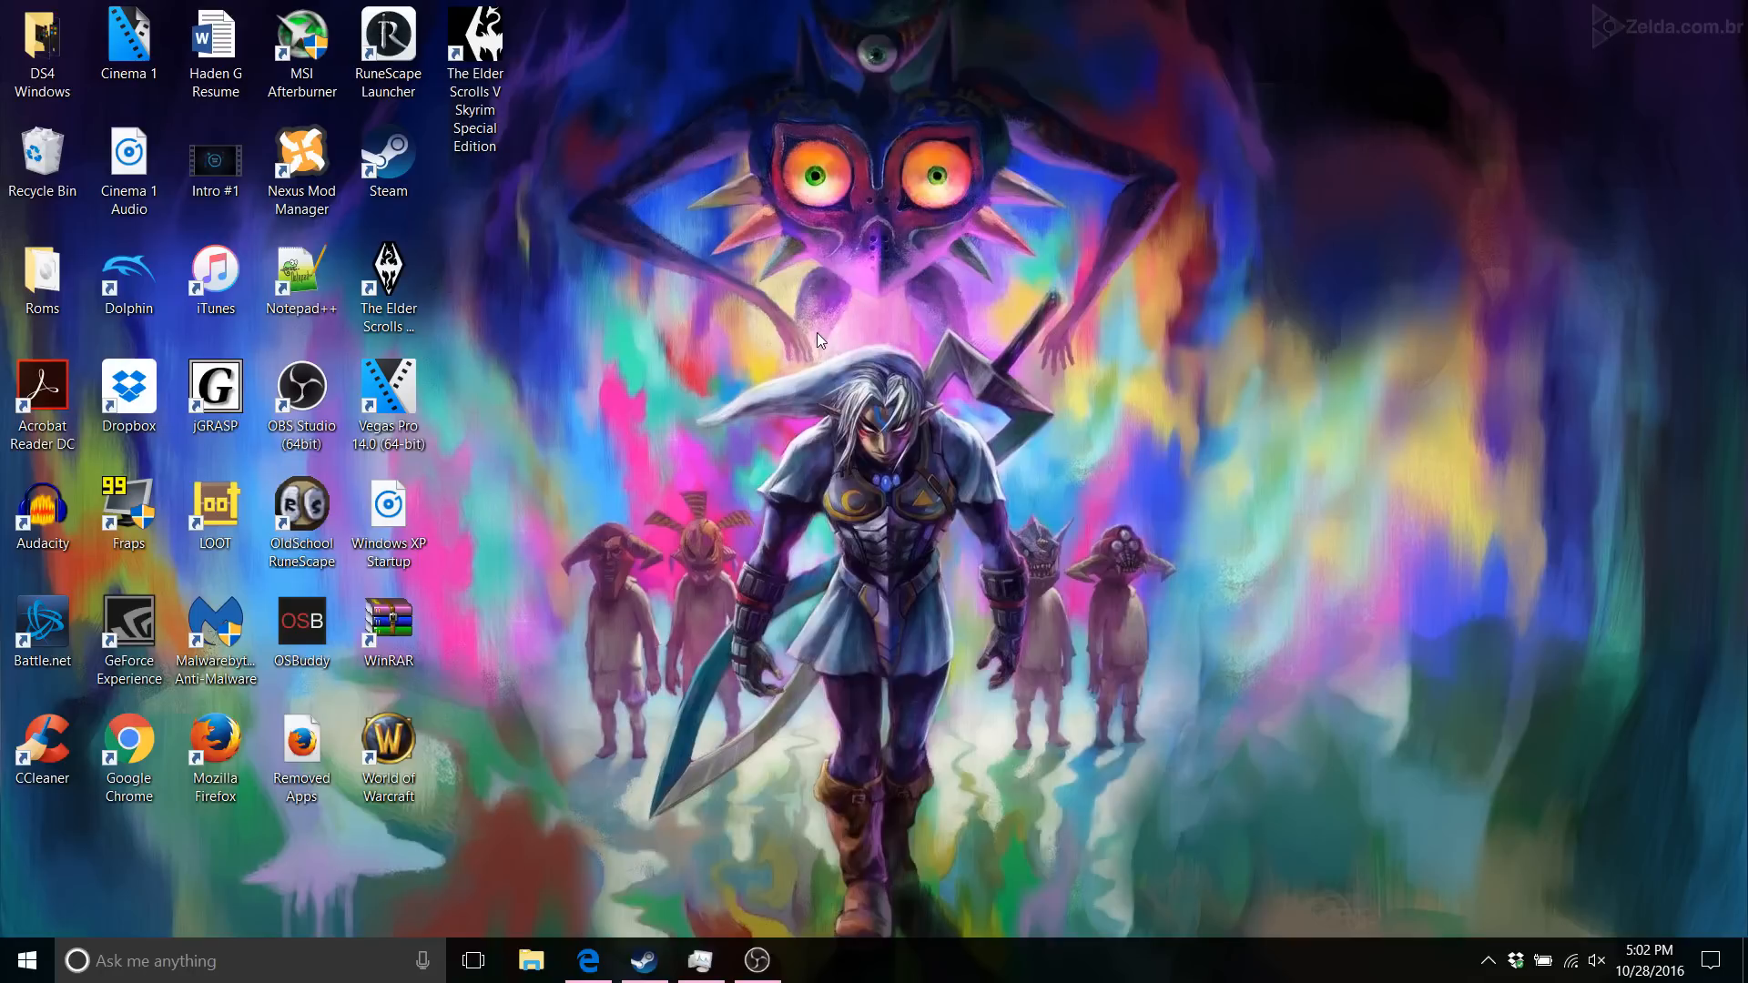
mouse_move(817, 304)
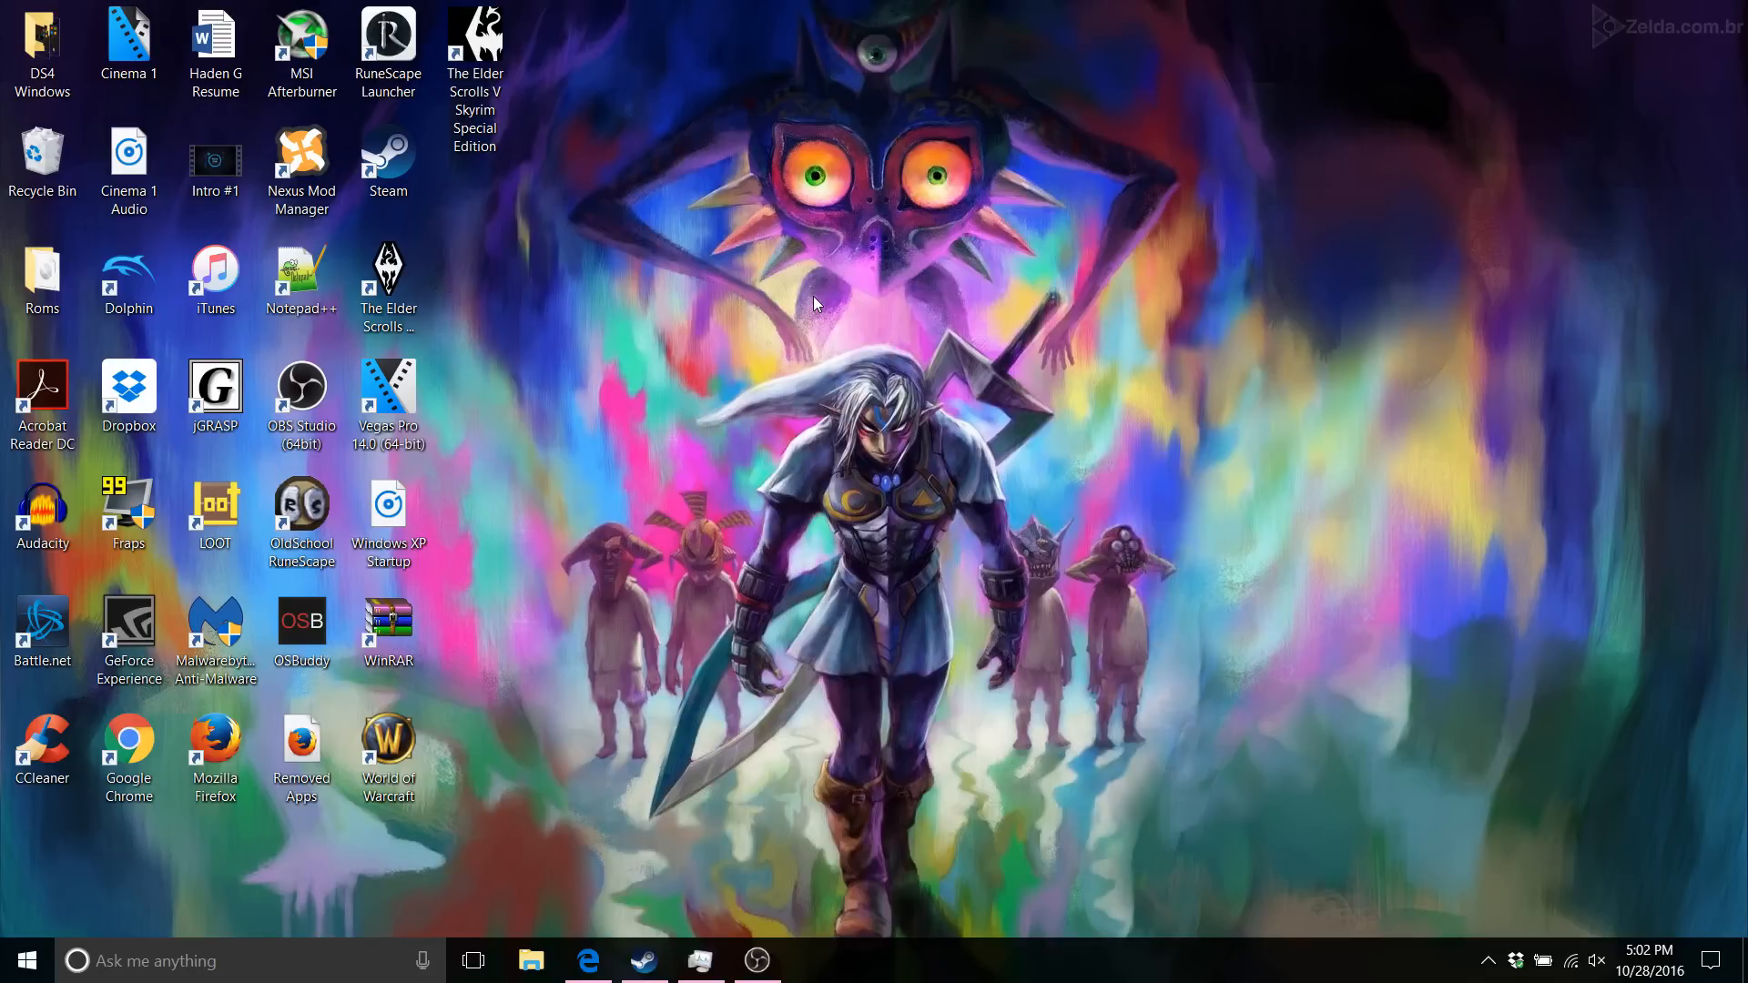
Step: Launch NVIDIA Control Panel from the desktop menu and go to Manage 3D Settings' Program Settings
right_click(816, 304)
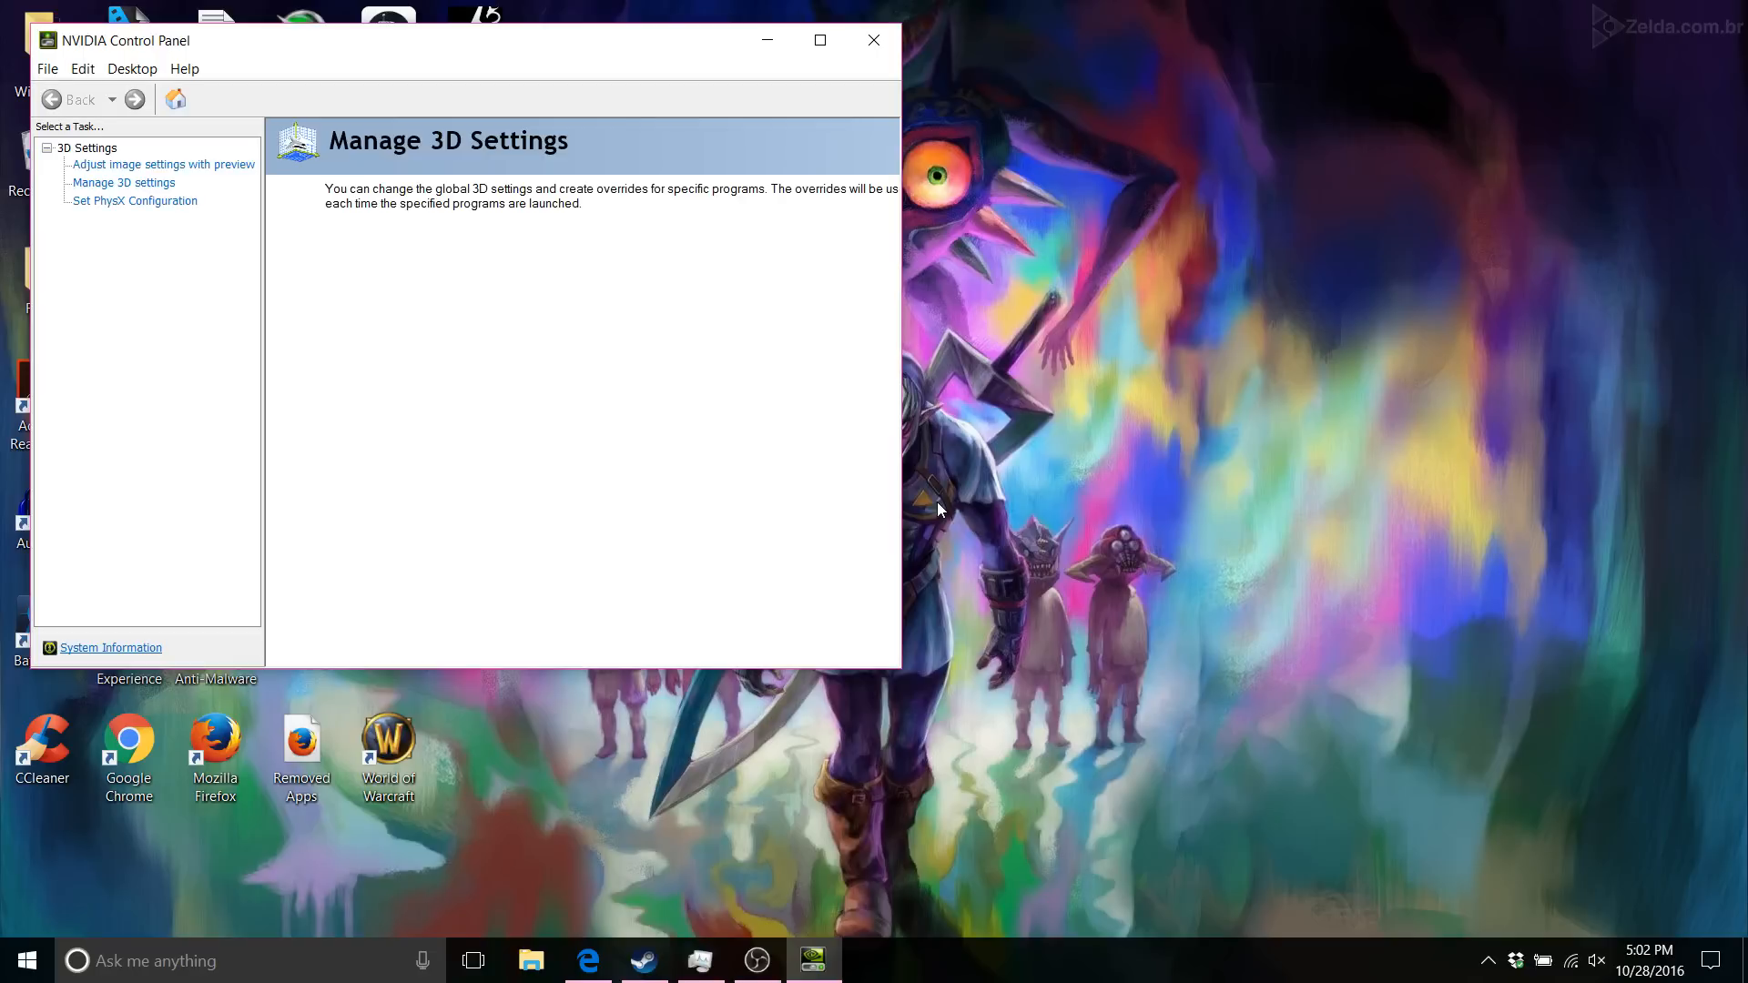
click(122, 182)
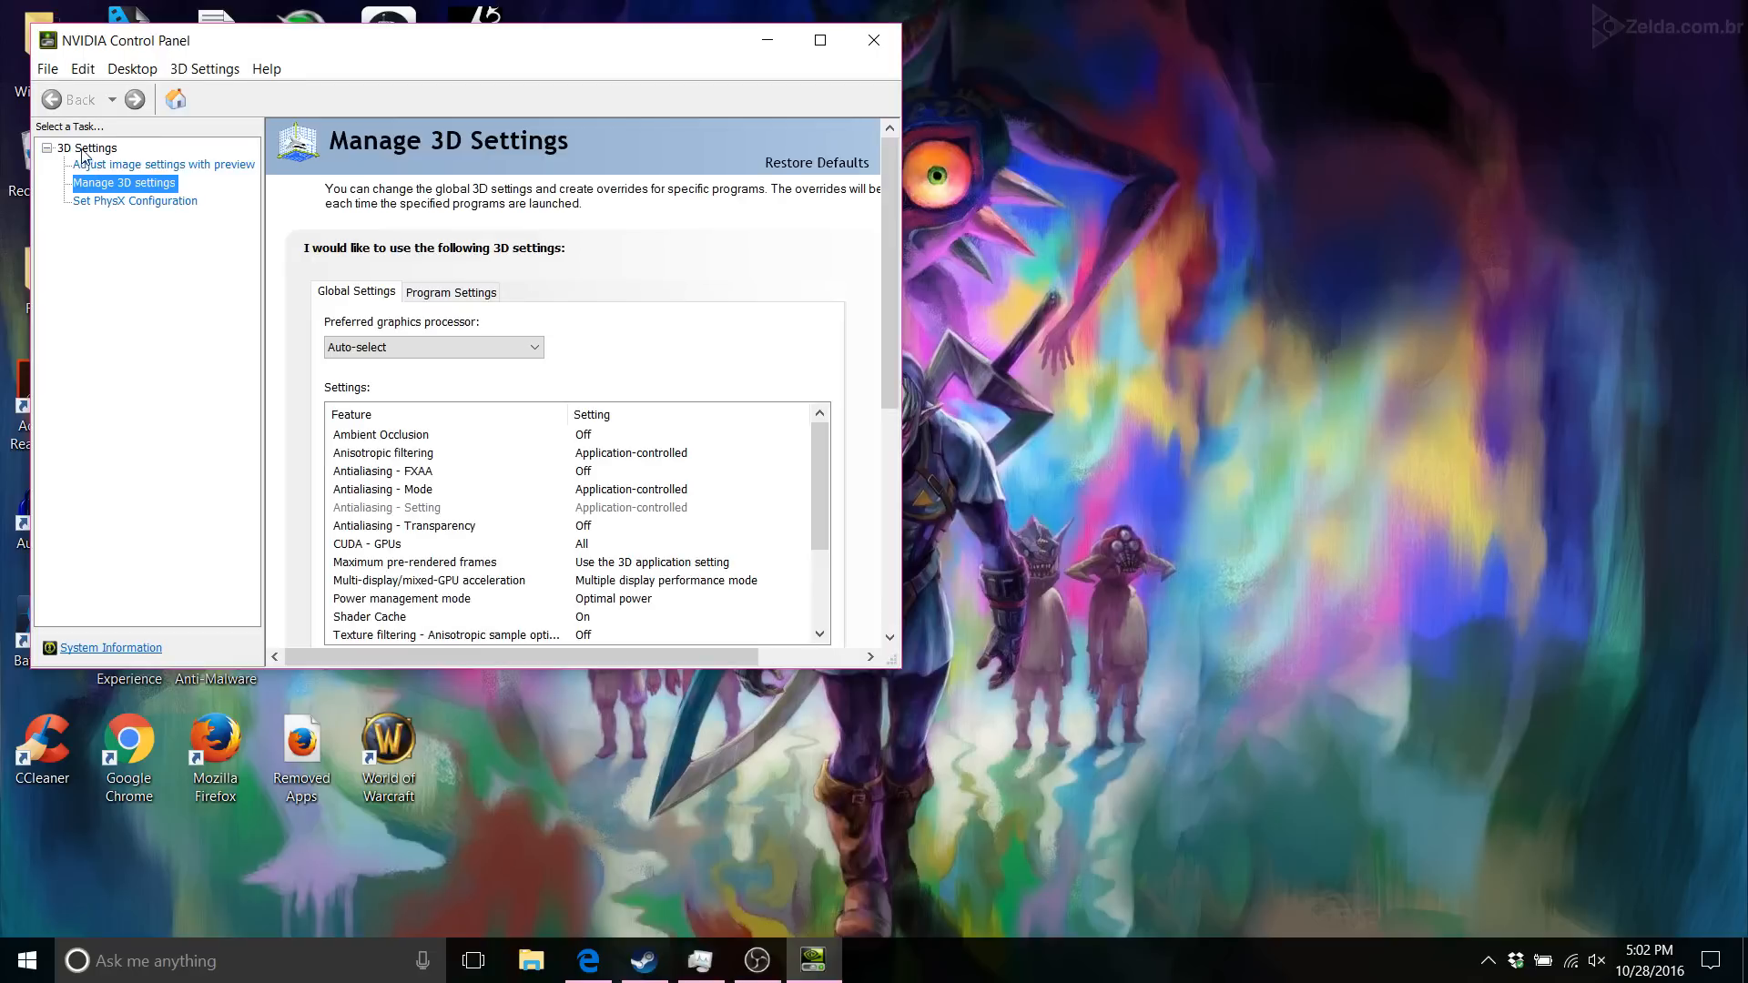
mouse_move(317, 377)
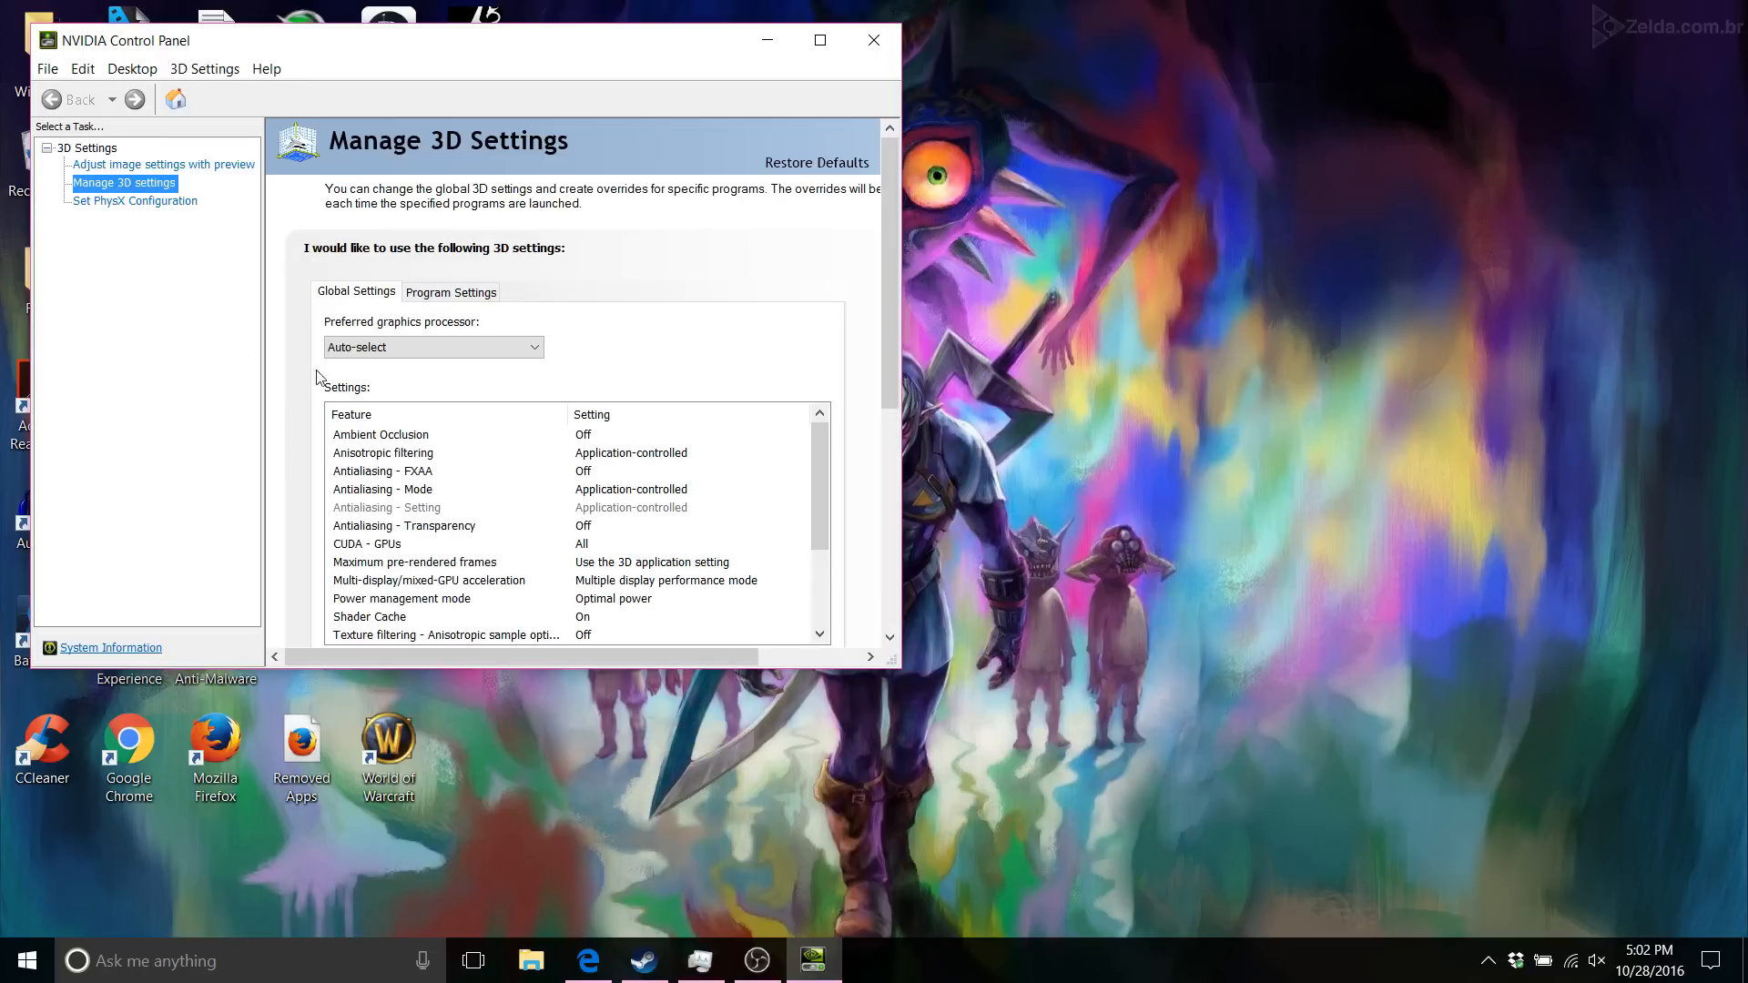
click(450, 292)
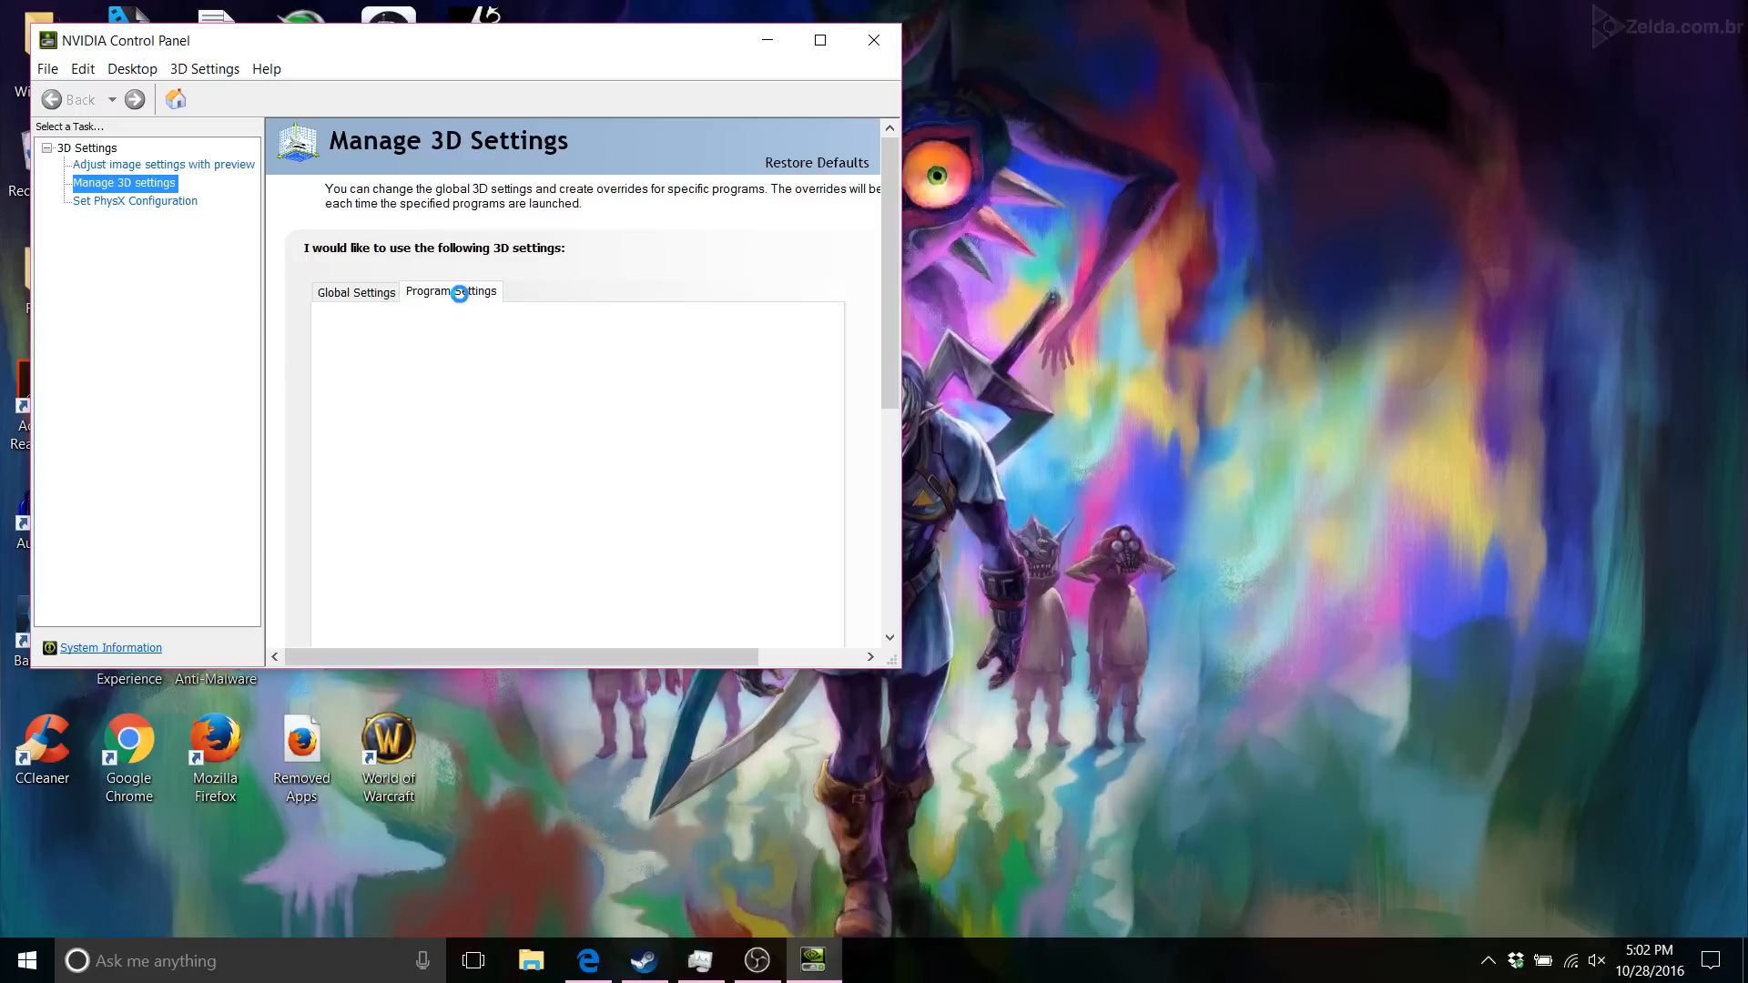
Step: Select skyrimse.exe as the program to customize, keeping High-performance NVIDIA processor
click(449, 292)
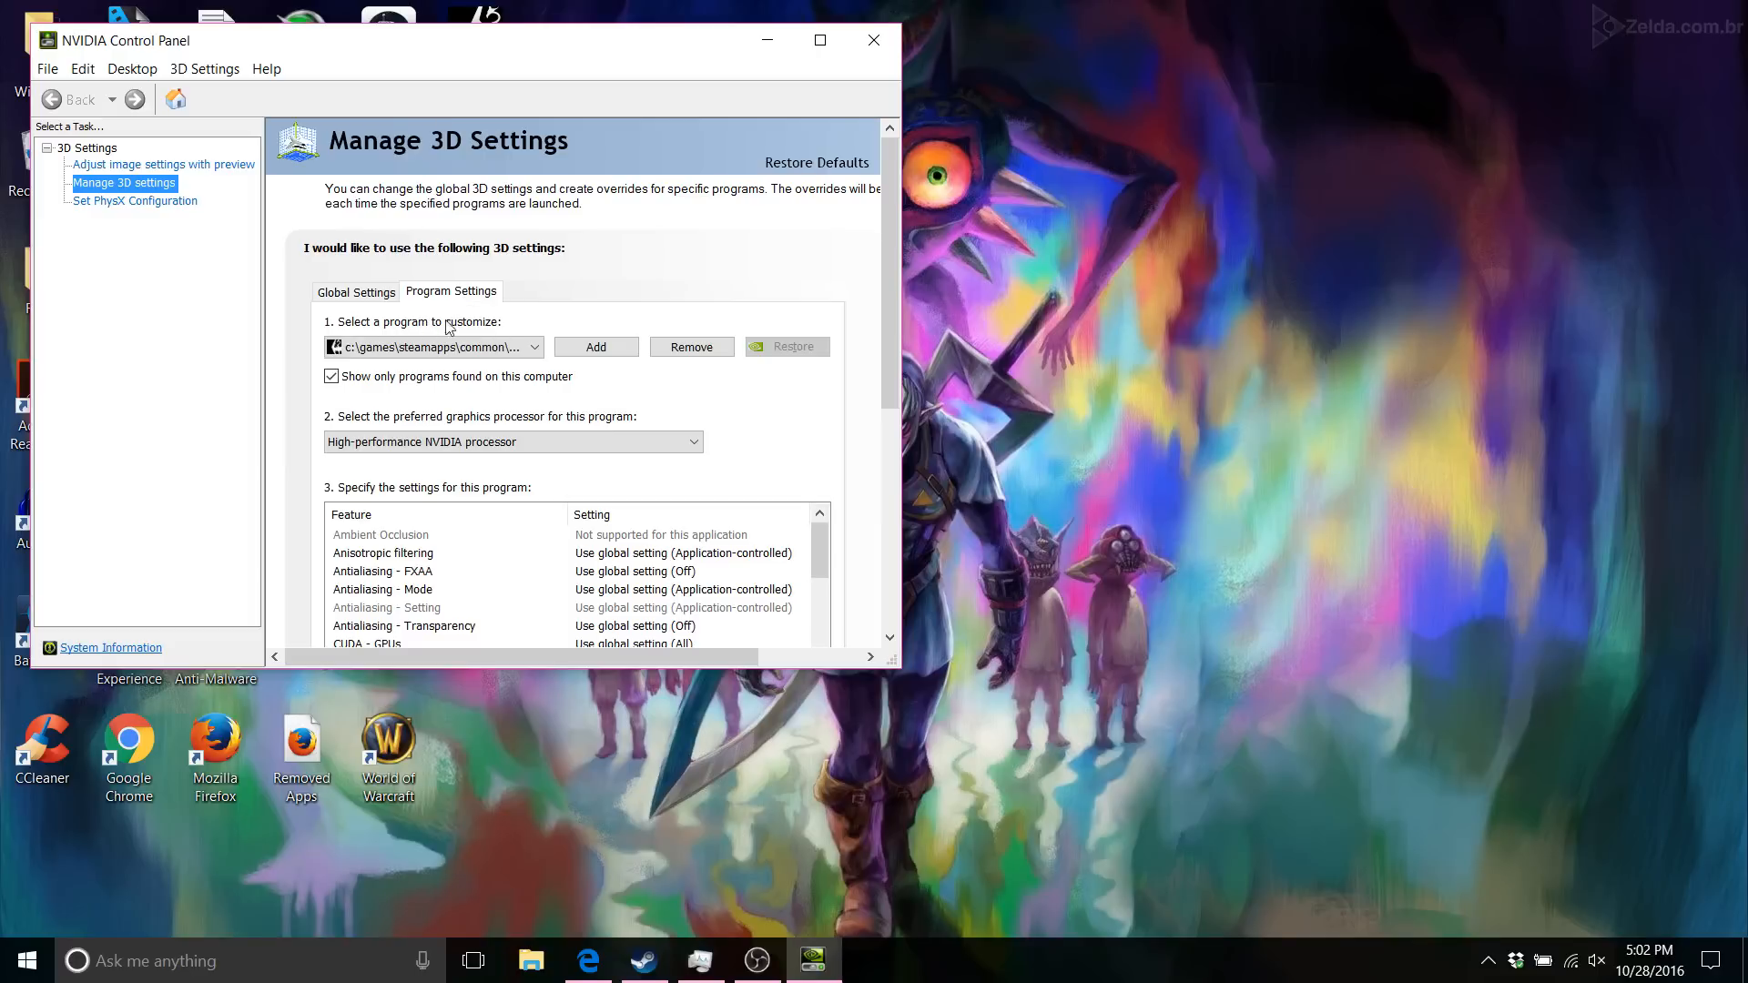
click(534, 346)
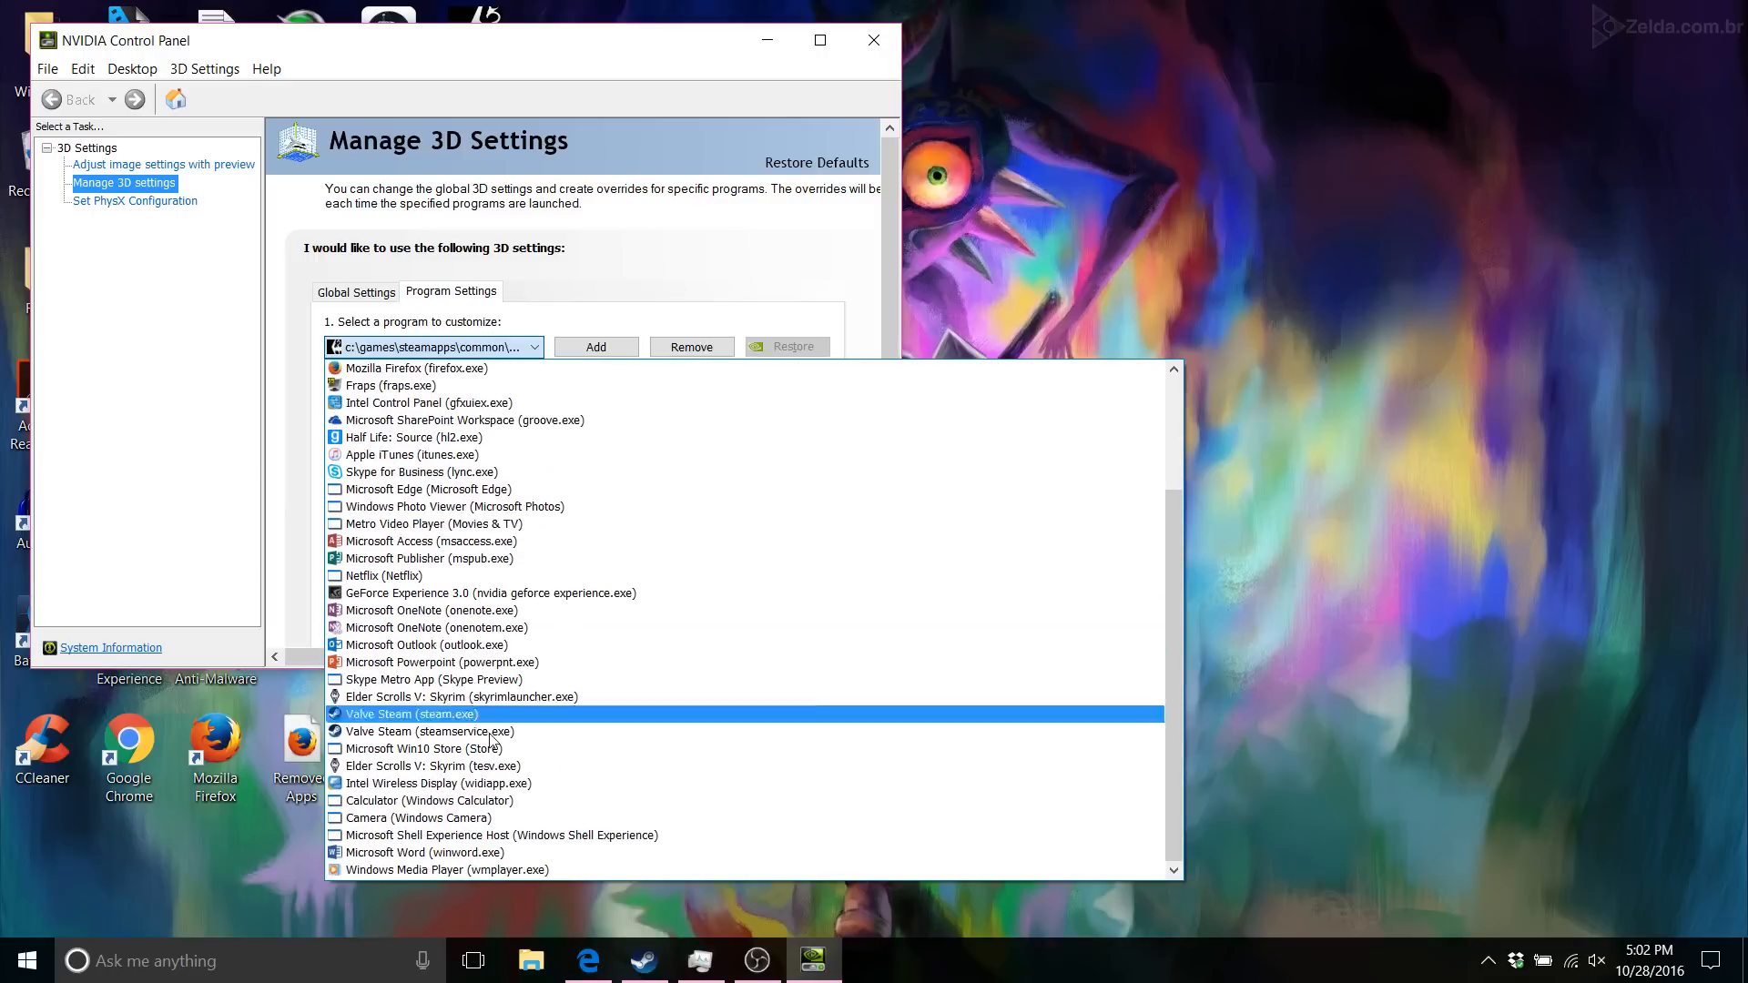
scroll(up, 3)
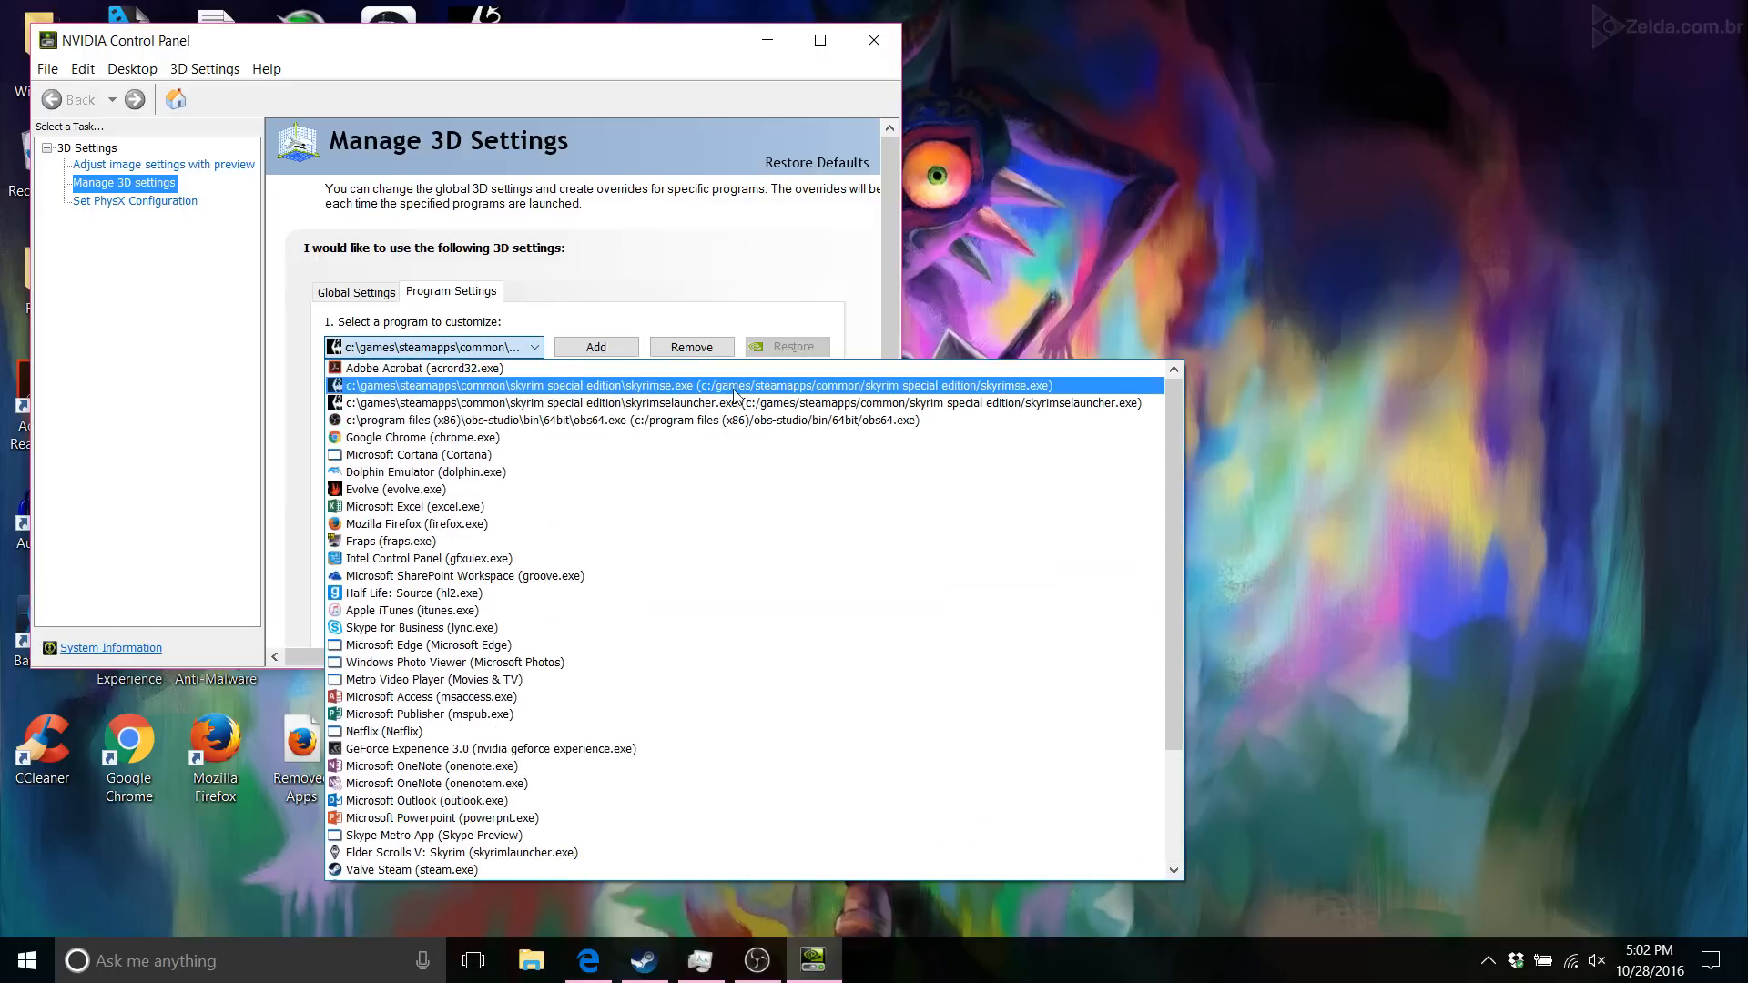
click(707, 384)
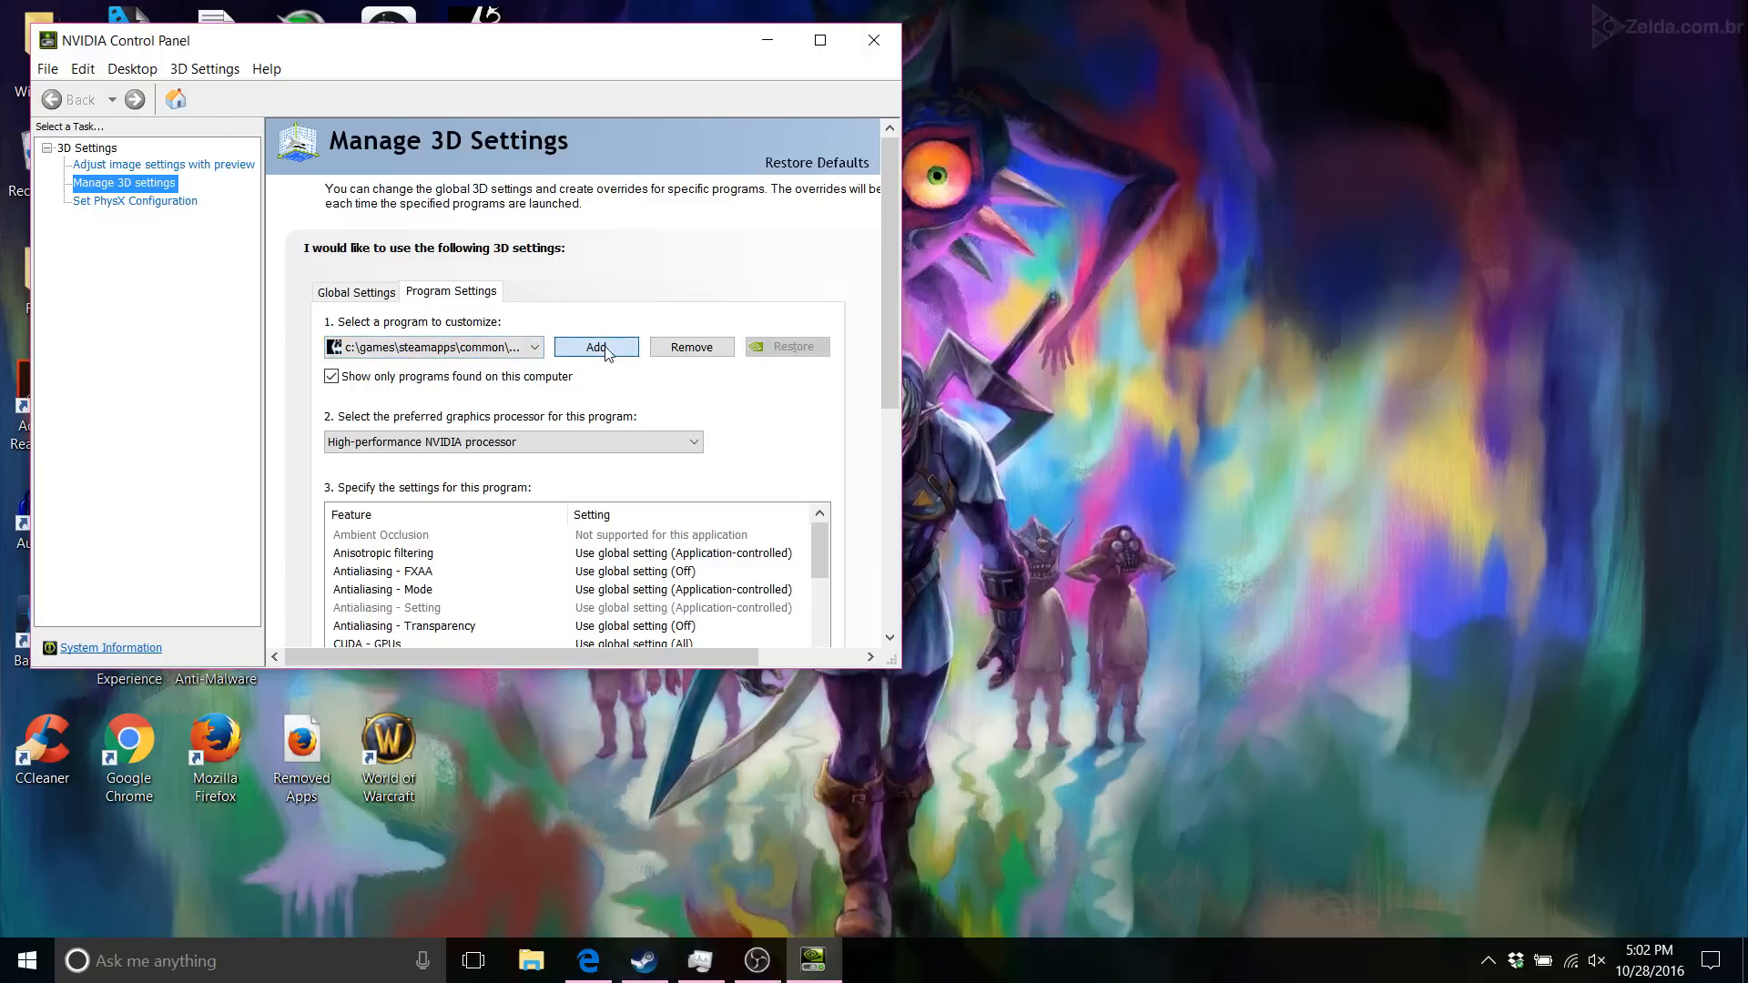
Step: Add the Skyrim game executable from the recently used list as a customized program
click(596, 346)
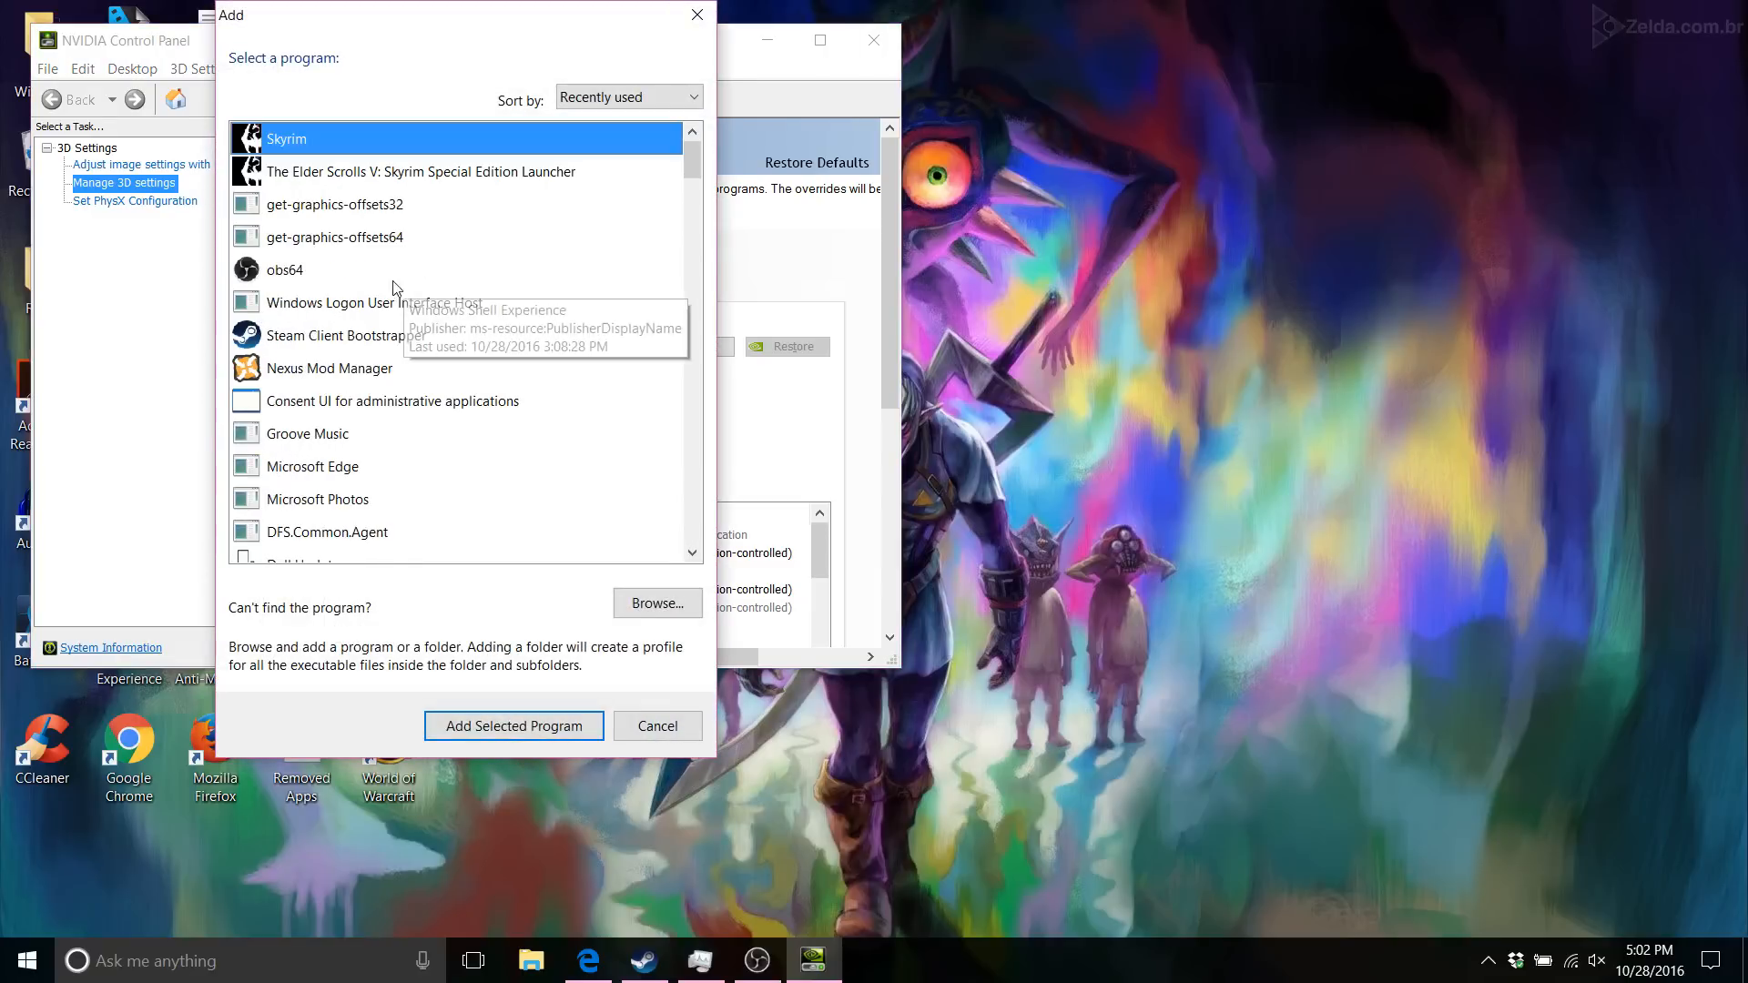
mouse_move(381, 175)
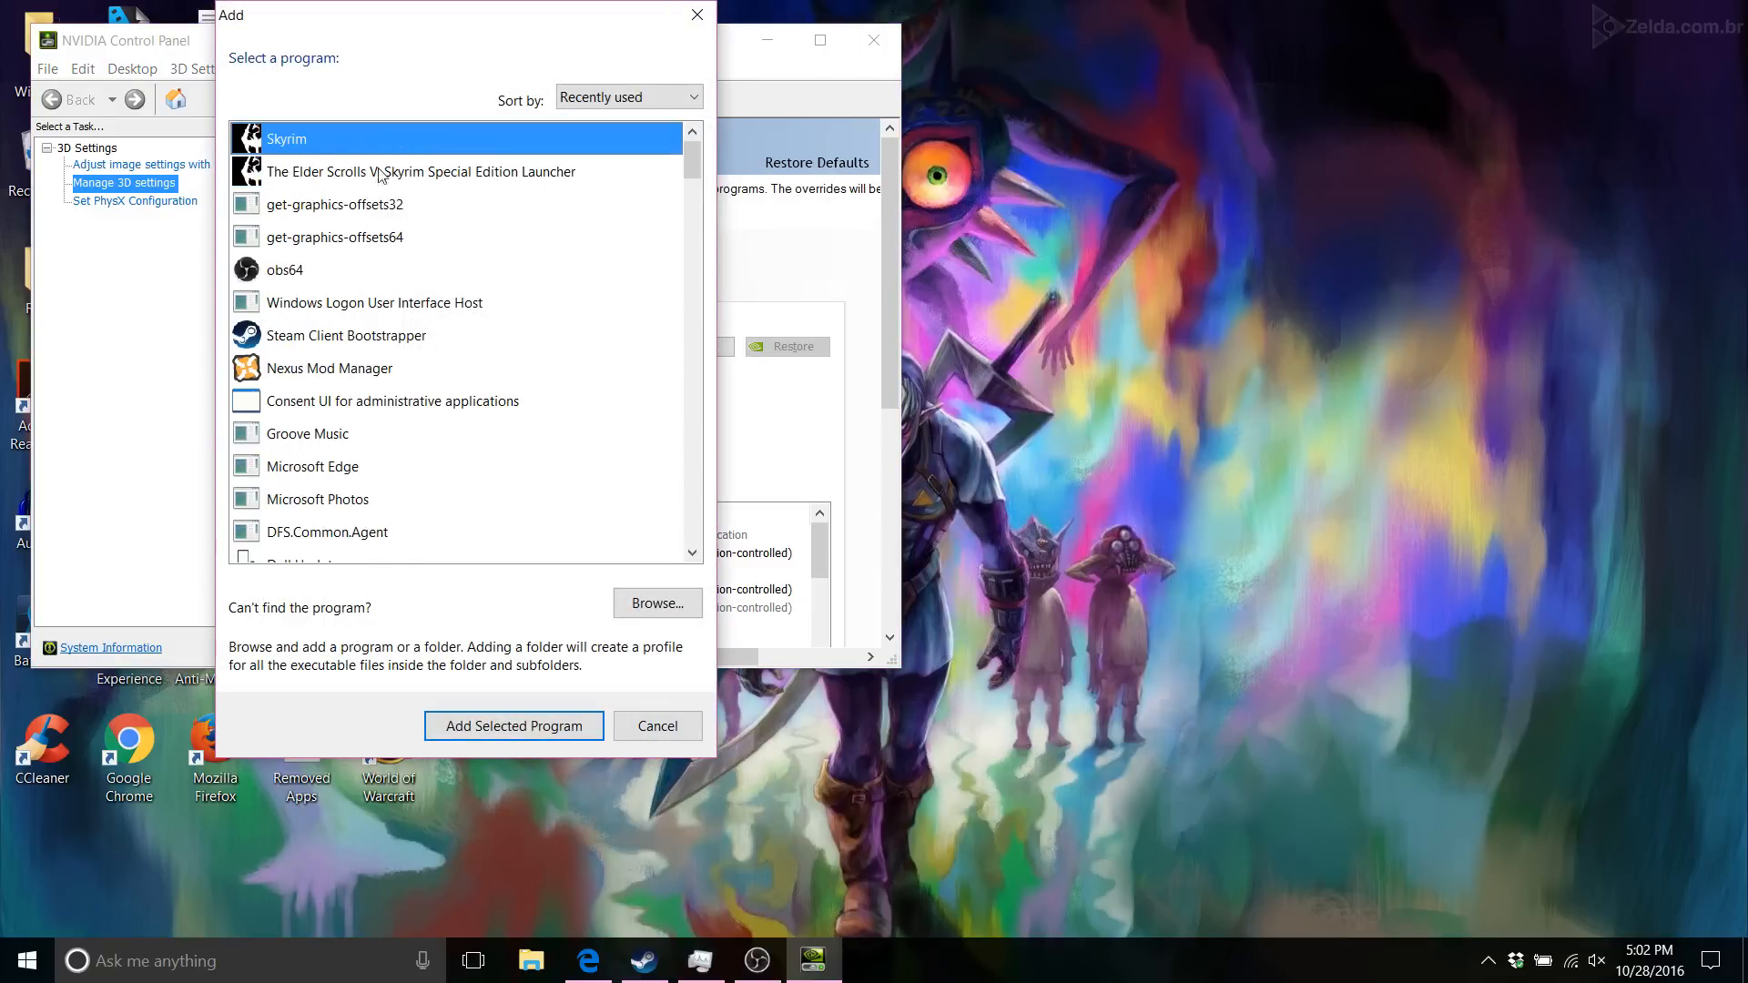
click(420, 171)
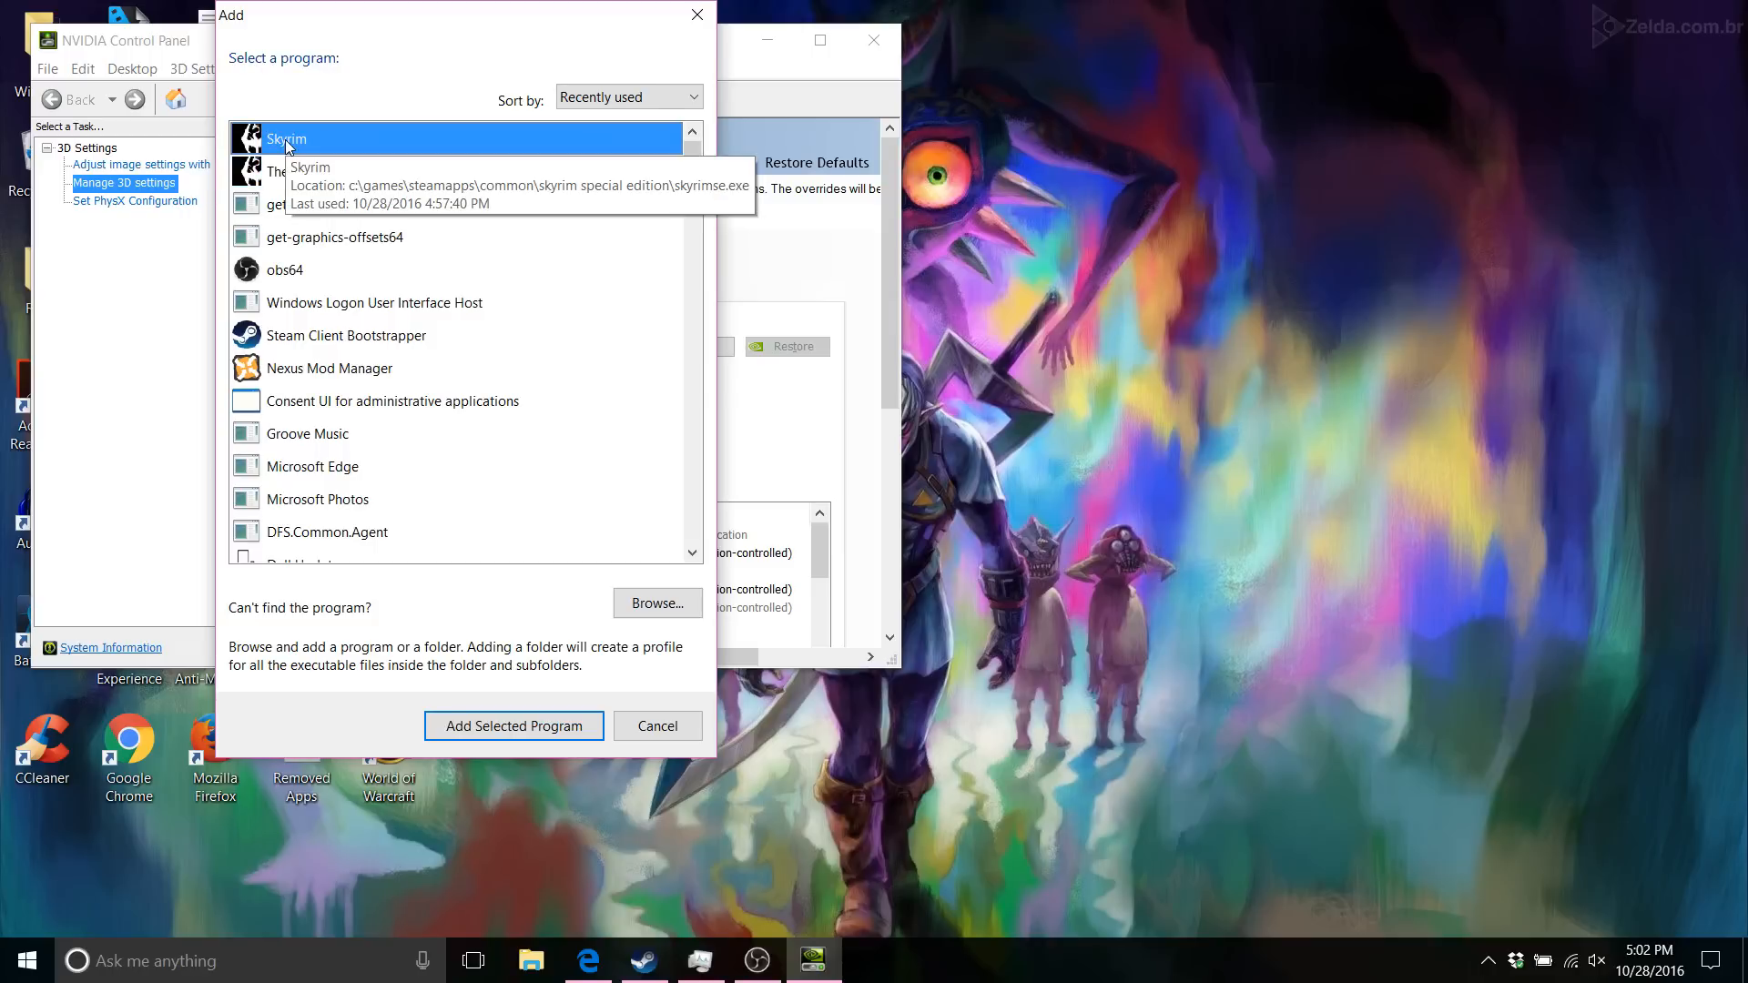
mouse_move(414, 171)
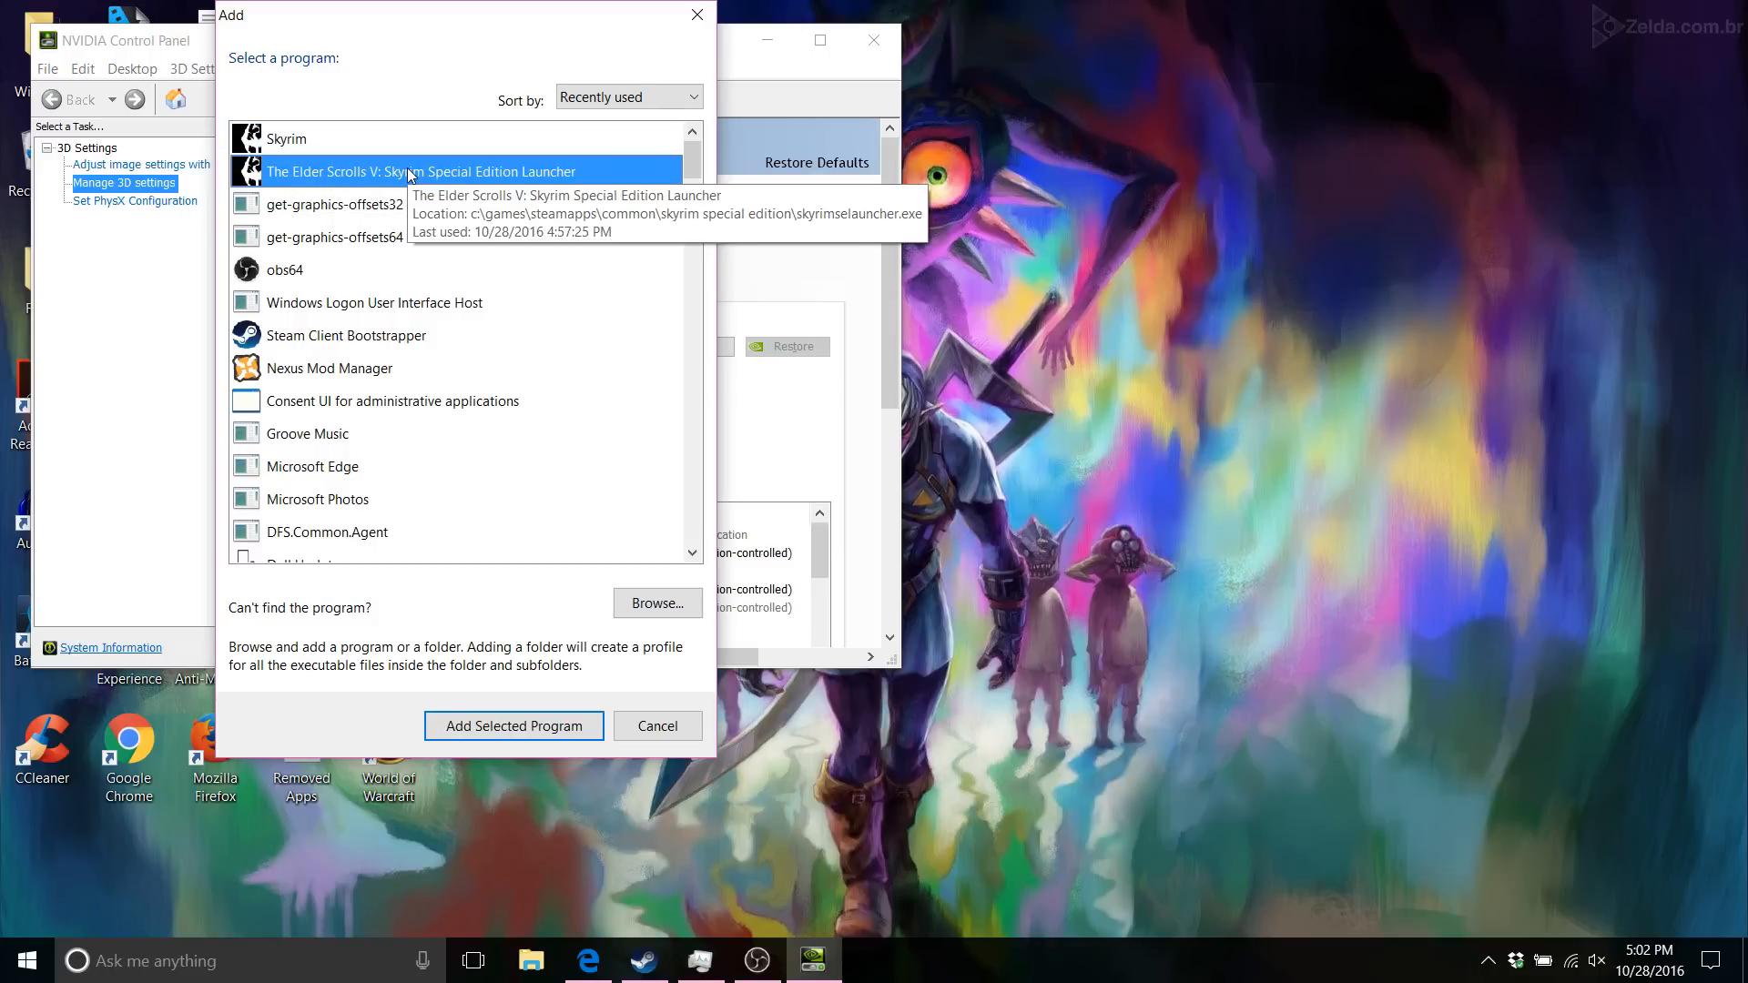
click(286, 138)
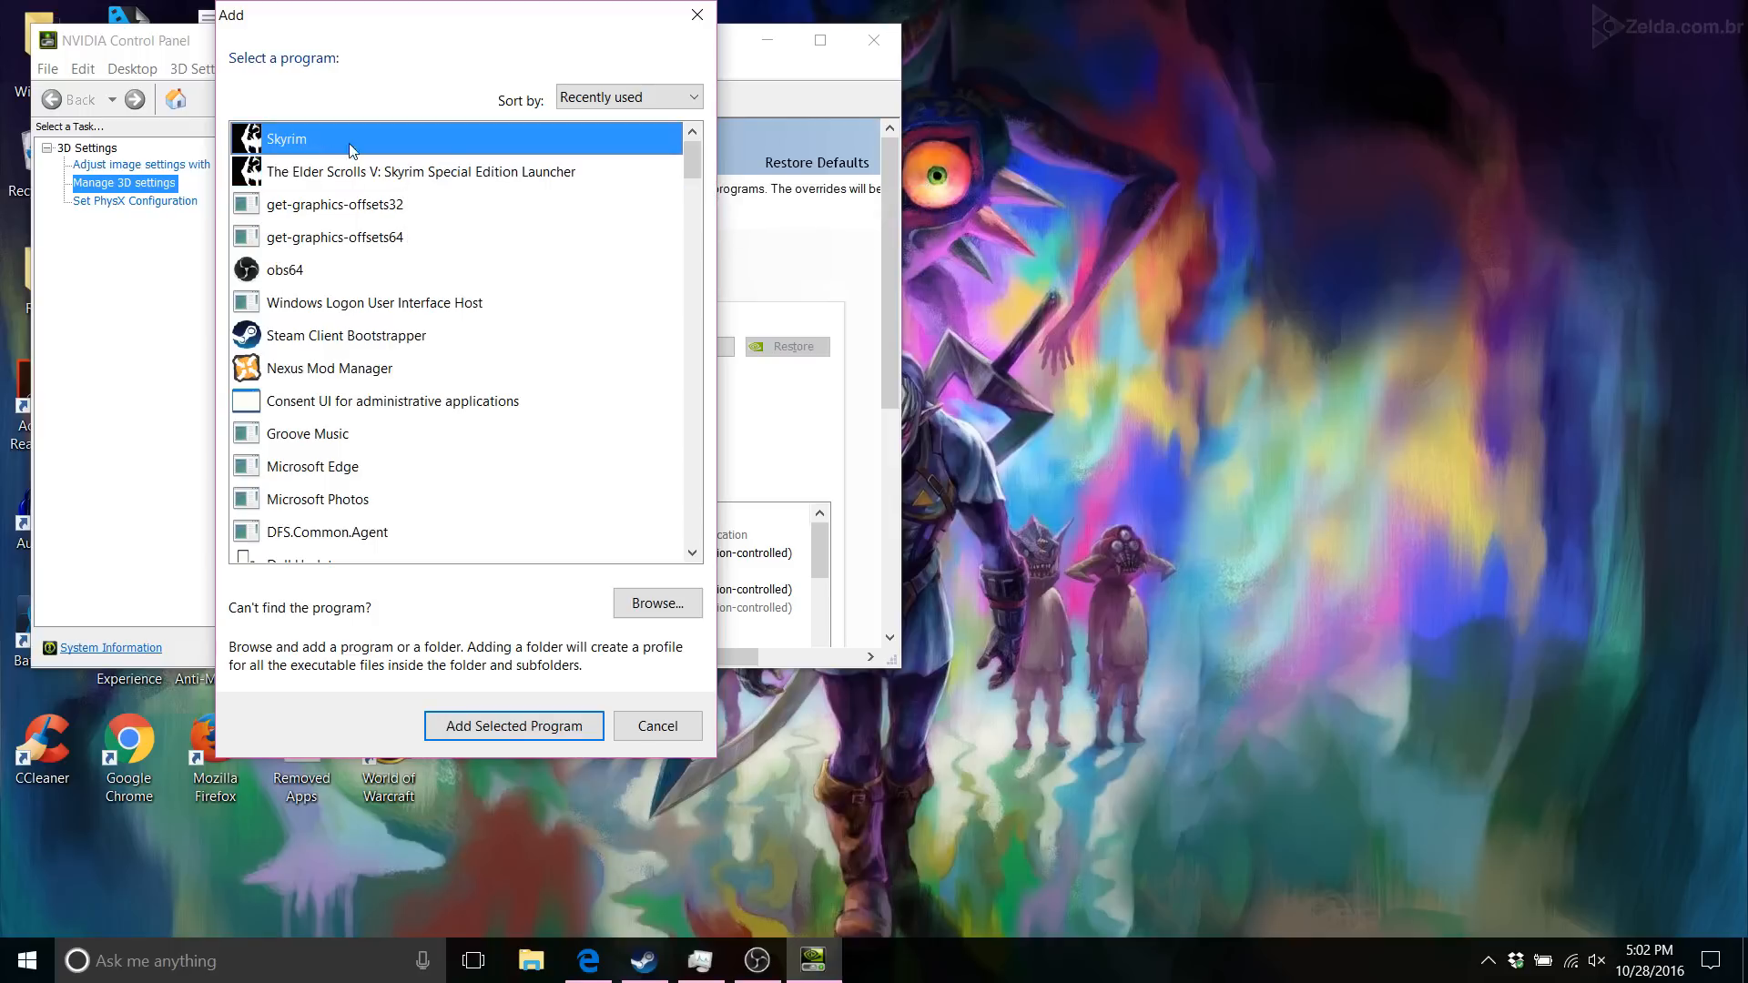
mouse_move(356, 142)
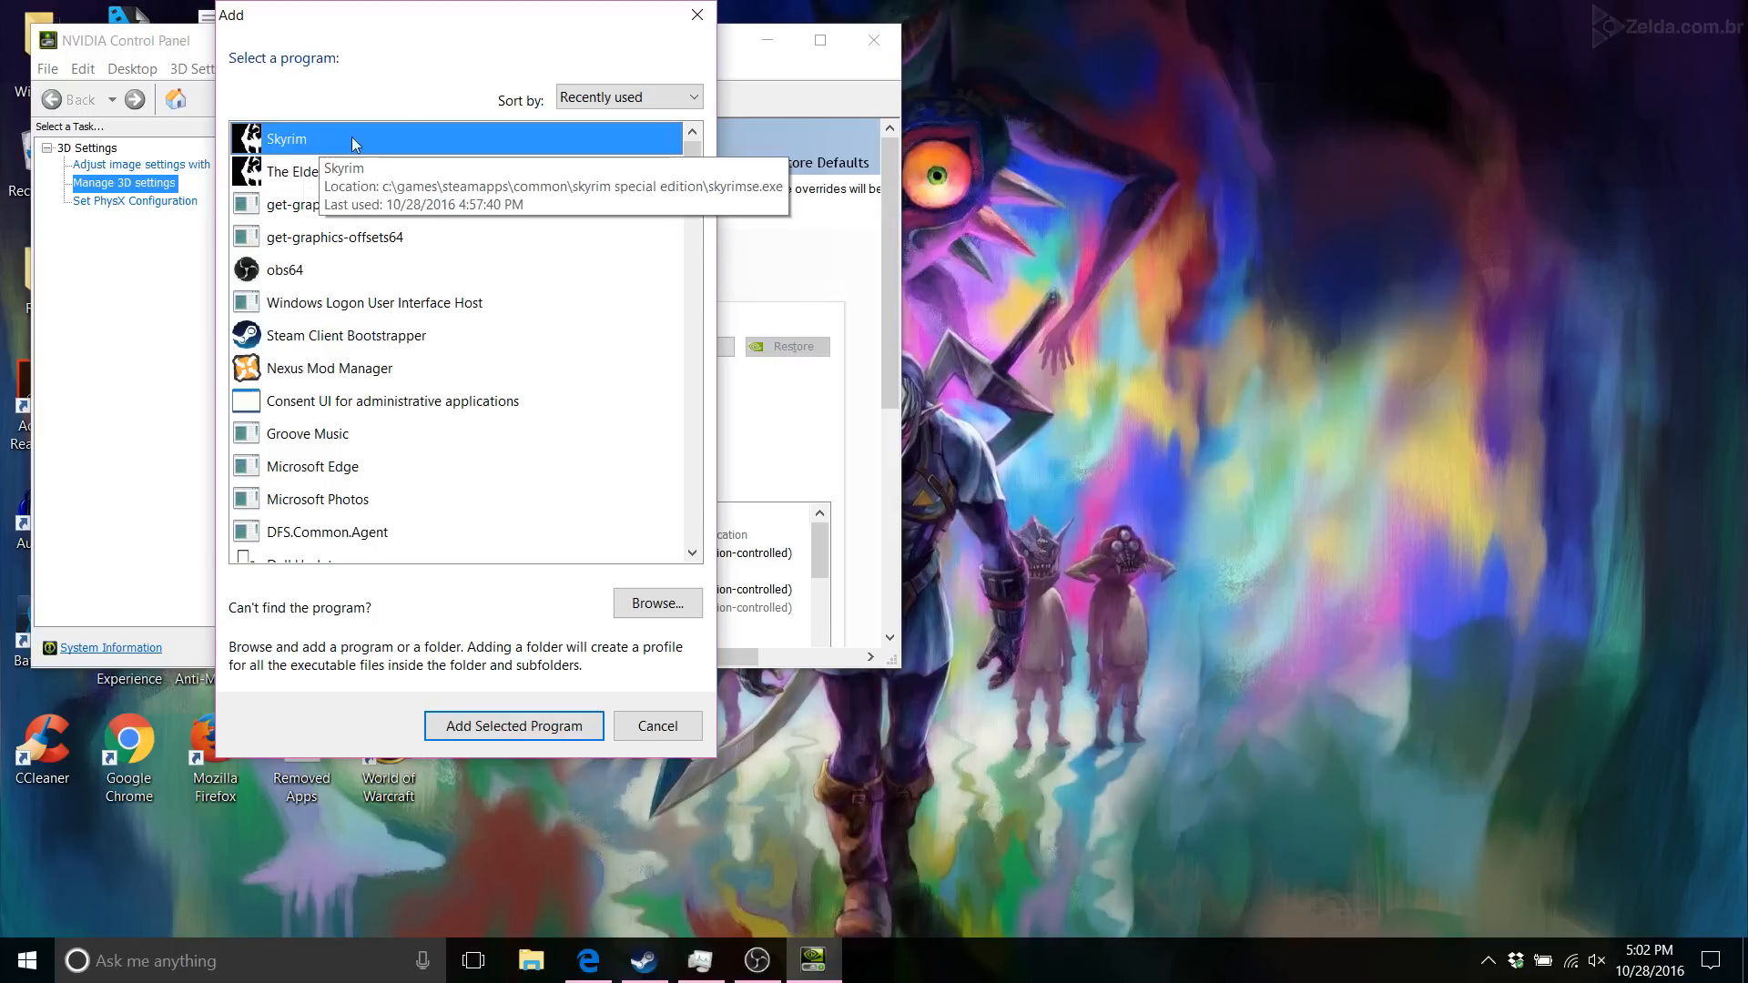
click(457, 171)
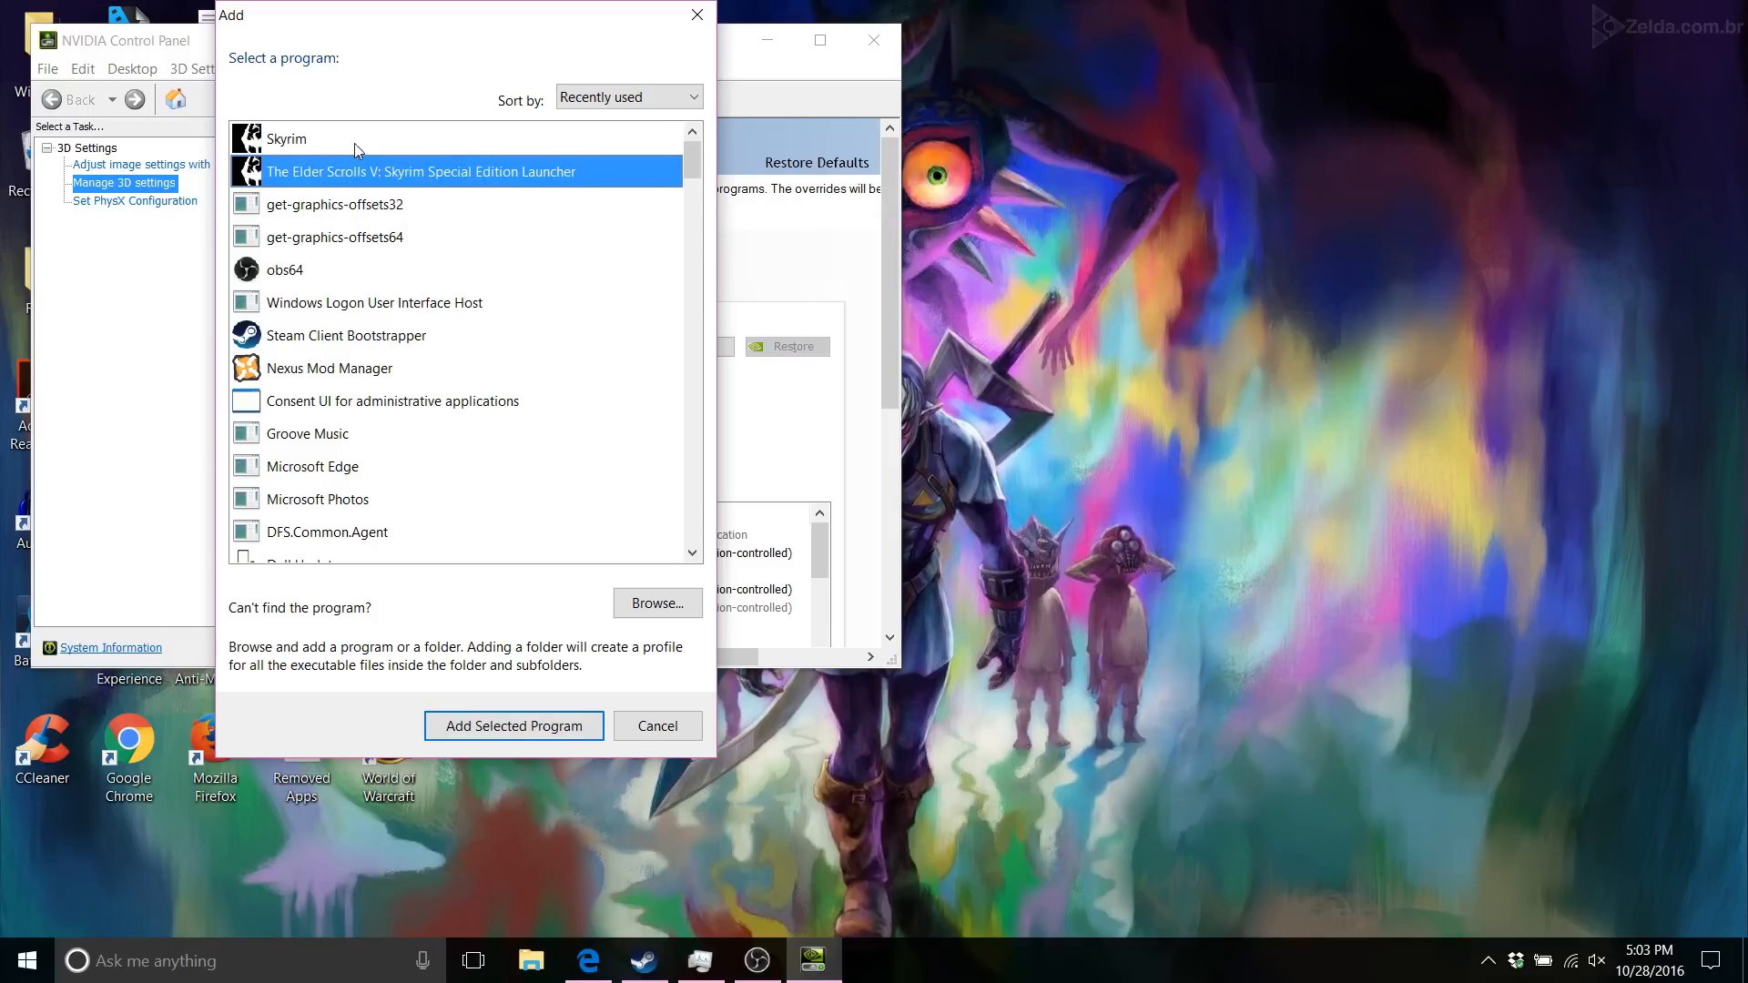
click(286, 139)
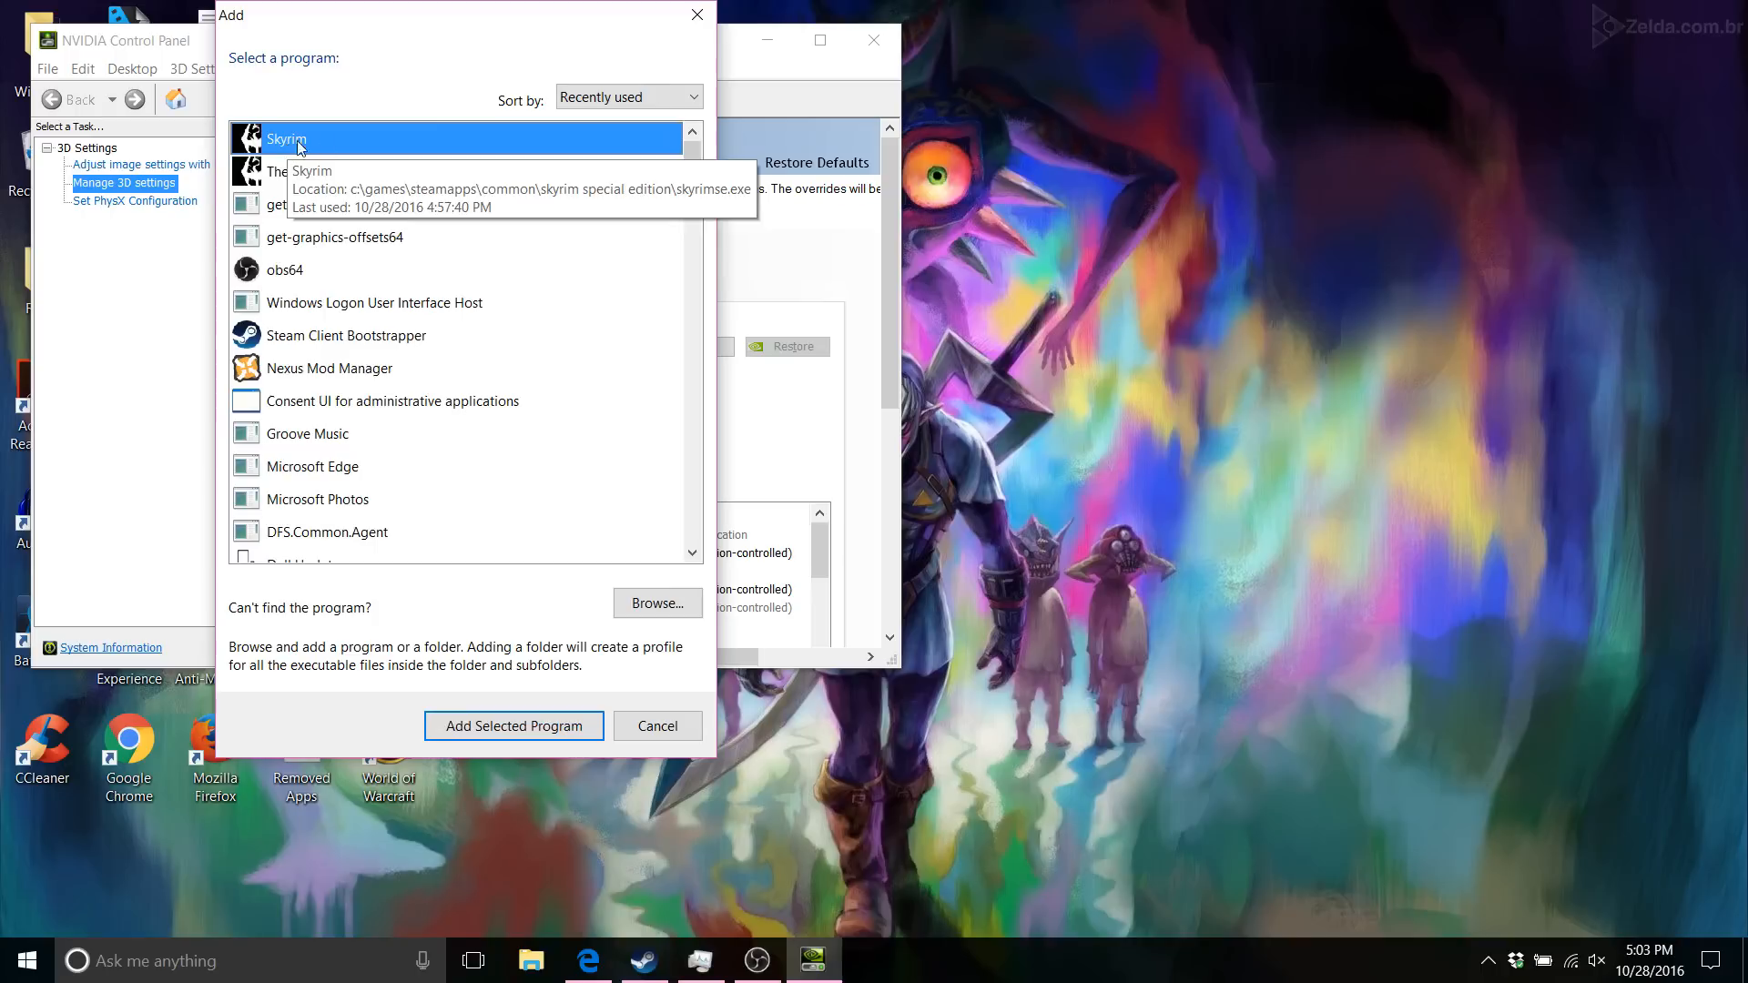
click(421, 171)
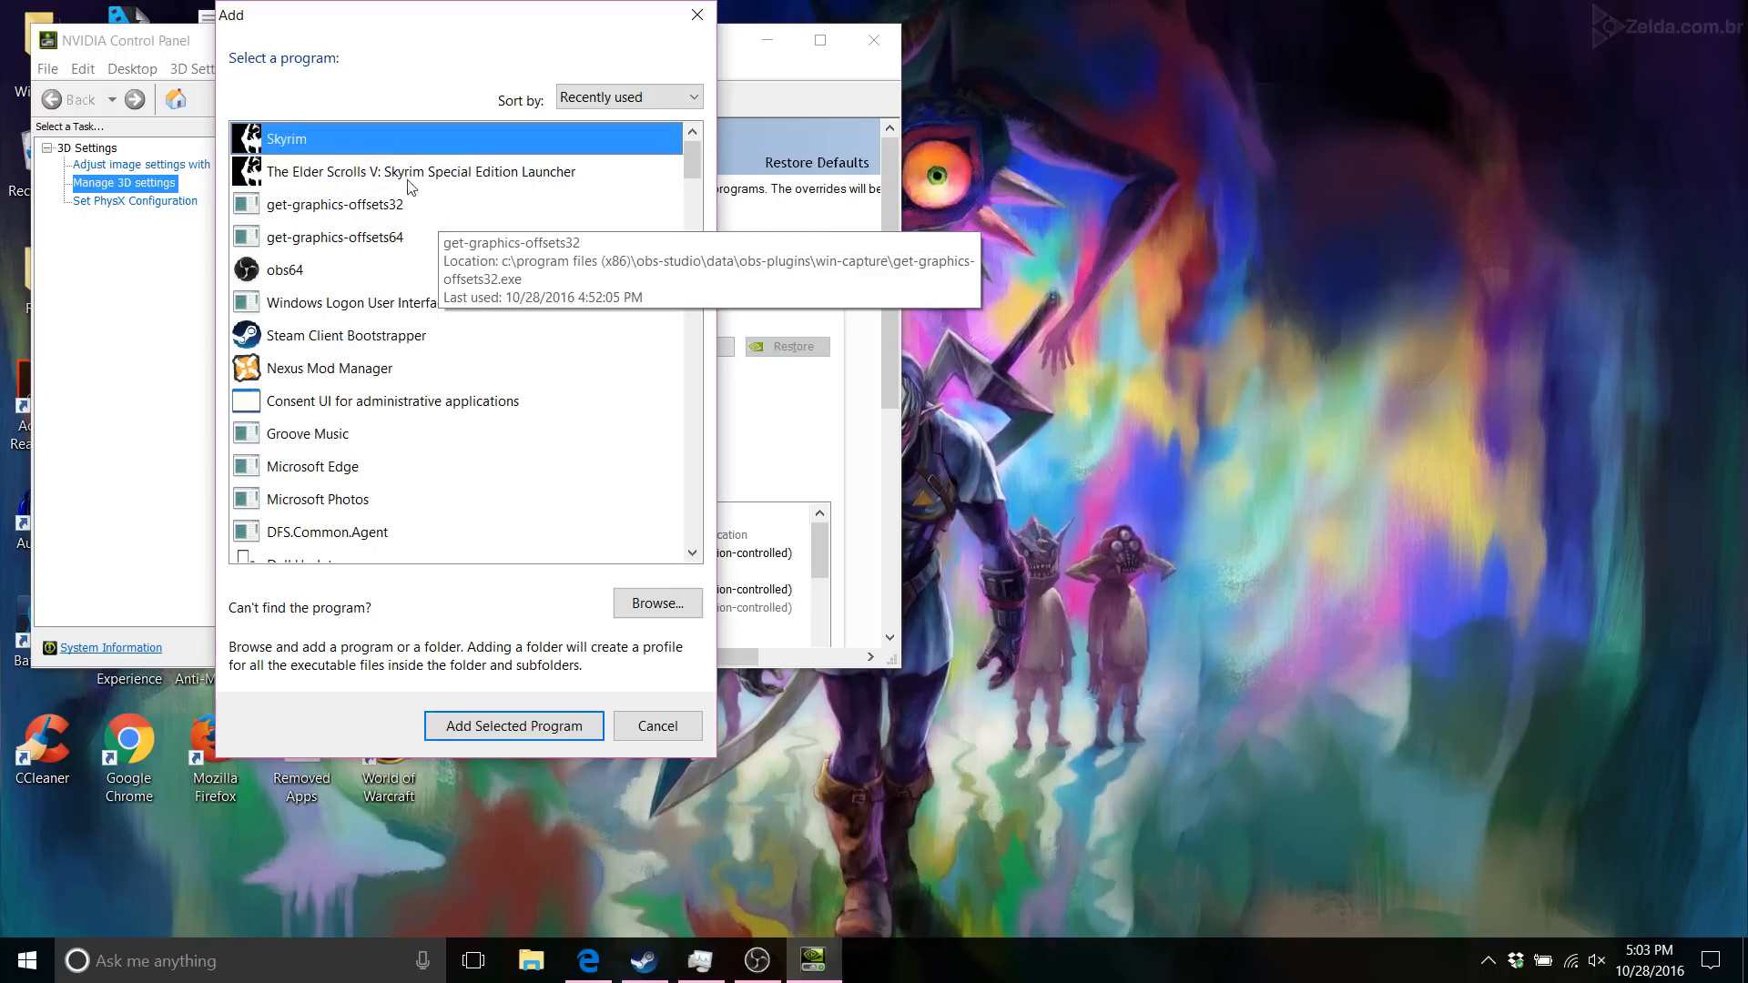
mouse_move(514, 727)
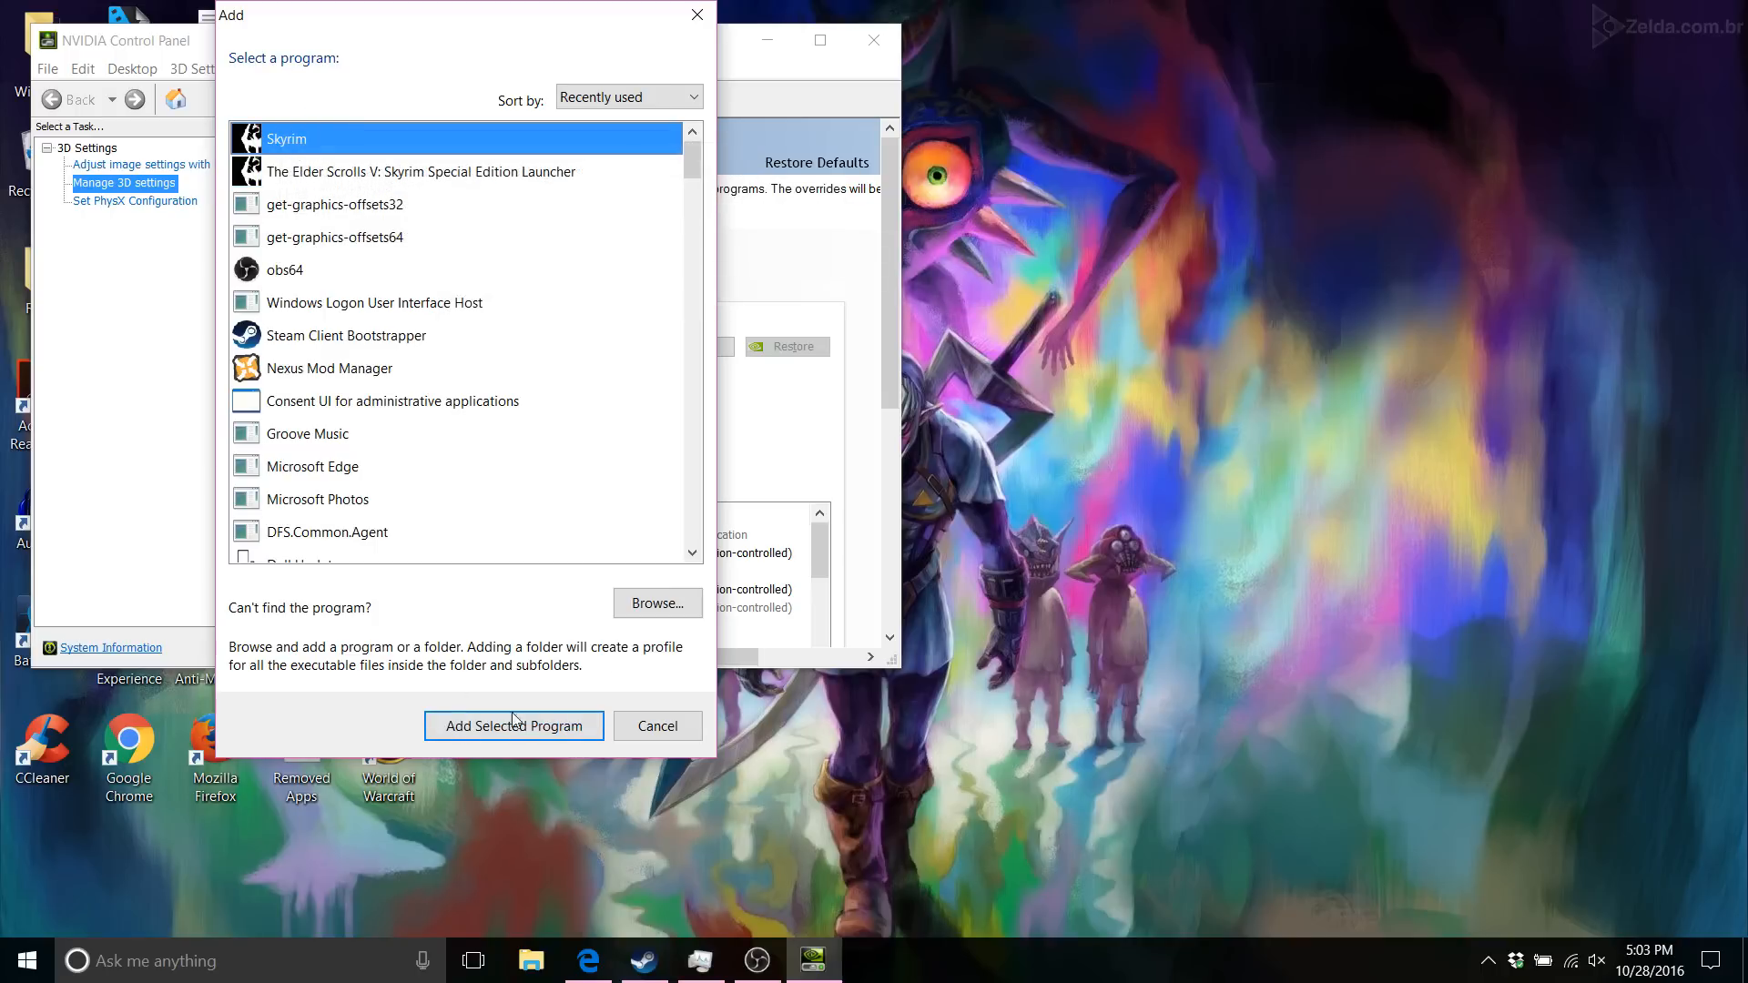
click(513, 727)
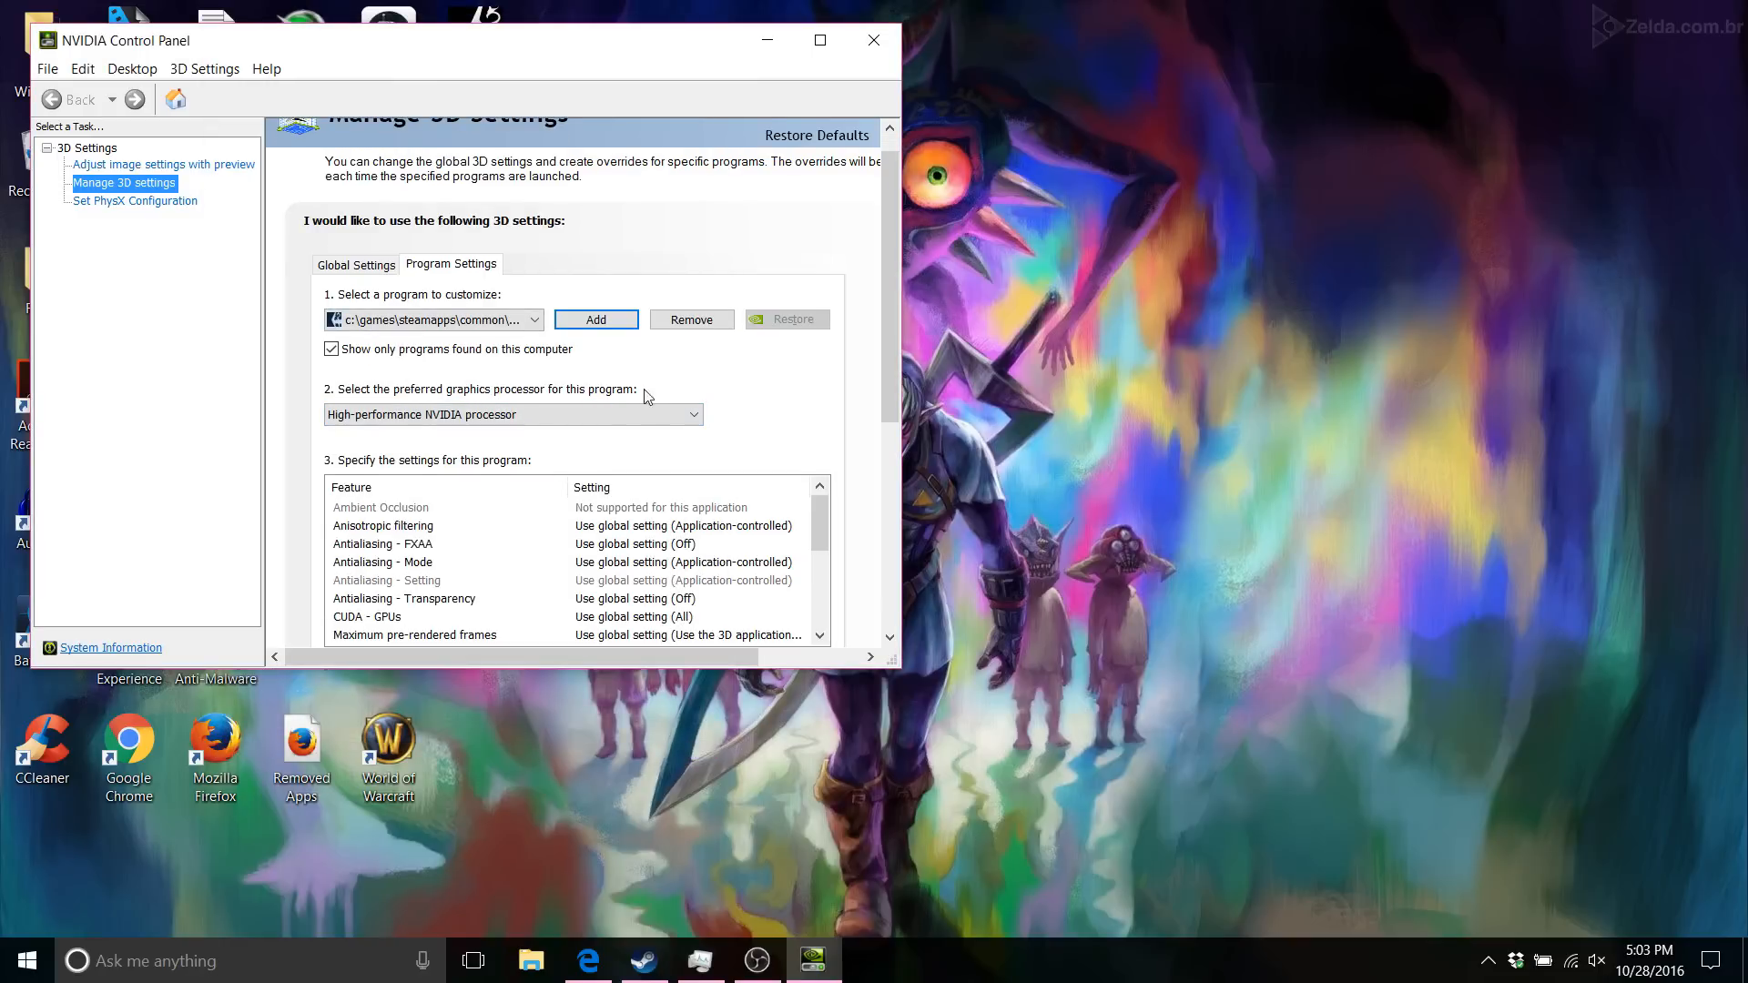
Step: Set Skyrim's preferred graphics processor to High-performance NVIDIA processor and apply
click(691, 413)
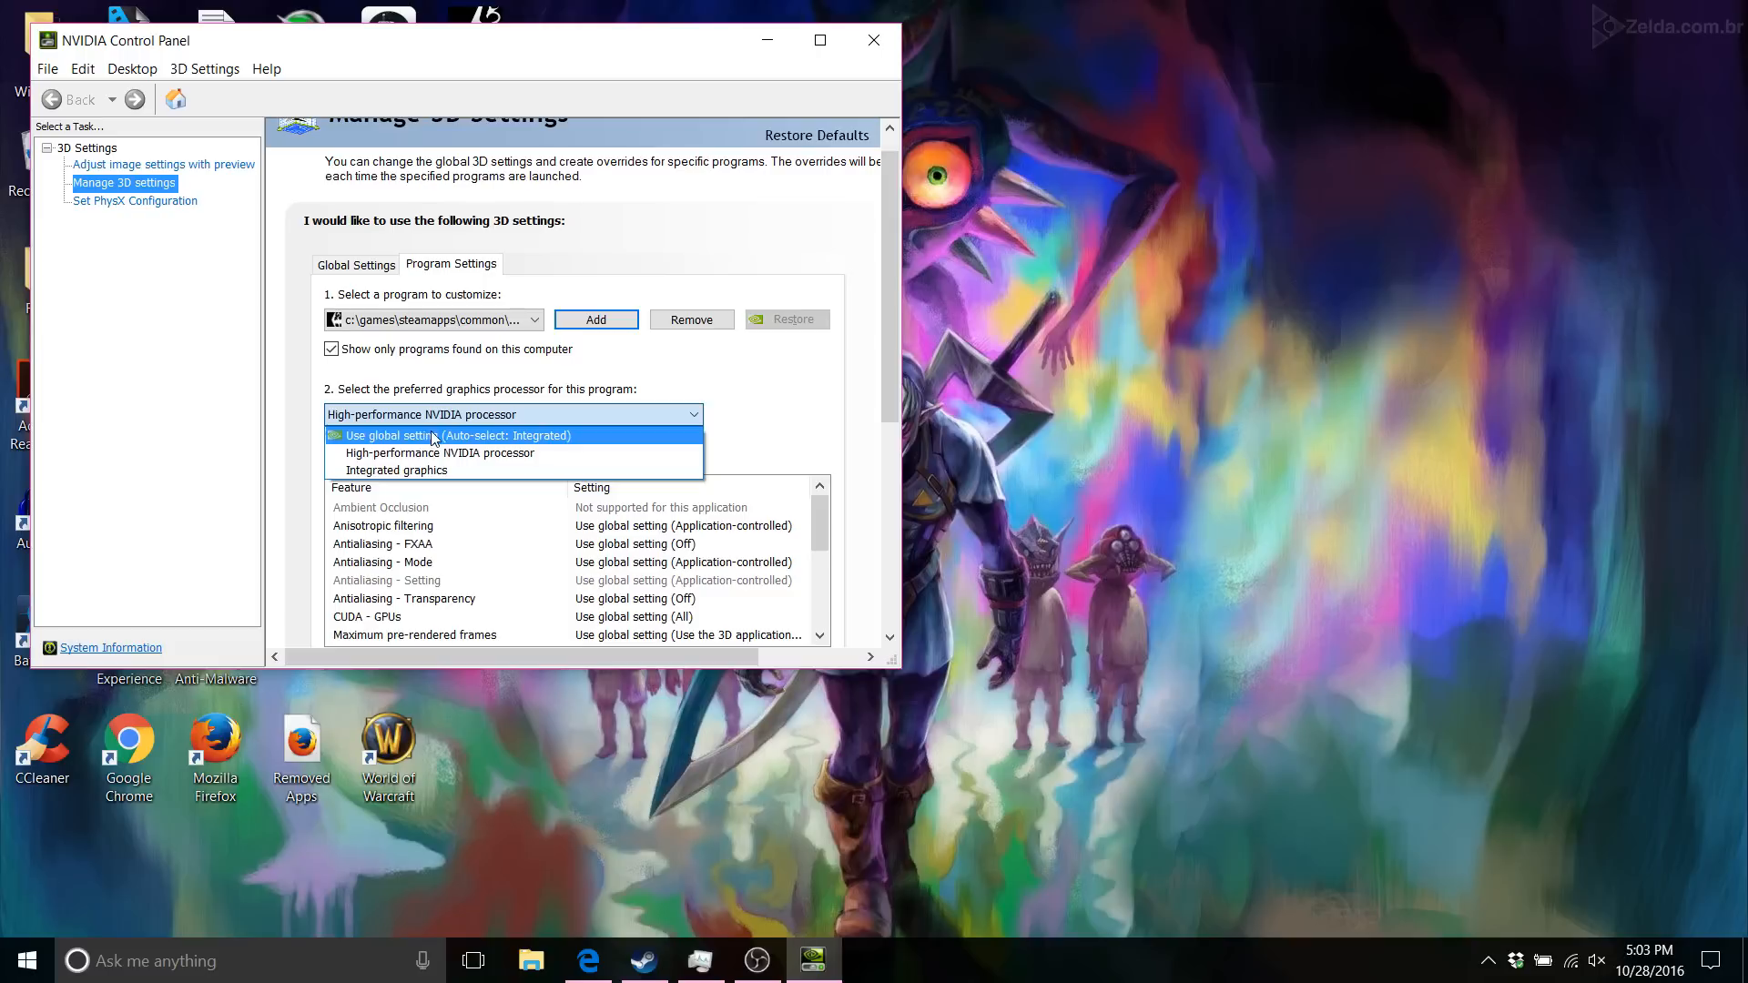
click(448, 435)
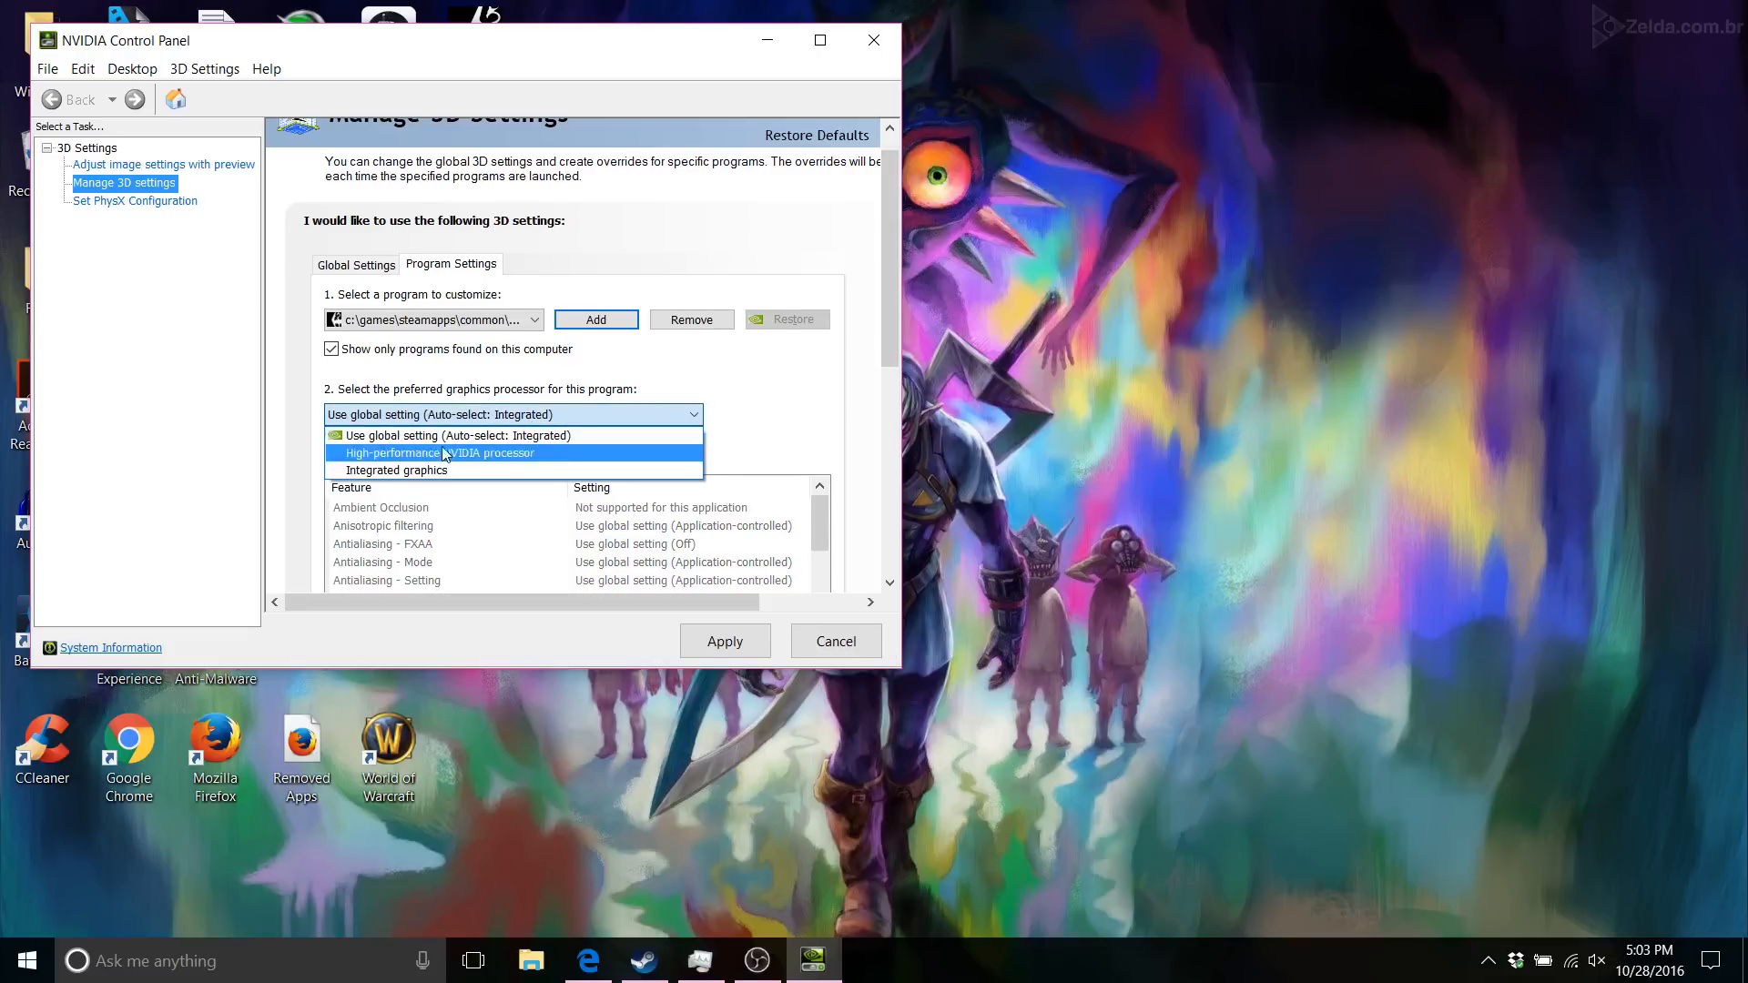
mouse_move(445, 468)
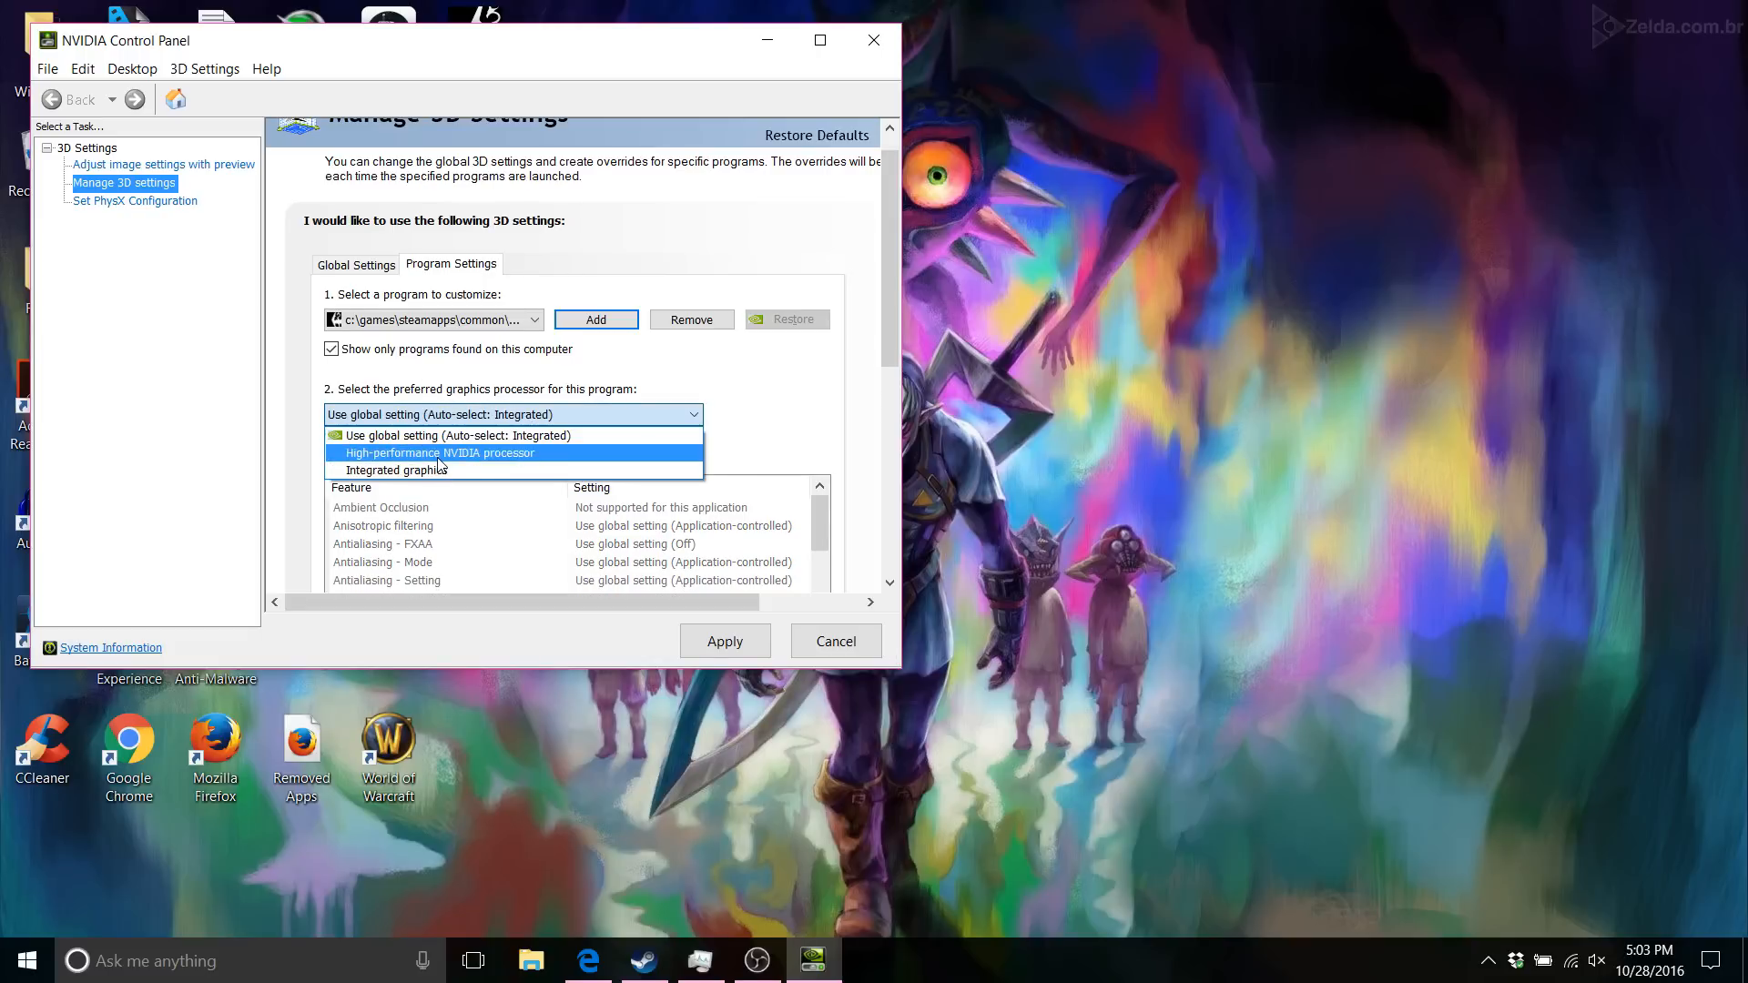
click(439, 453)
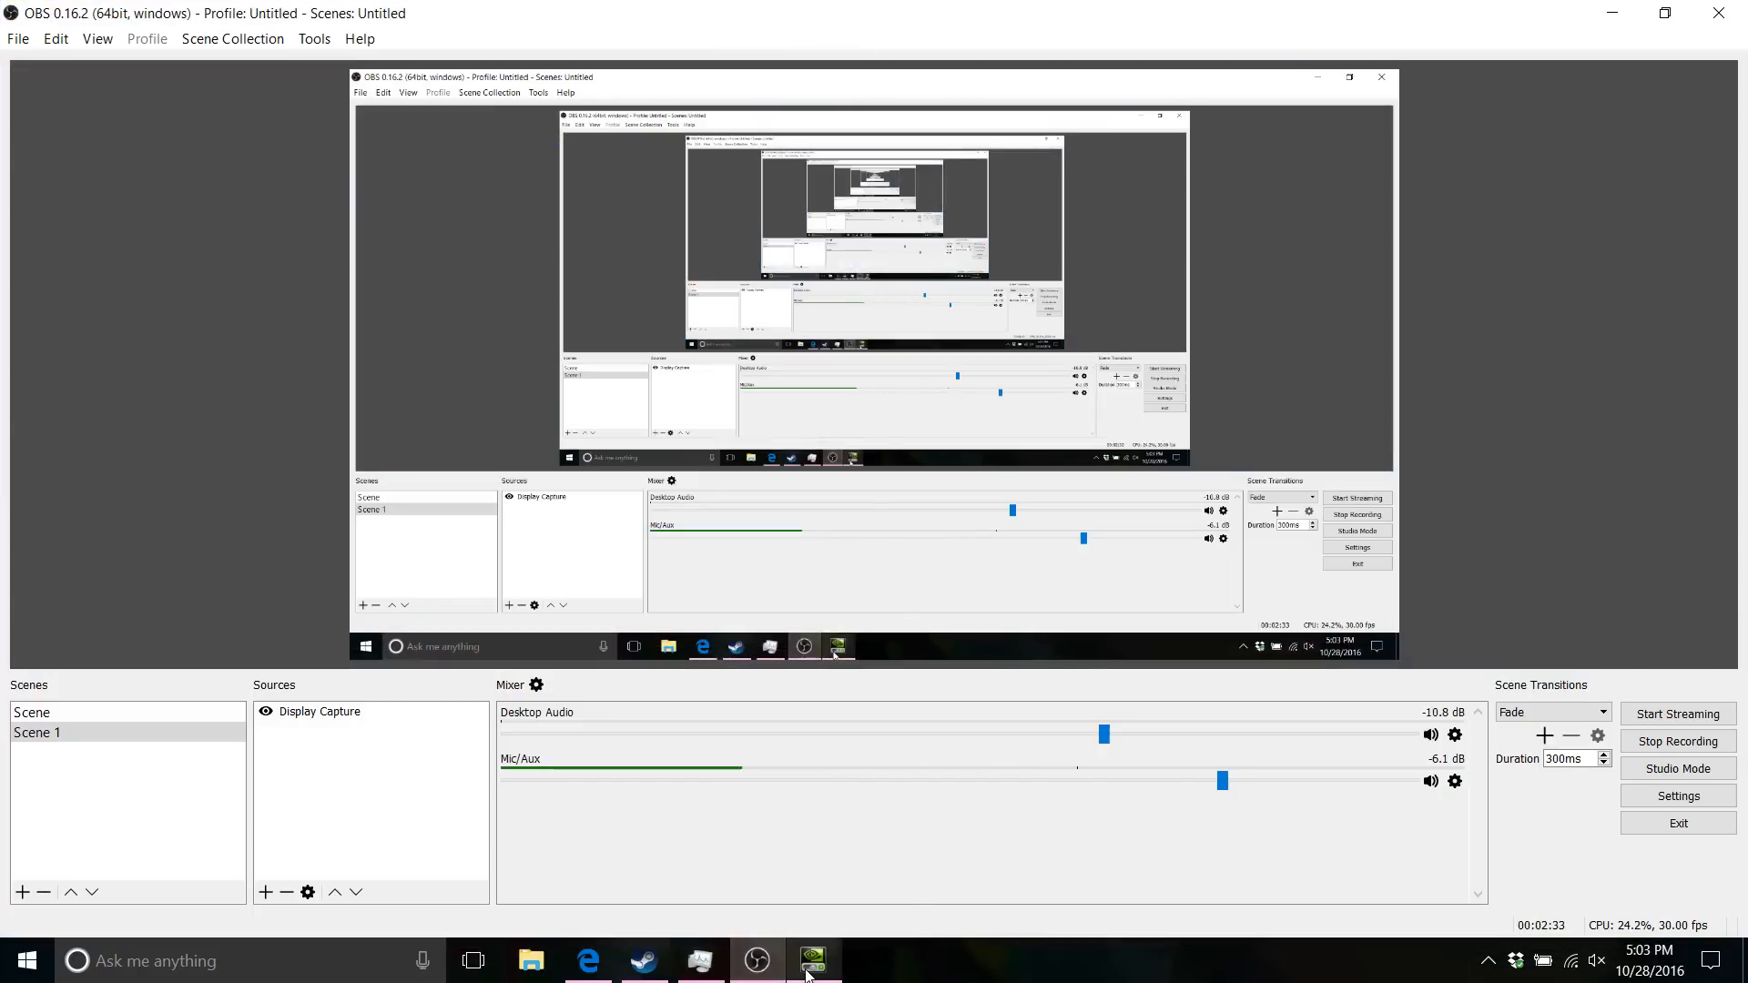
Step: Minimize OBS Studio and restore NVIDIA Control Panel from the taskbar
click(812, 960)
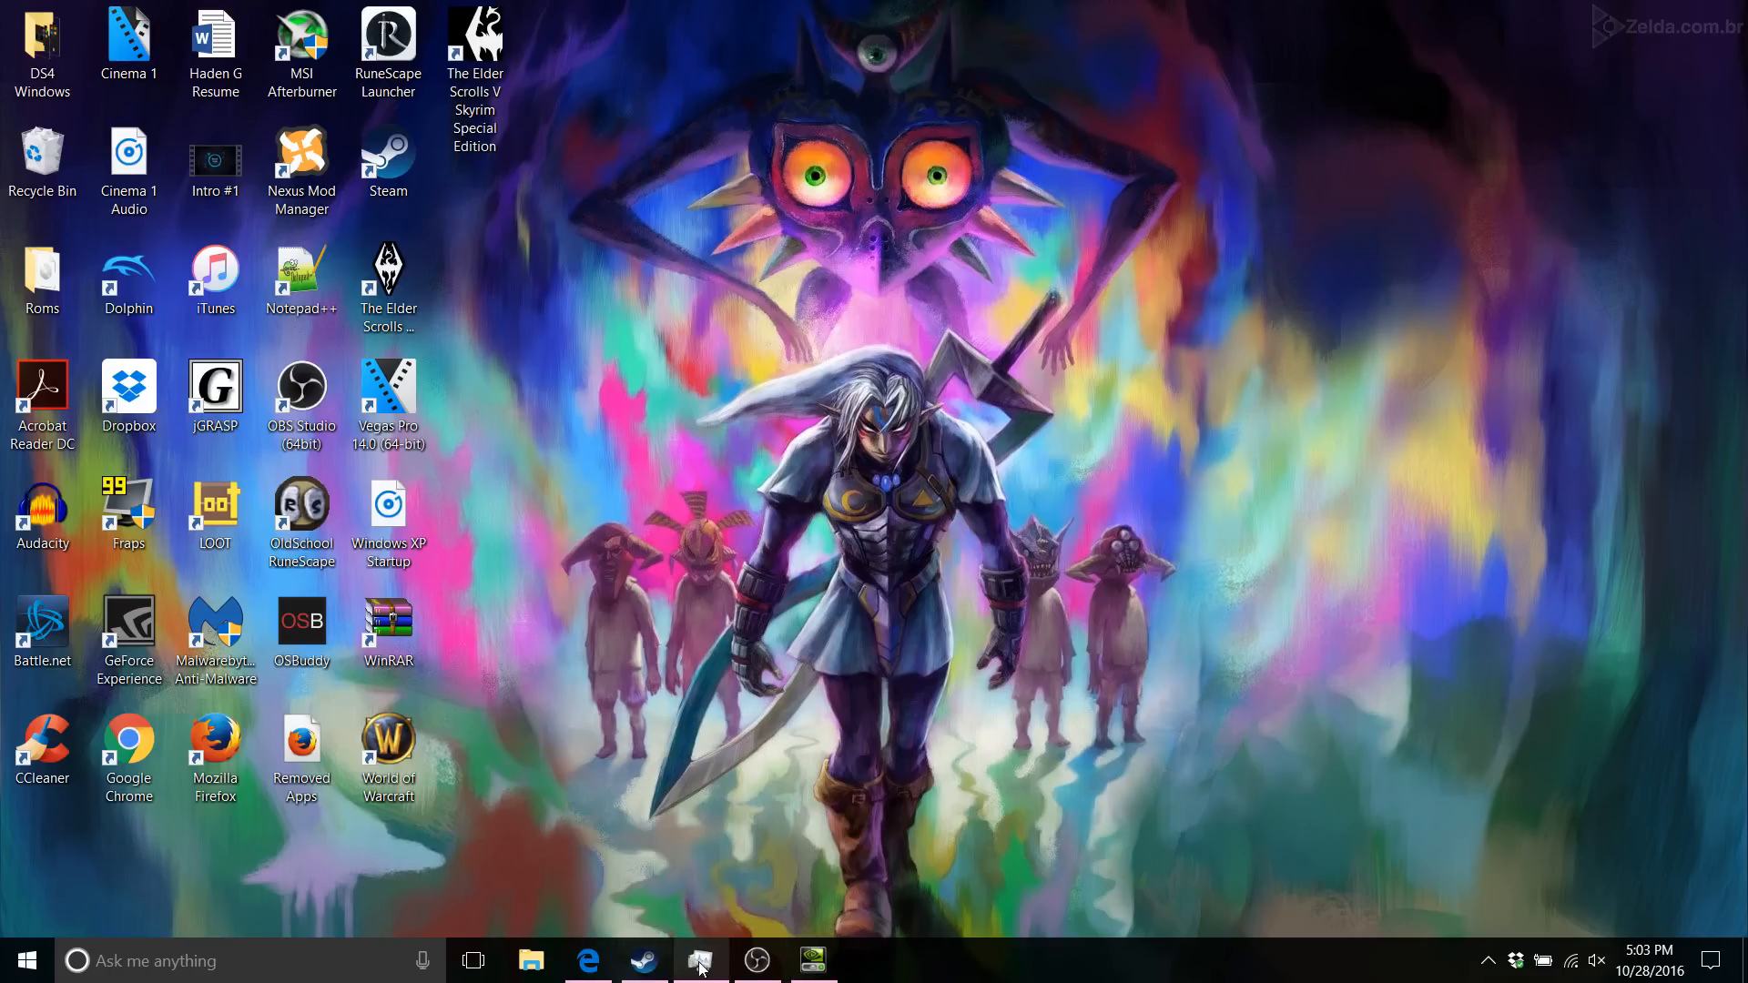
click(812, 959)
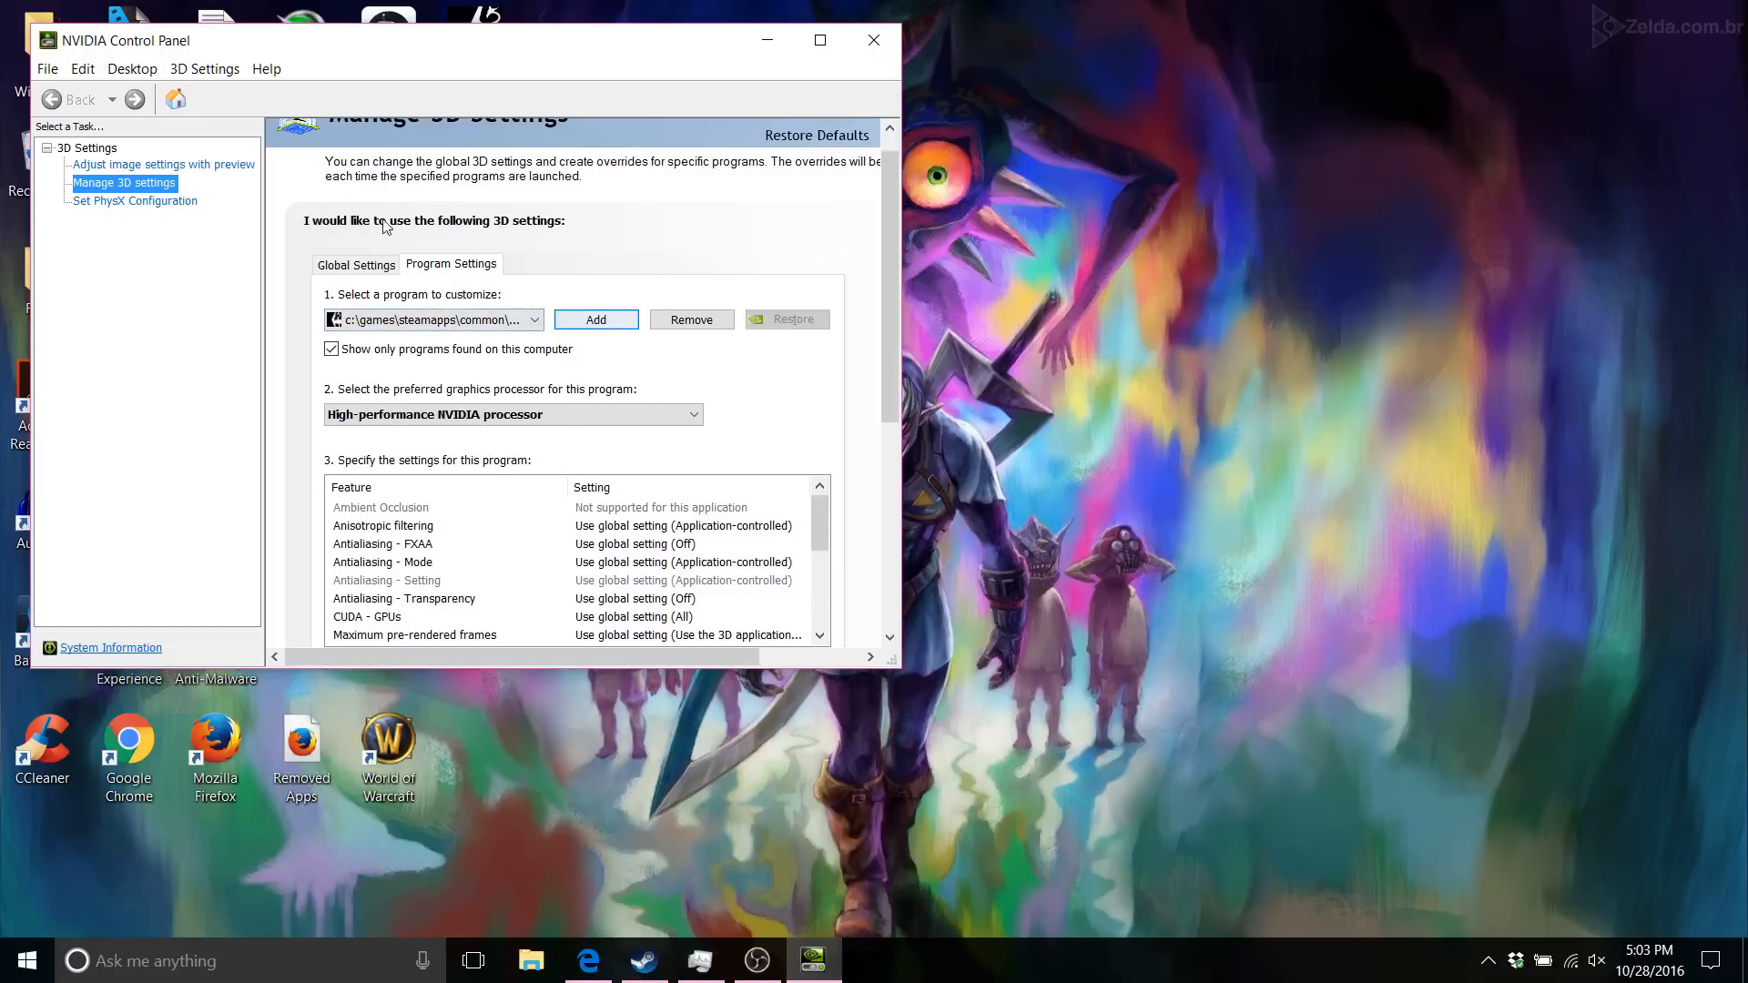
mouse_move(595, 321)
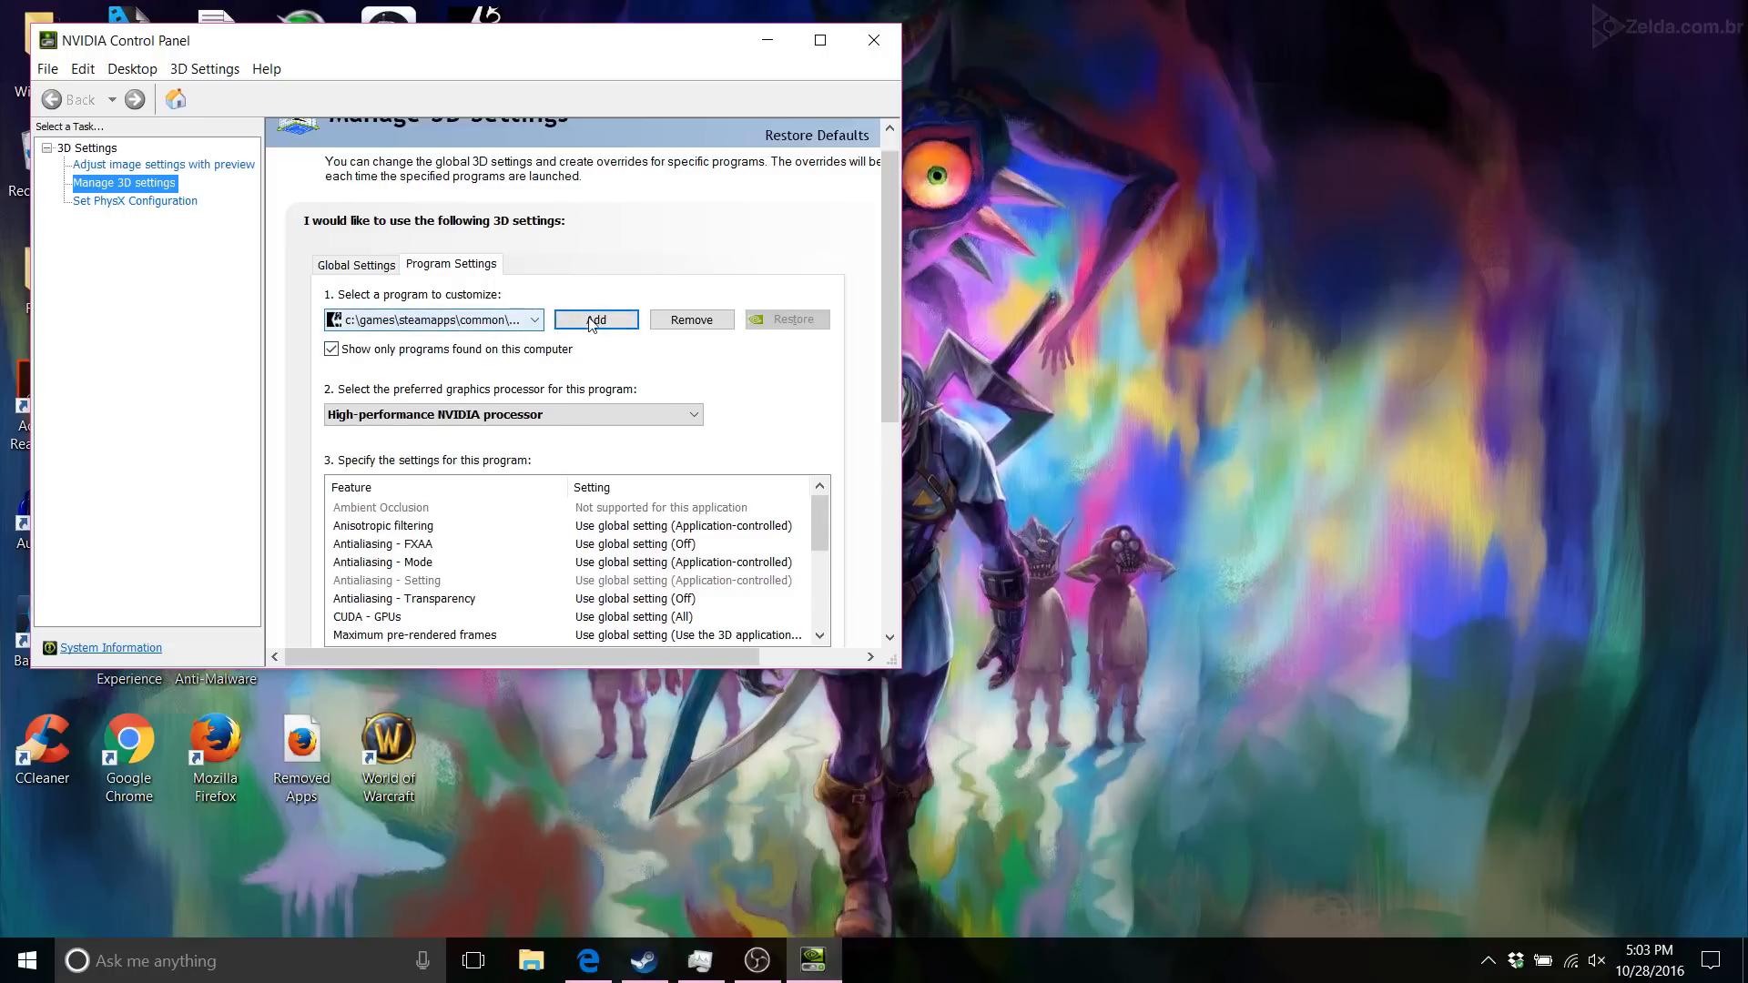
Step: Add the Skyrim Special Edition Launcher with High-performance NVIDIA processor, apply, and close the panel
click(595, 319)
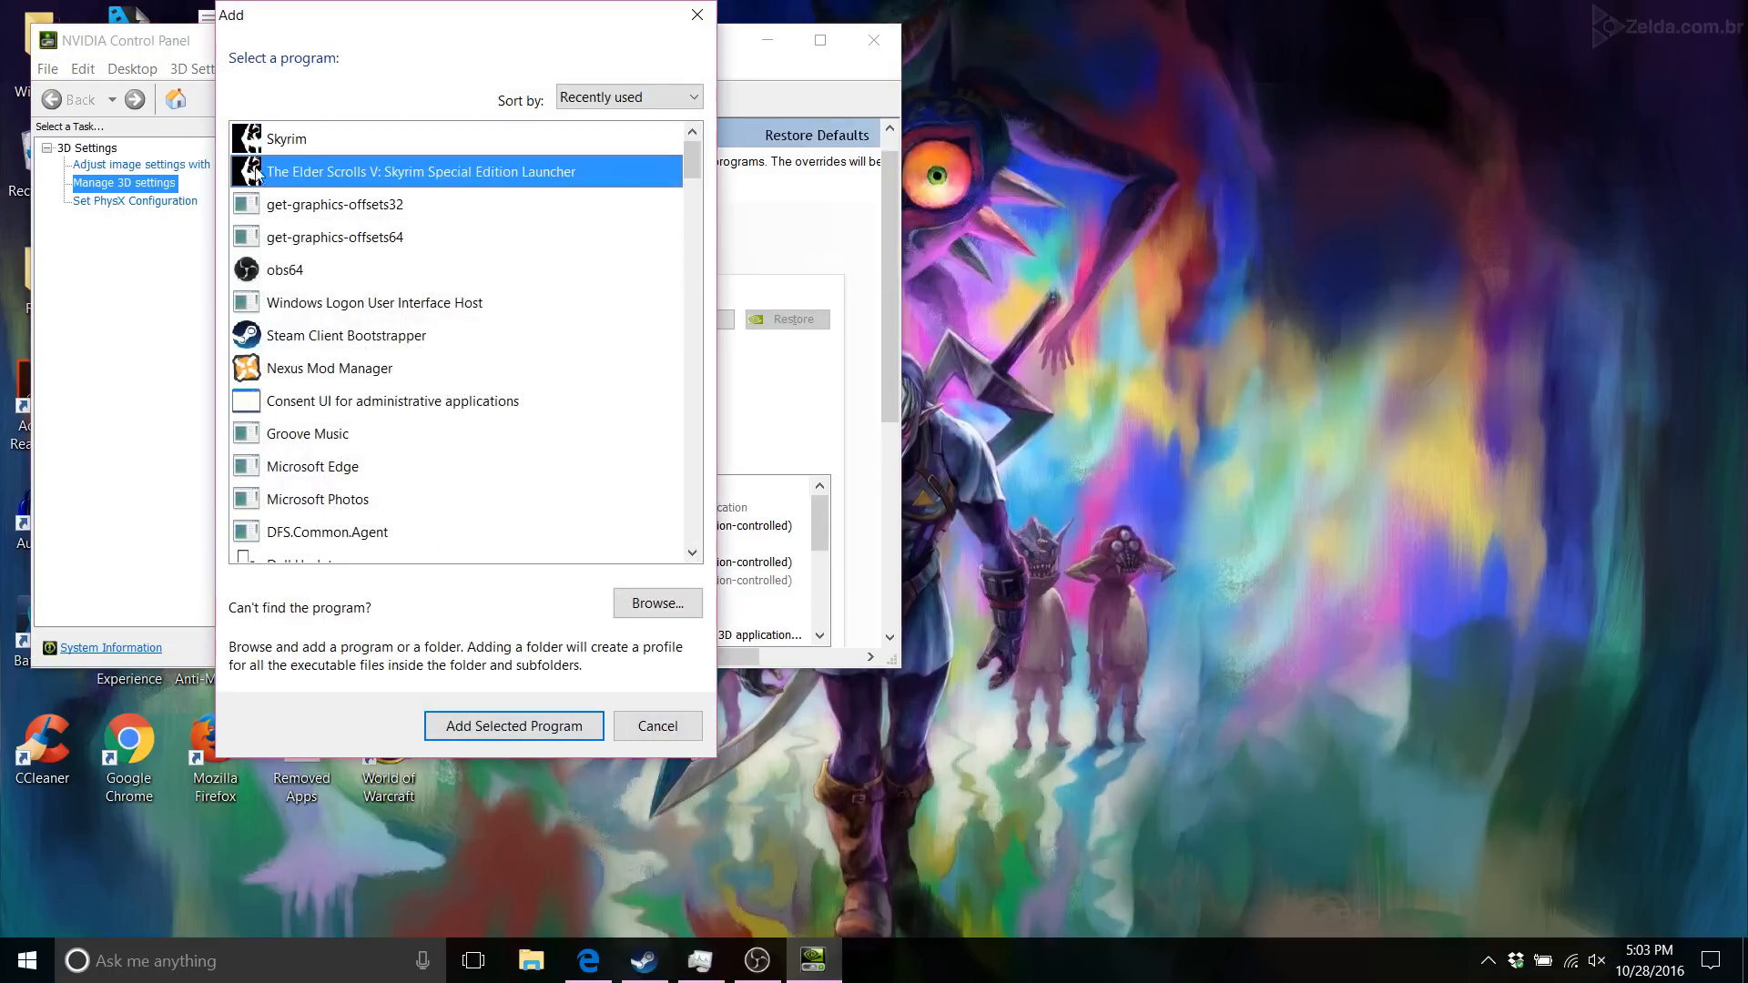
mouse_move(421, 171)
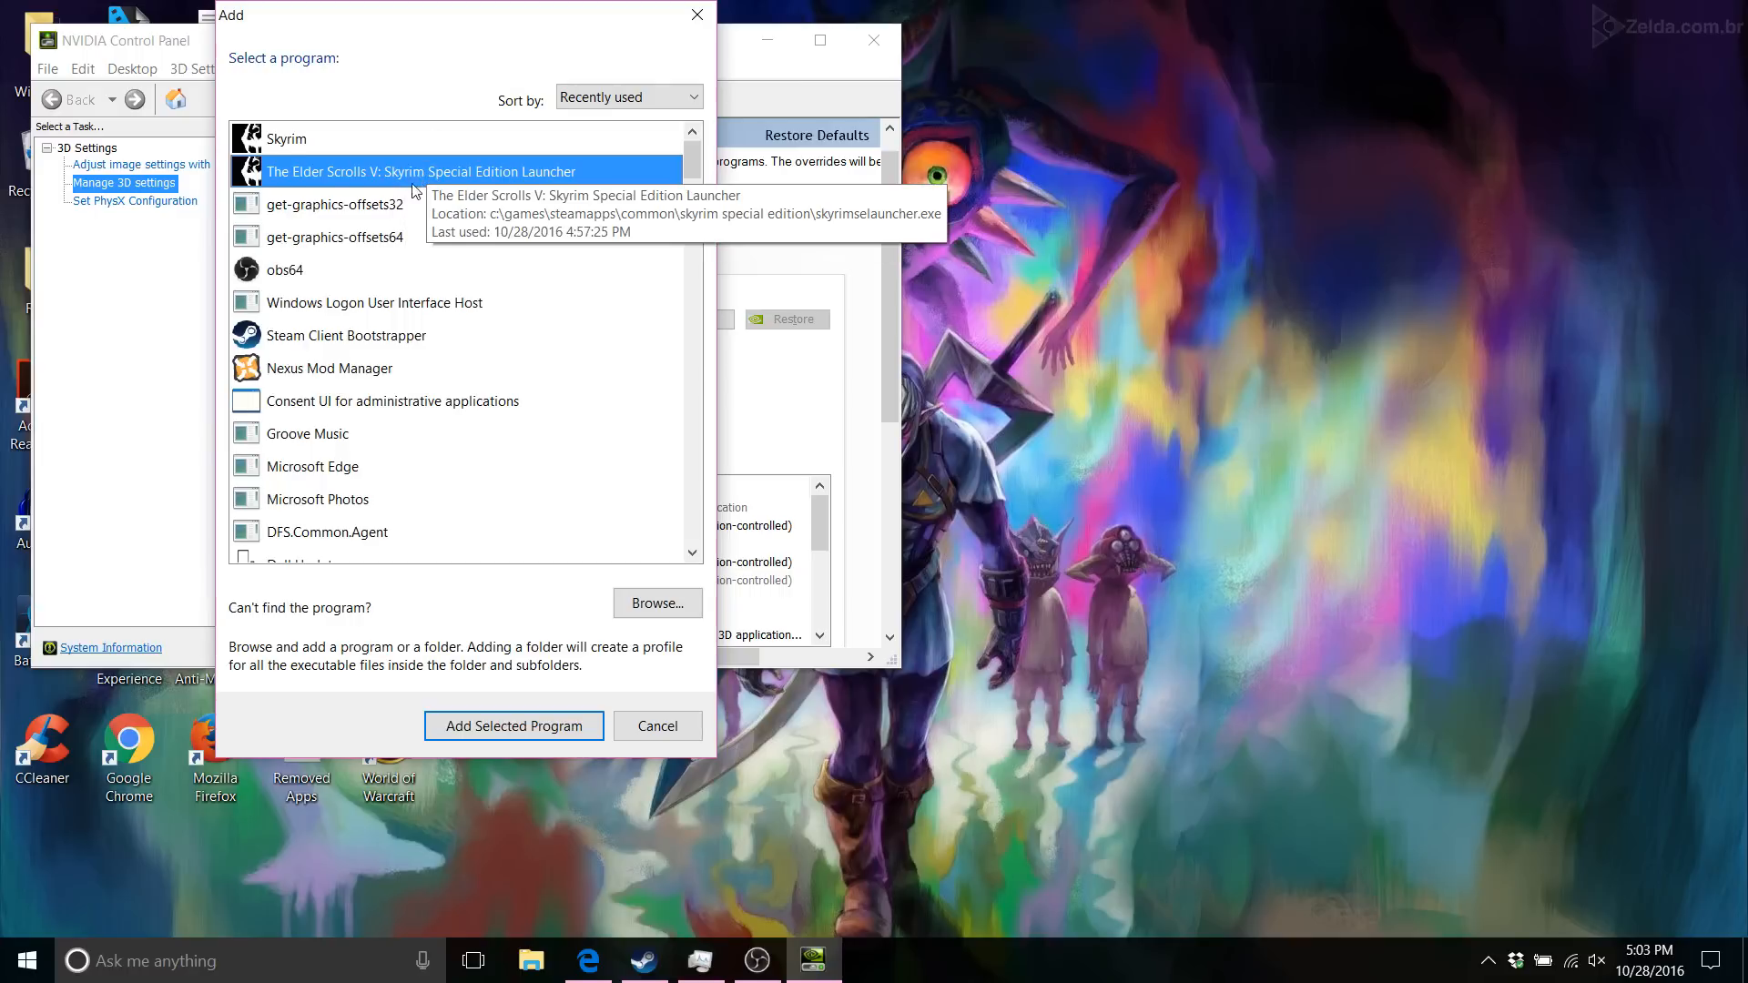
click(514, 725)
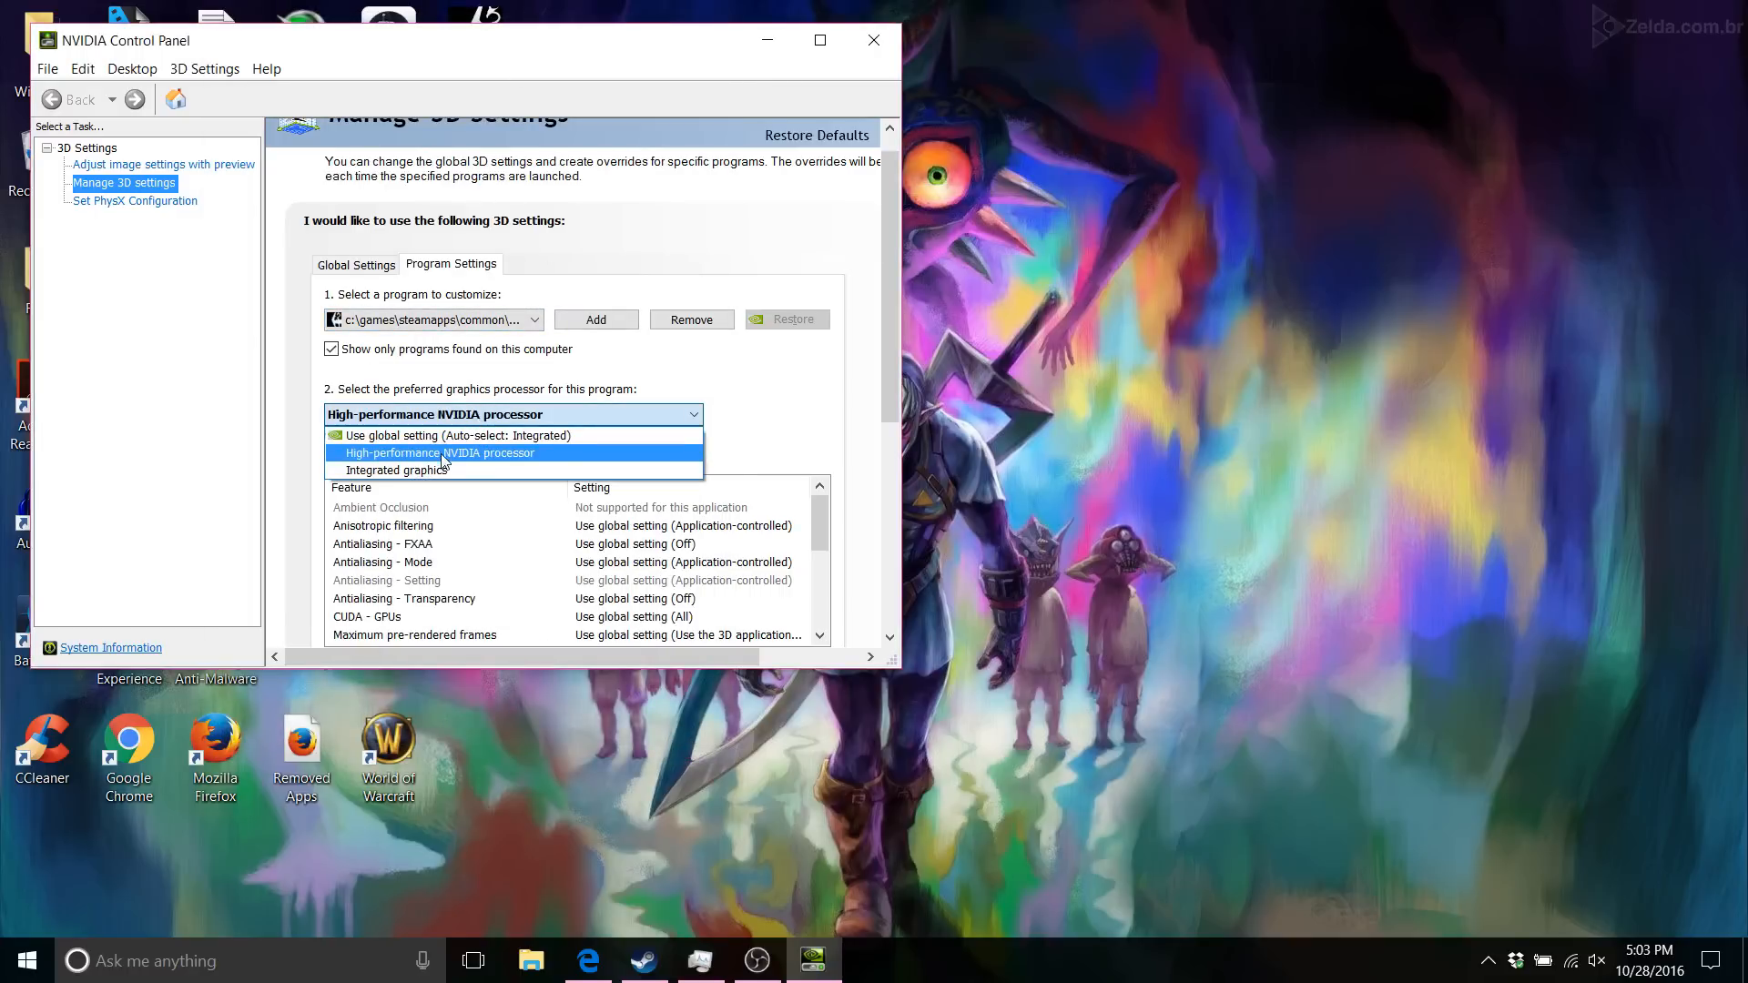
click(439, 454)
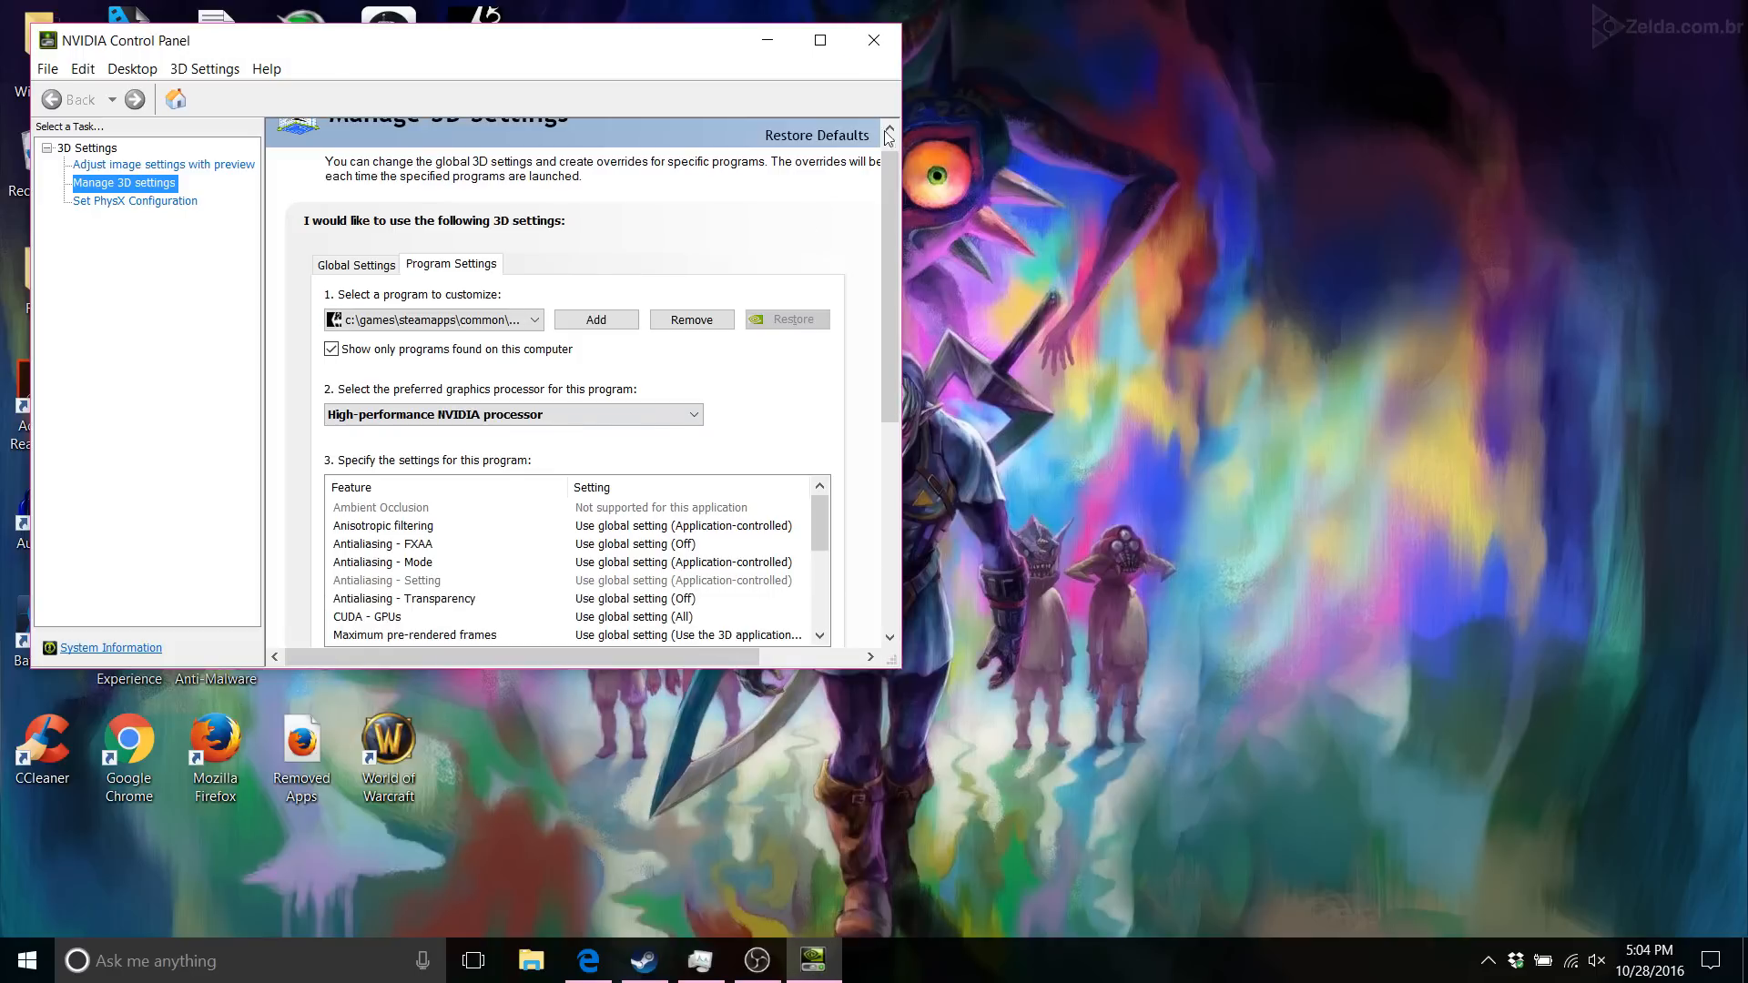
click(872, 40)
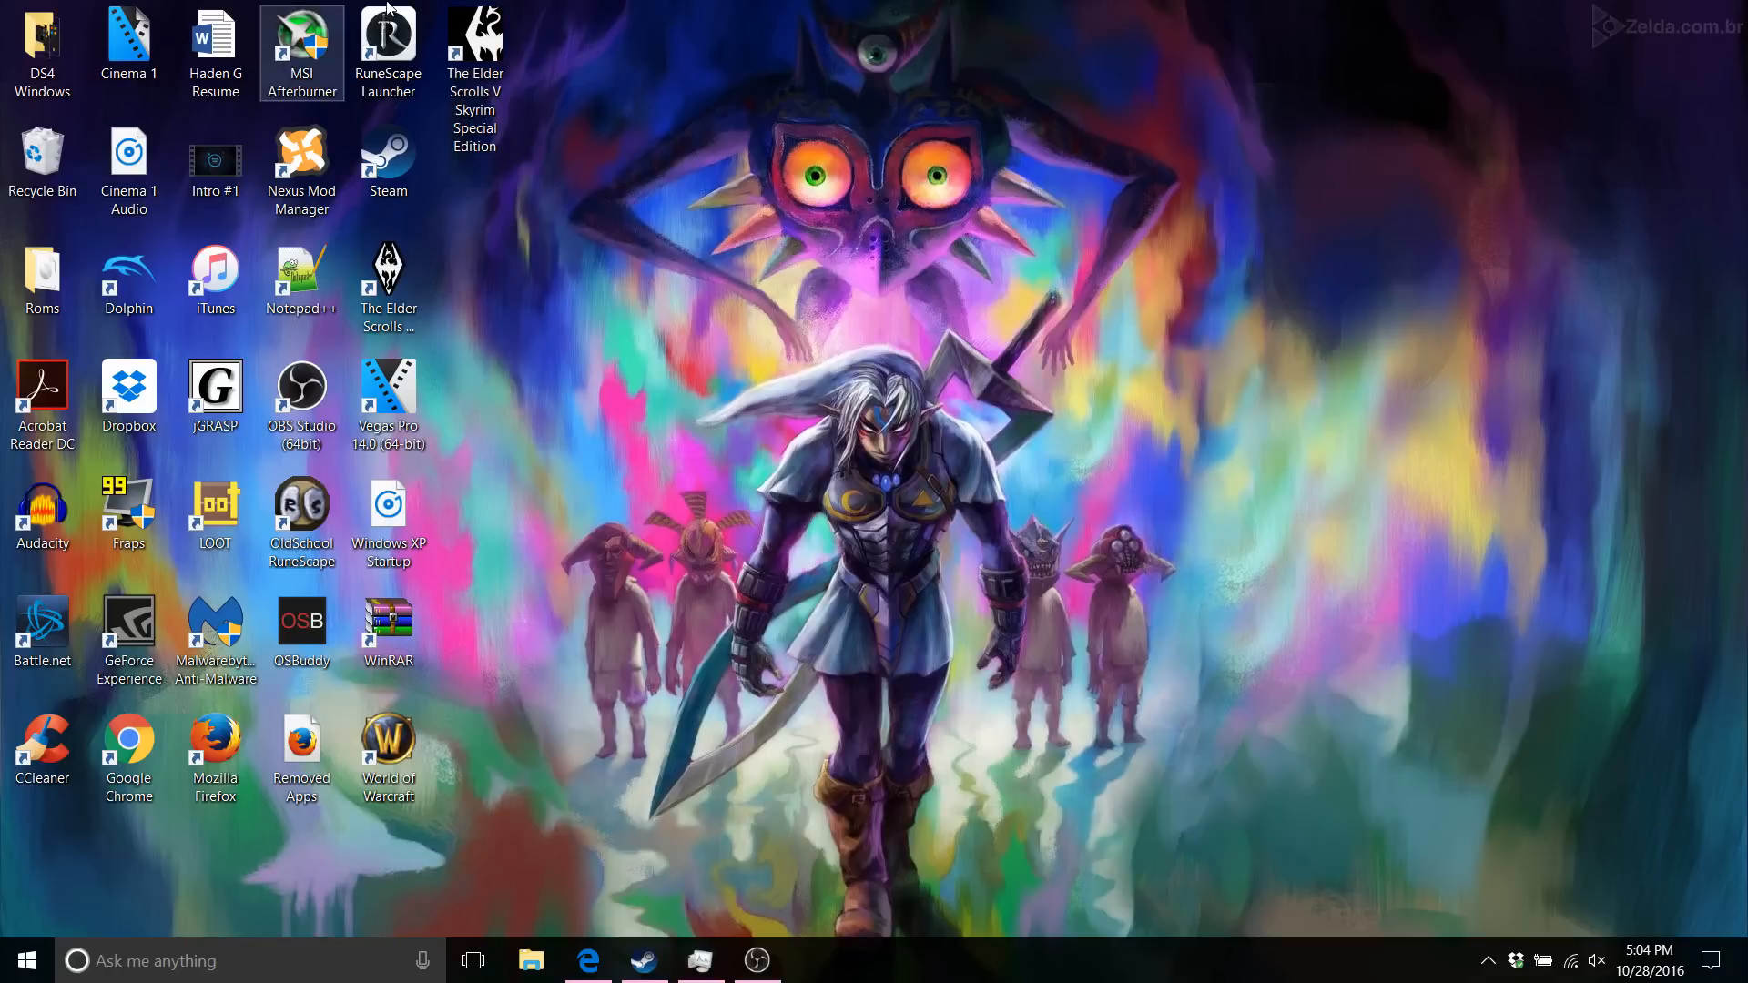
Step: Launch Skyrim SE, accept the Ultra Quality video settings in Options, and start the game
double_click(473, 53)
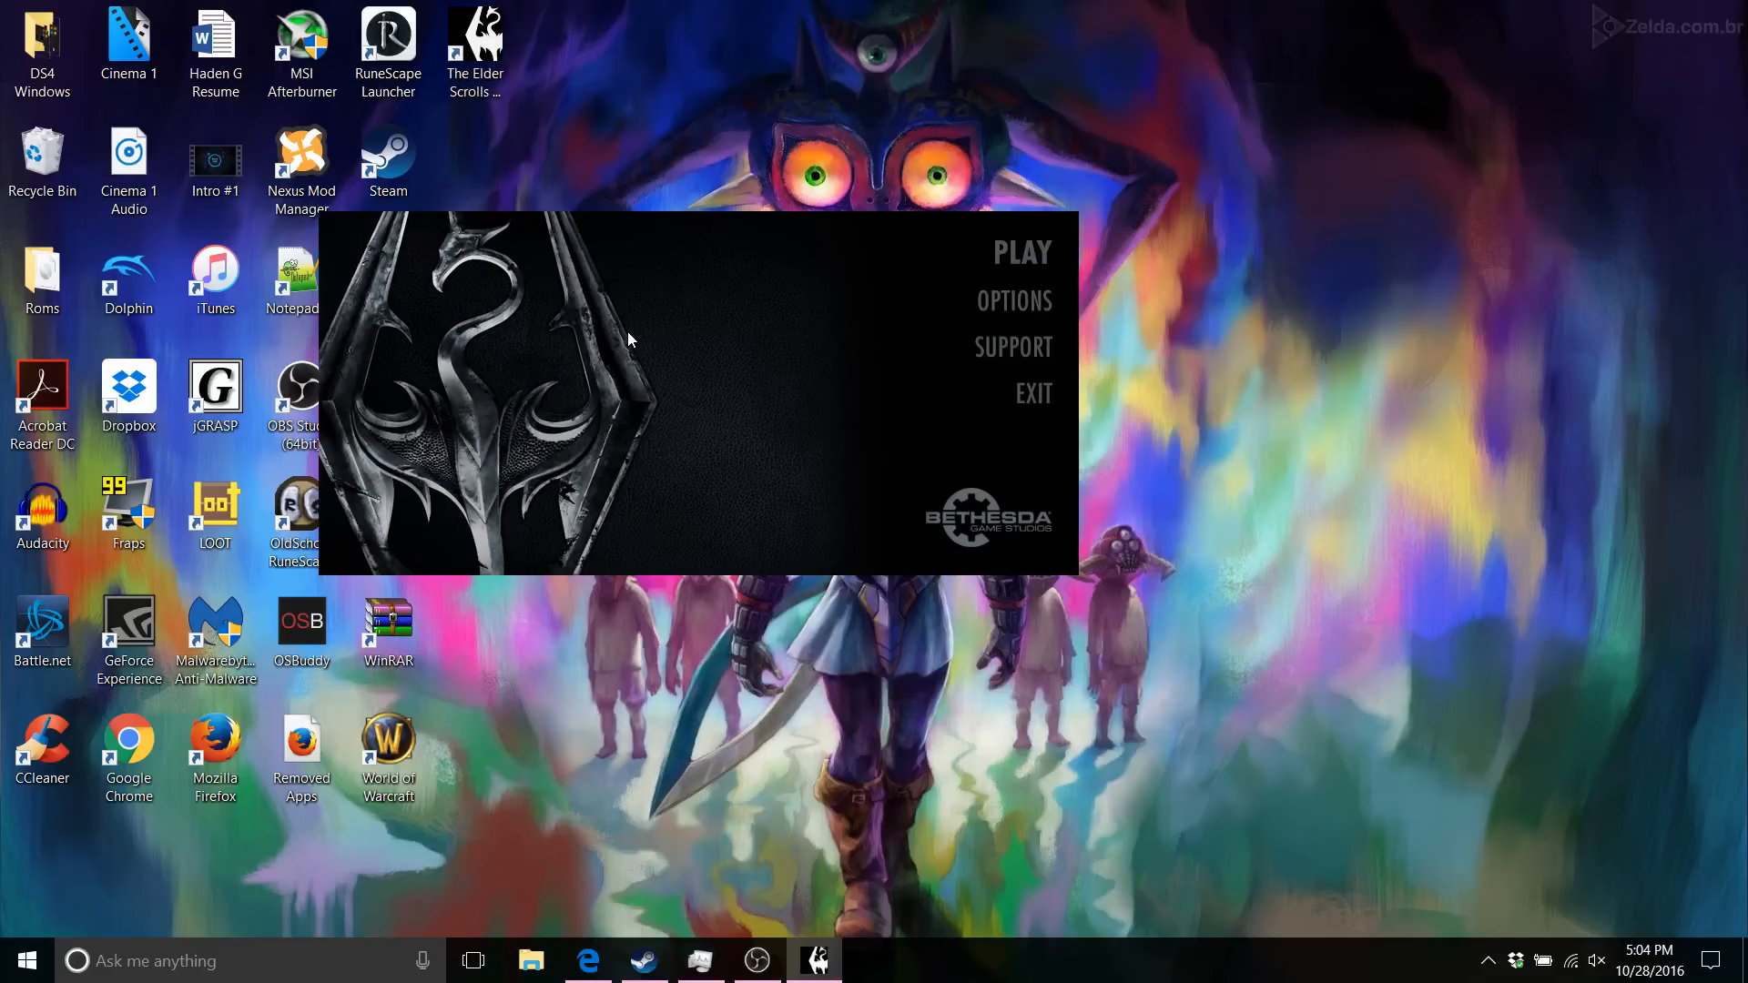
mouse_move(1014, 300)
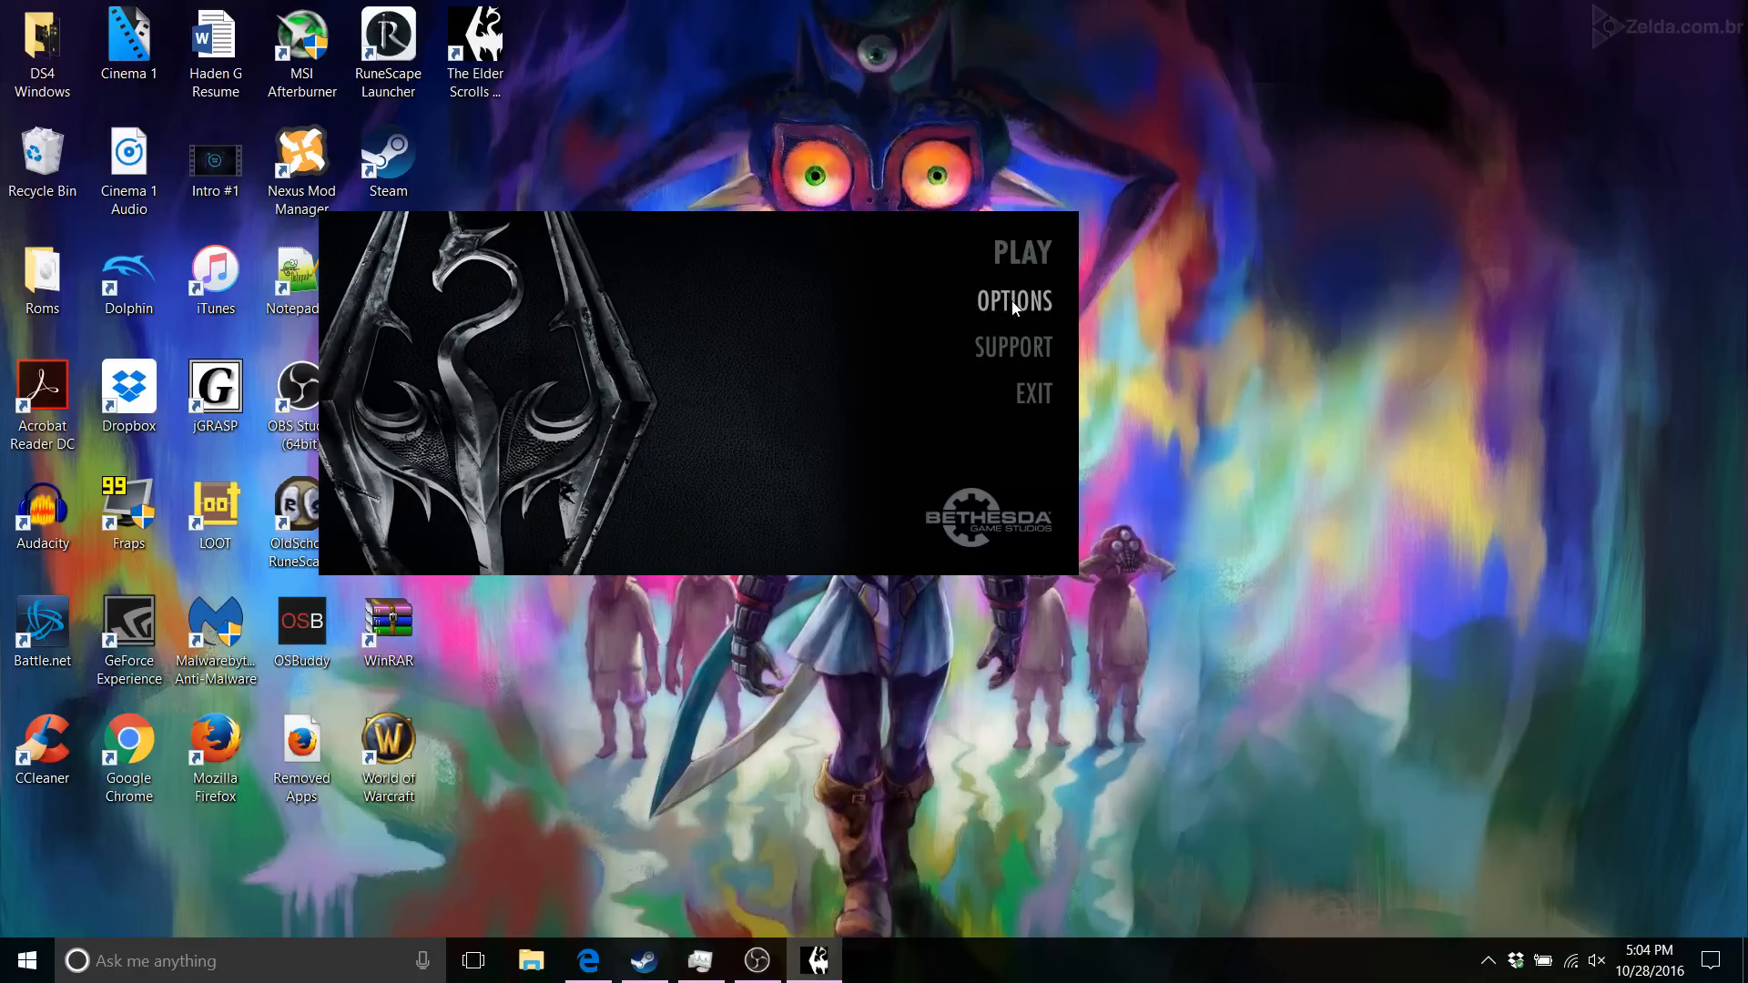
click(1012, 300)
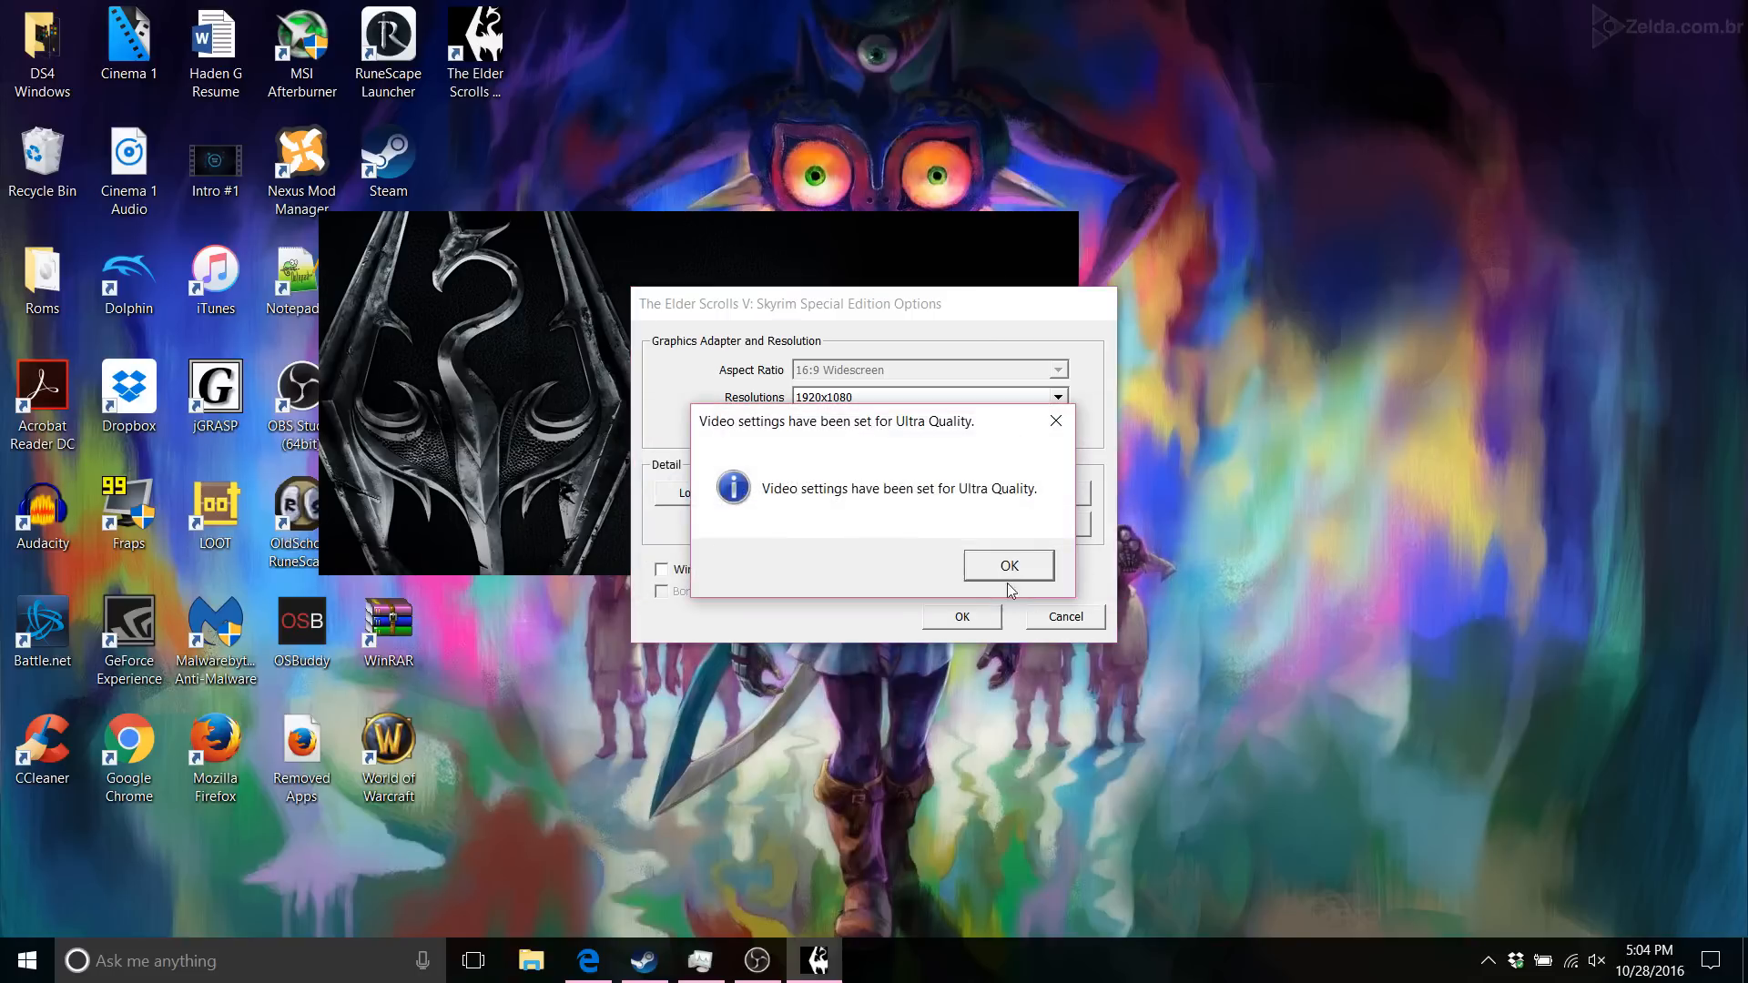
click(1007, 565)
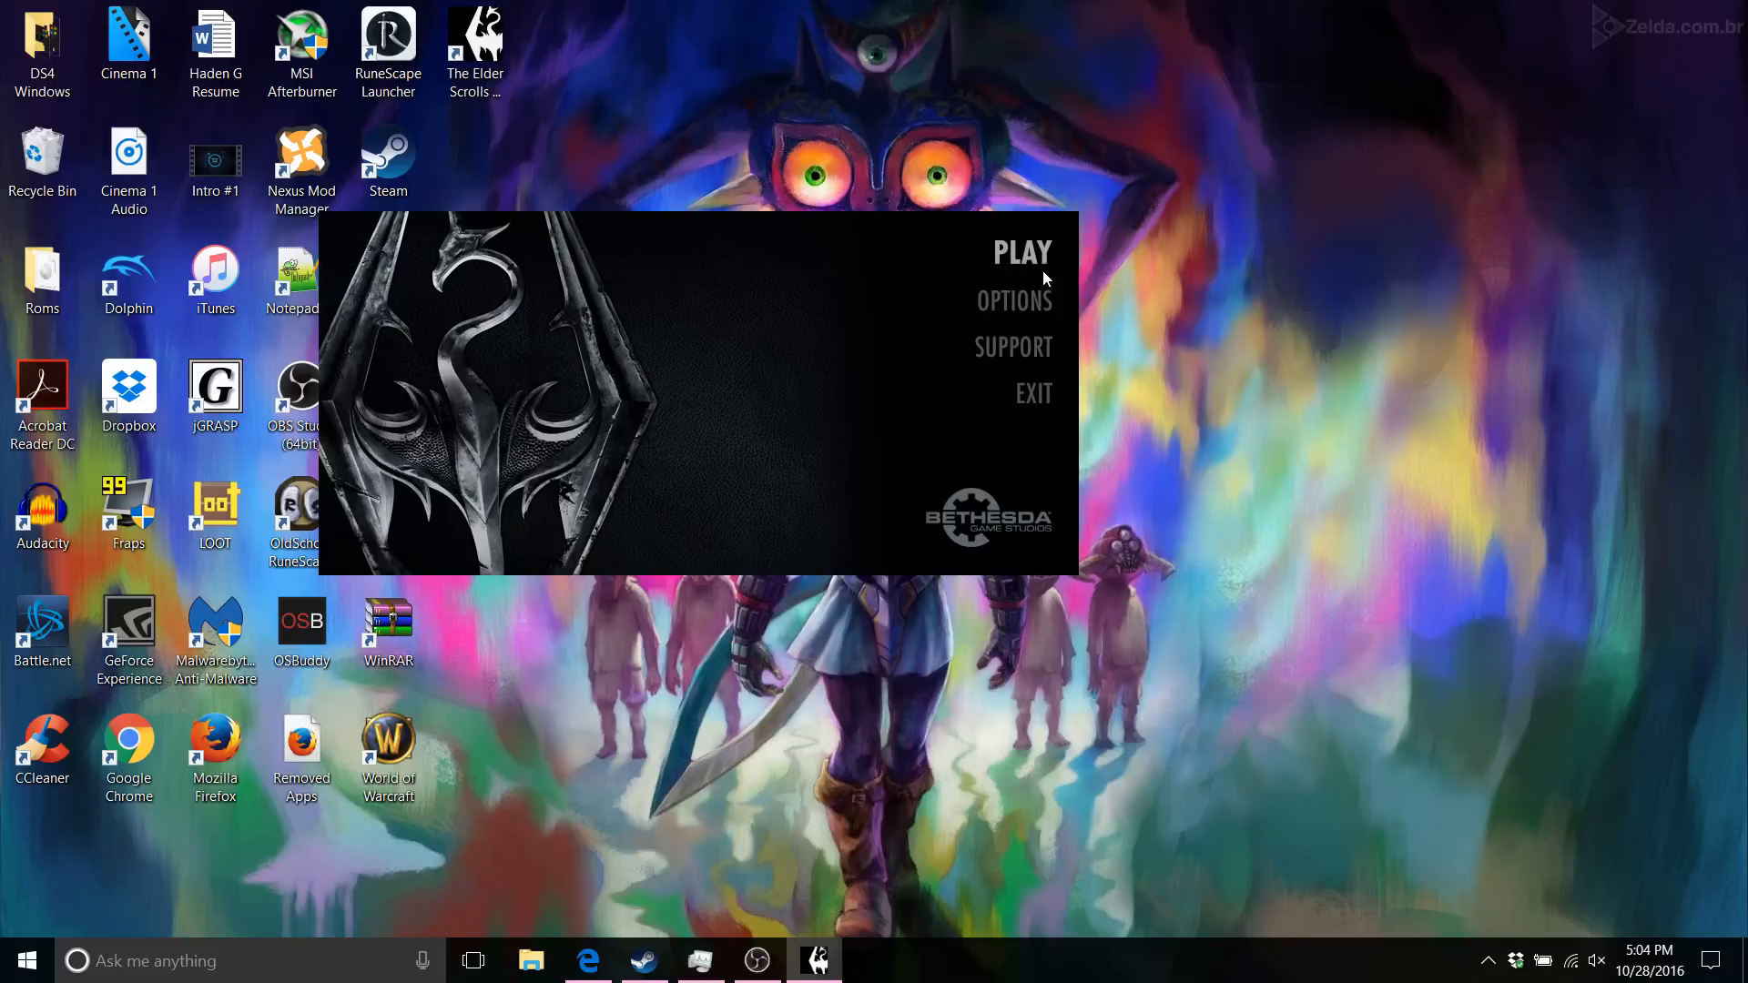
click(1031, 393)
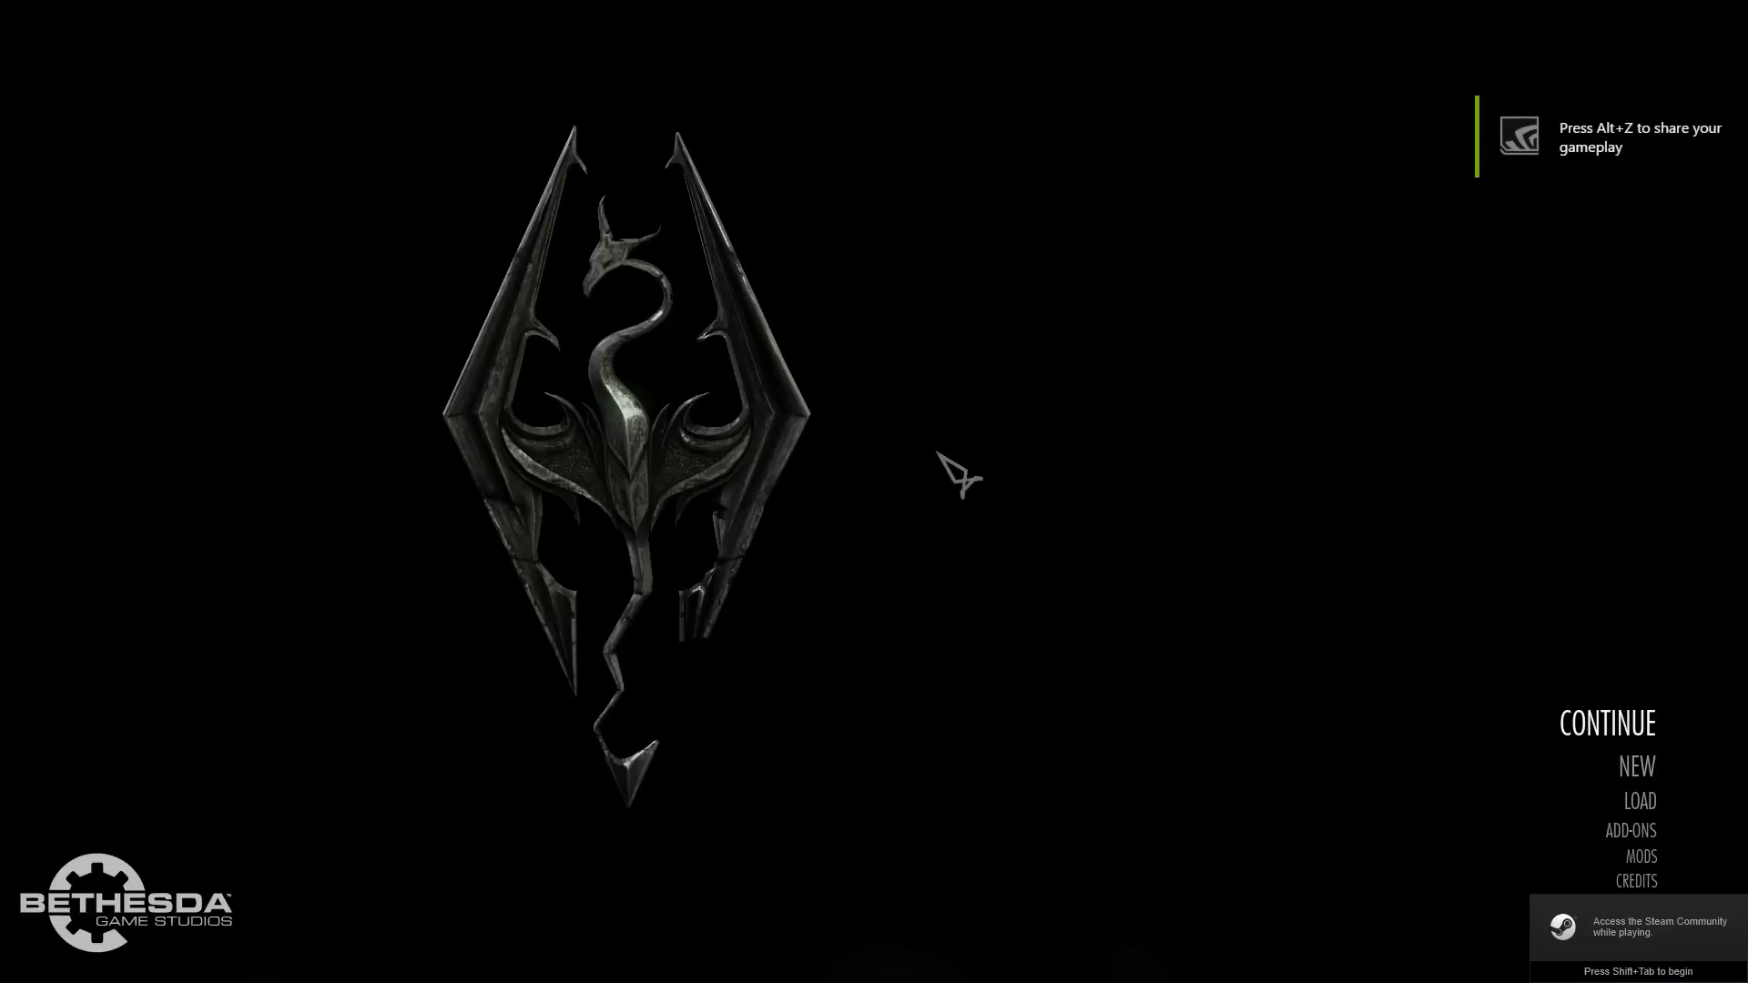
Step: Continue the latest saved game, play briefly, then choose Quit to Desktop from the System menu
click(1606, 723)
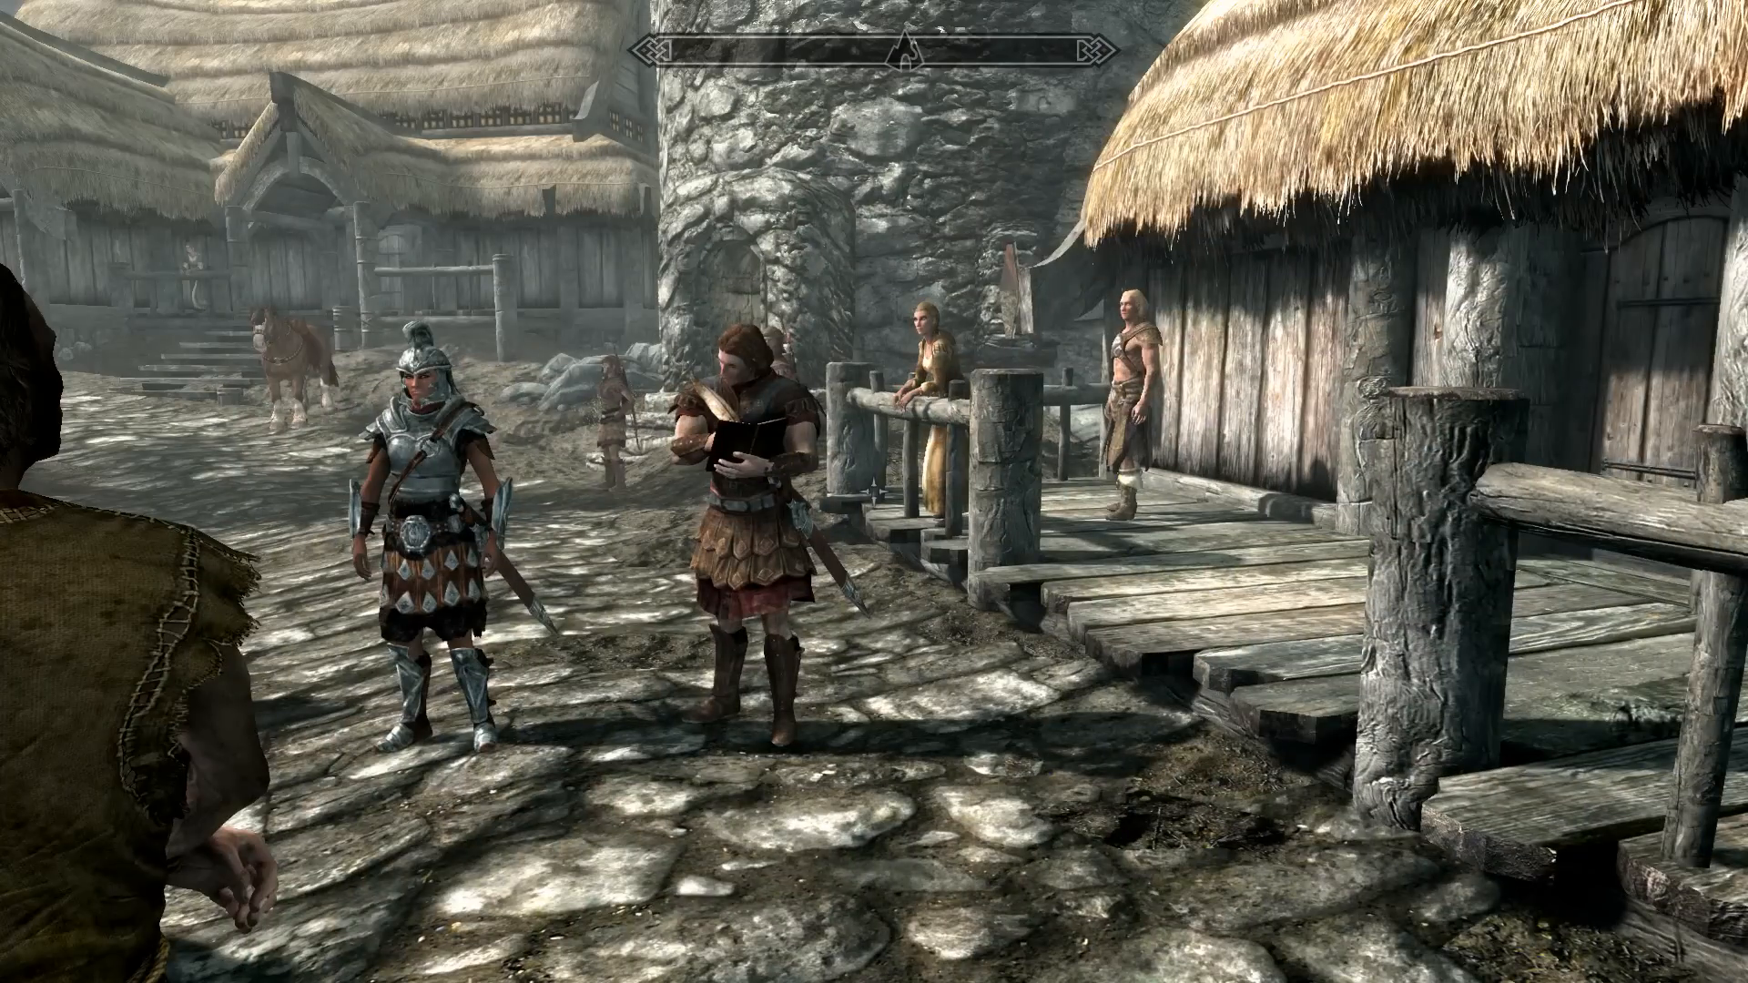
mouse_move(874, 492)
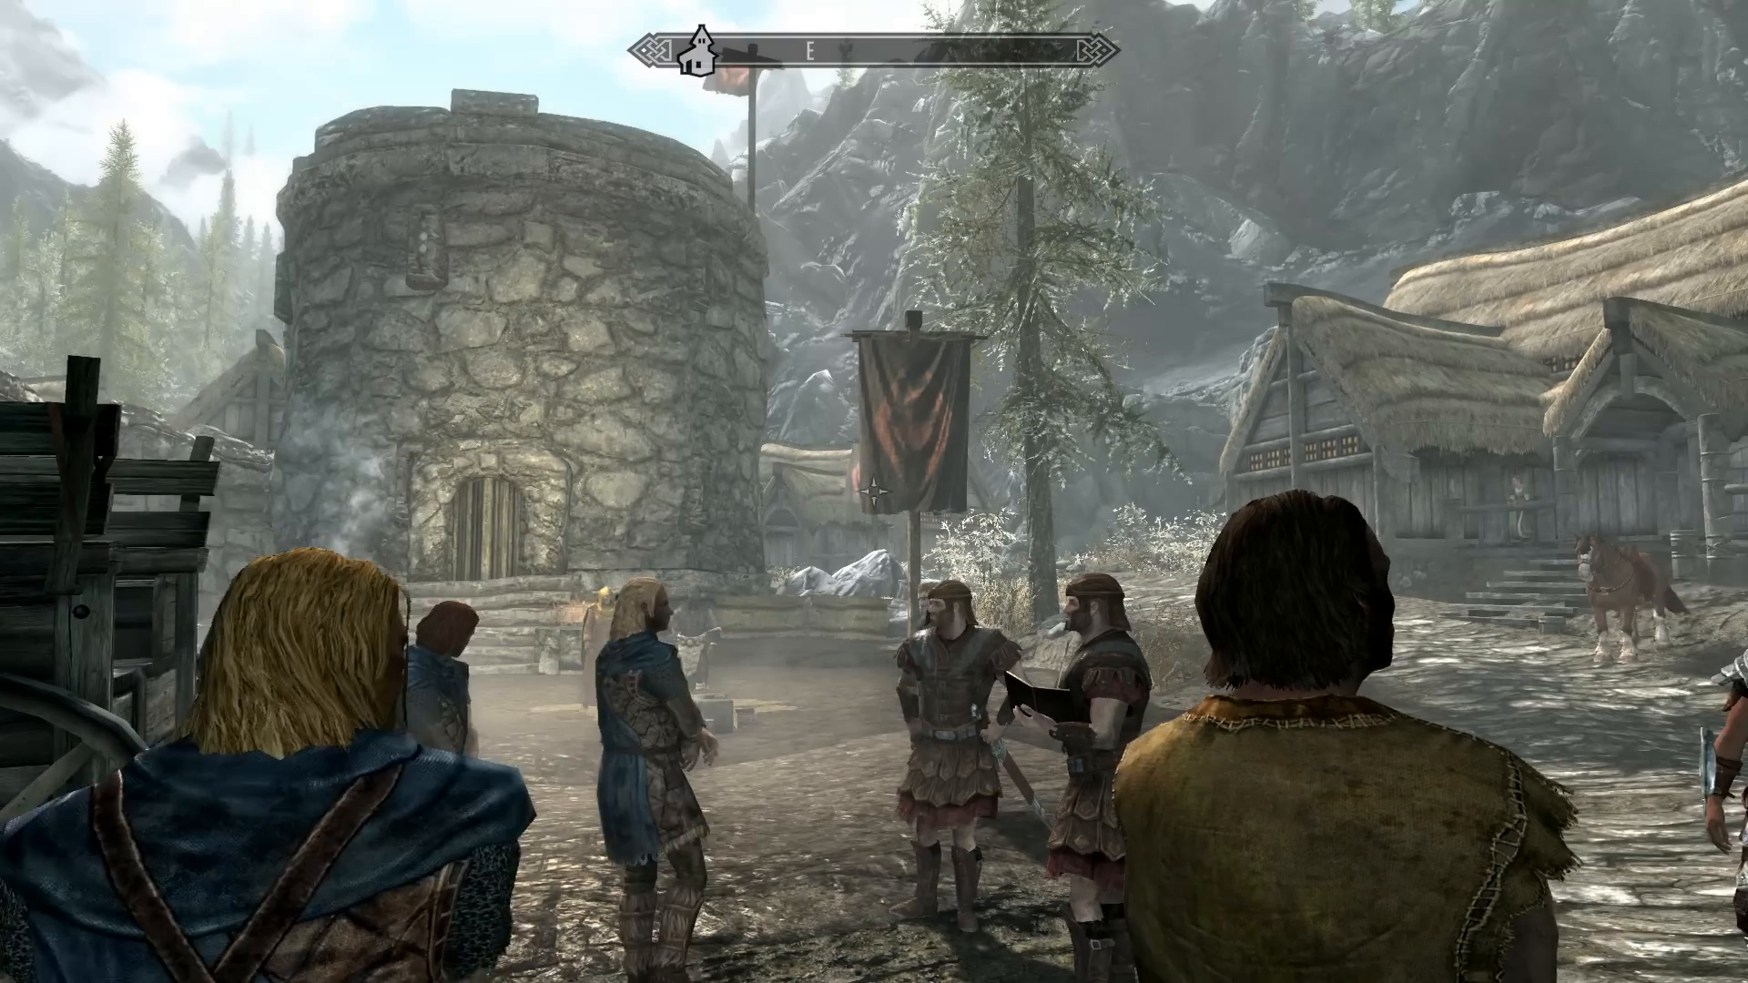
mouse_move(874, 492)
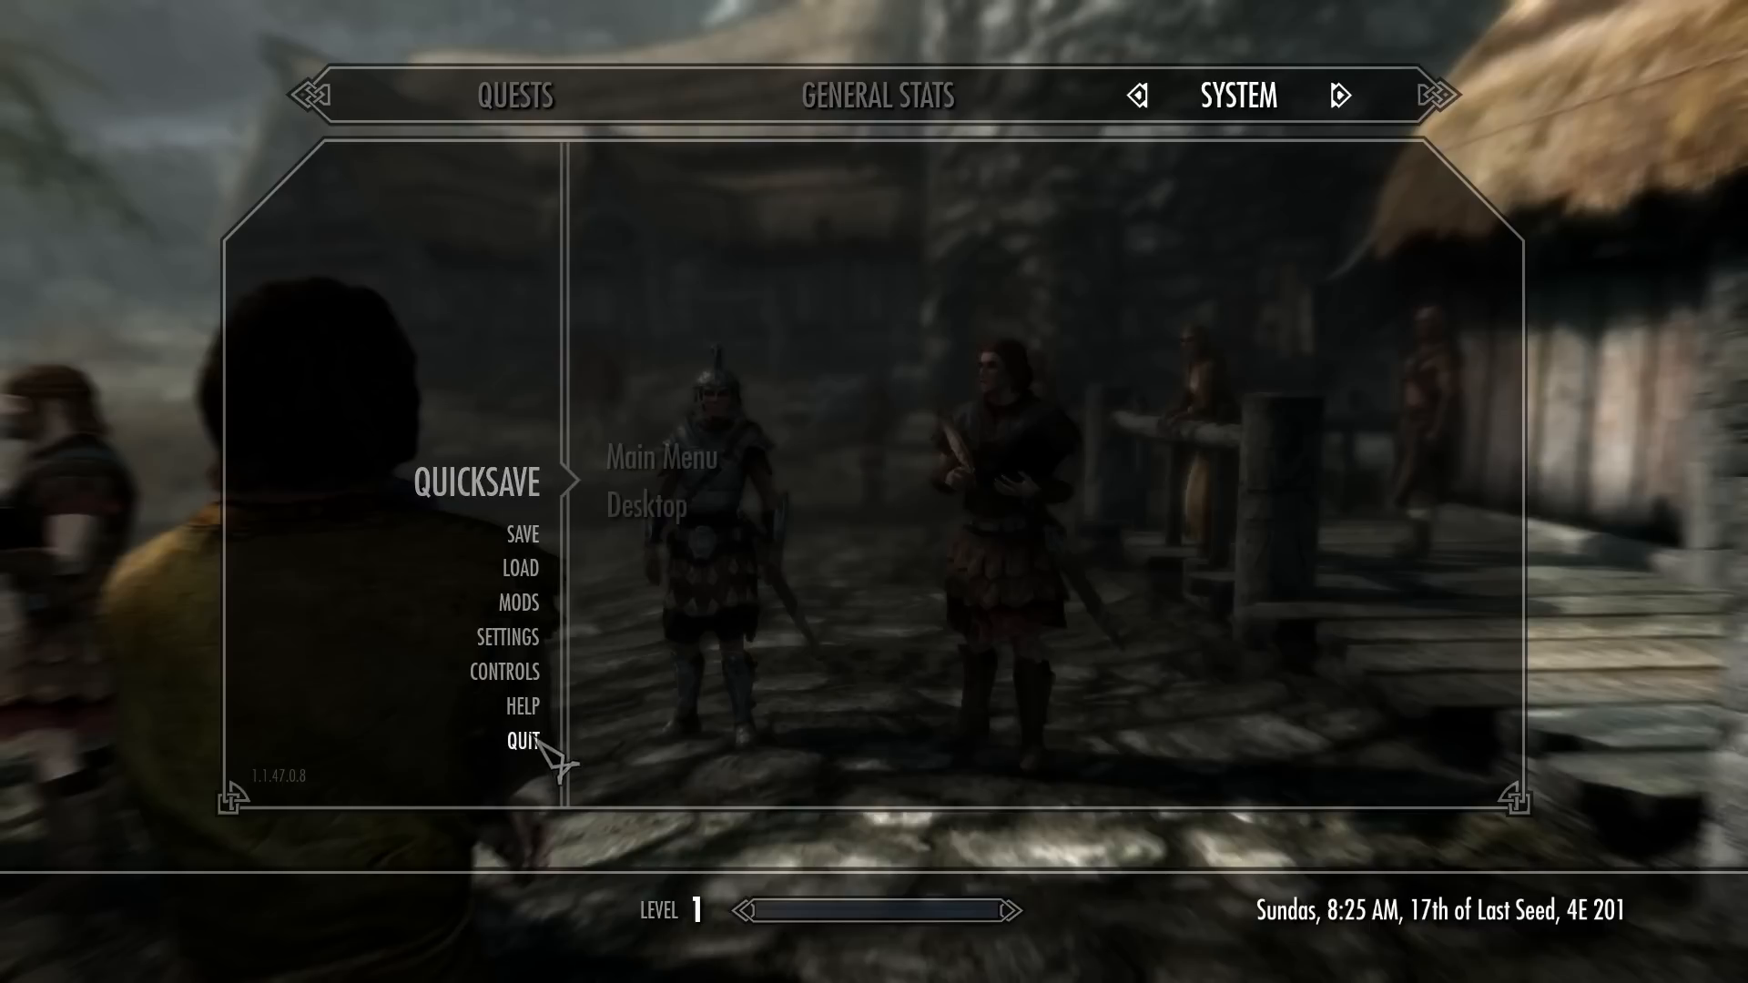
click(645, 504)
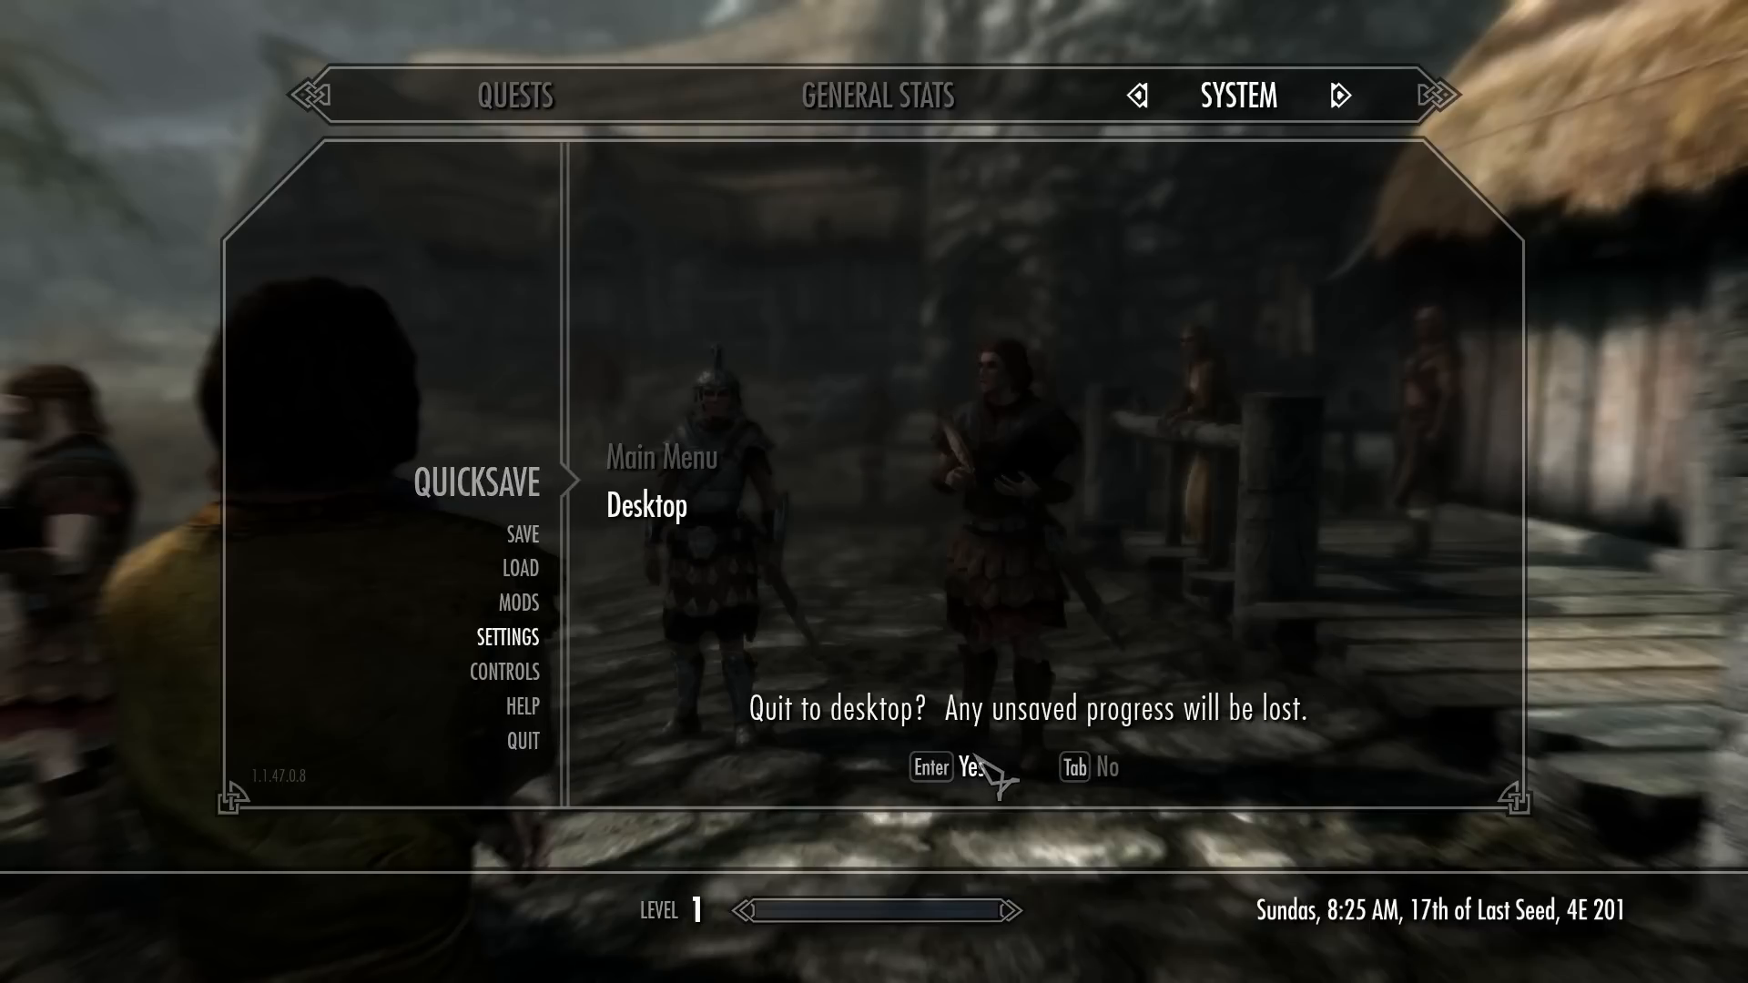